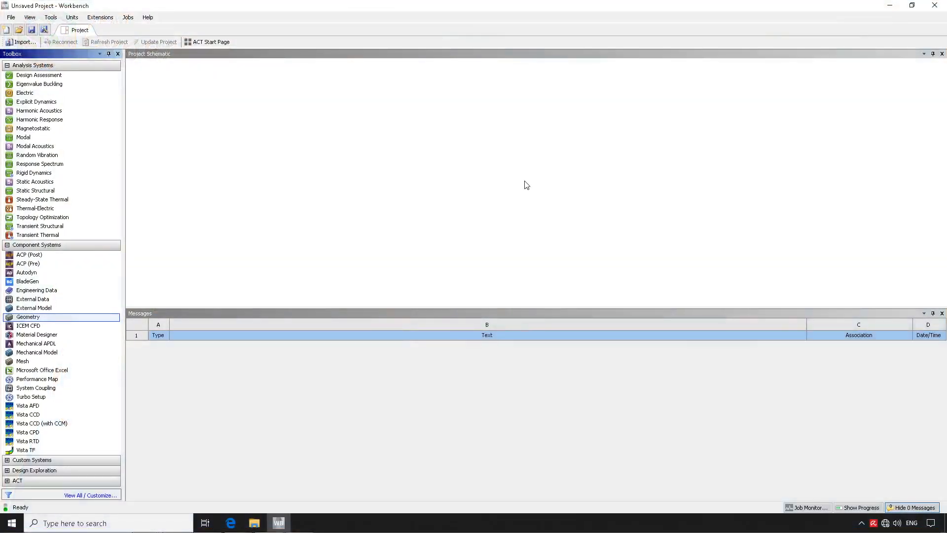
{"action": "mouse_move", "coordinate": [304, 225]}
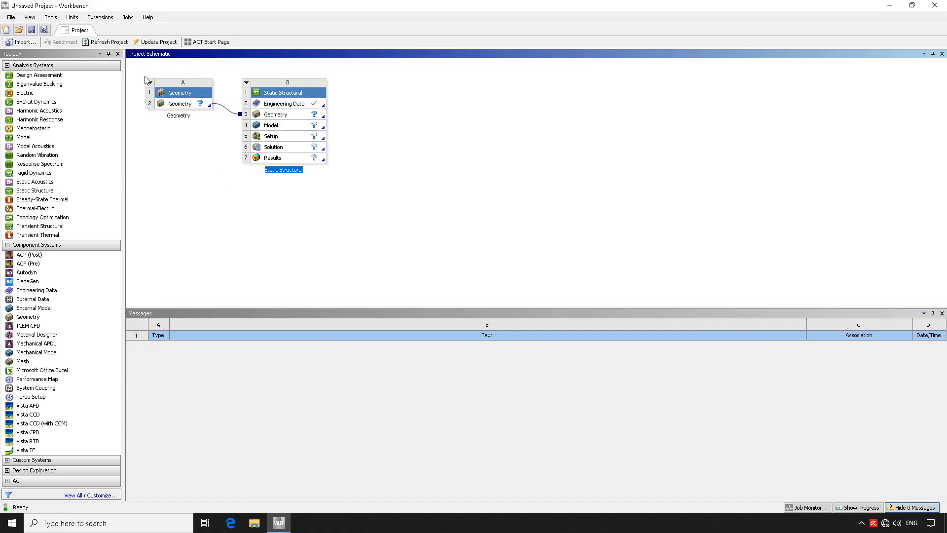
{"action": "mouse_move", "coordinate": [392, 186]}
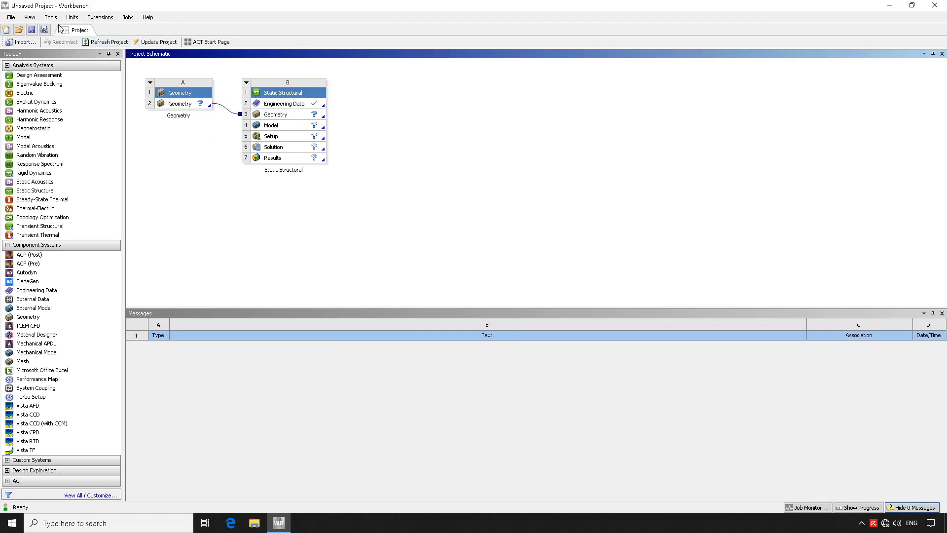
{"action": "mouse_move", "coordinate": [58, 29]}
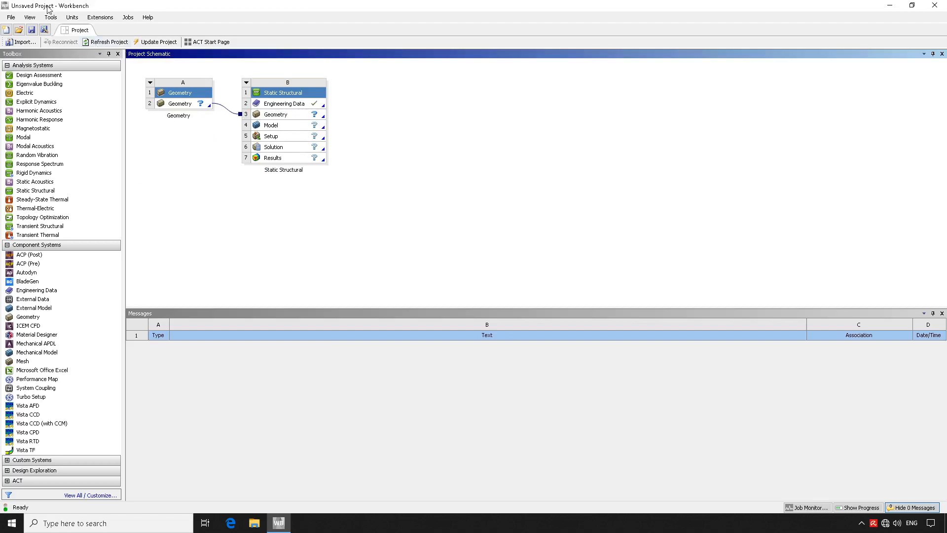
Confirm SpaceClaim Direct Modeler is the preferred geometry editor in Workbench Geometry Import options.
{"action": "left_click", "coordinate": [50, 17]}
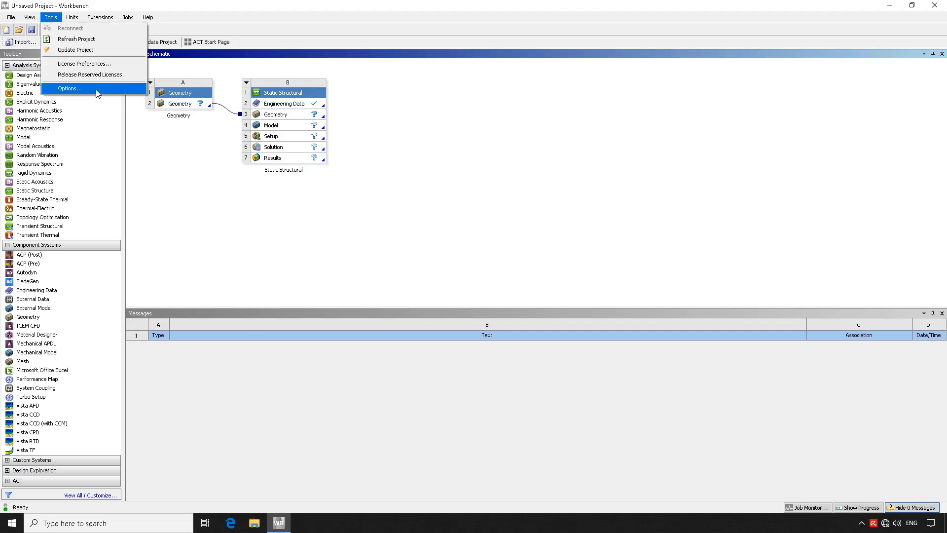
{"action": "left_click", "coordinate": [68, 89]}
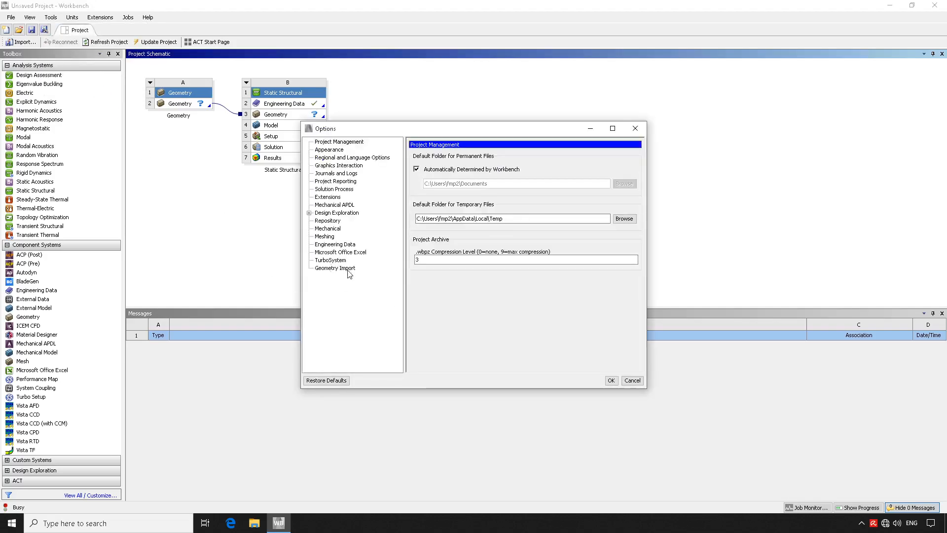
{"action": "left_click", "coordinate": [335, 267]}
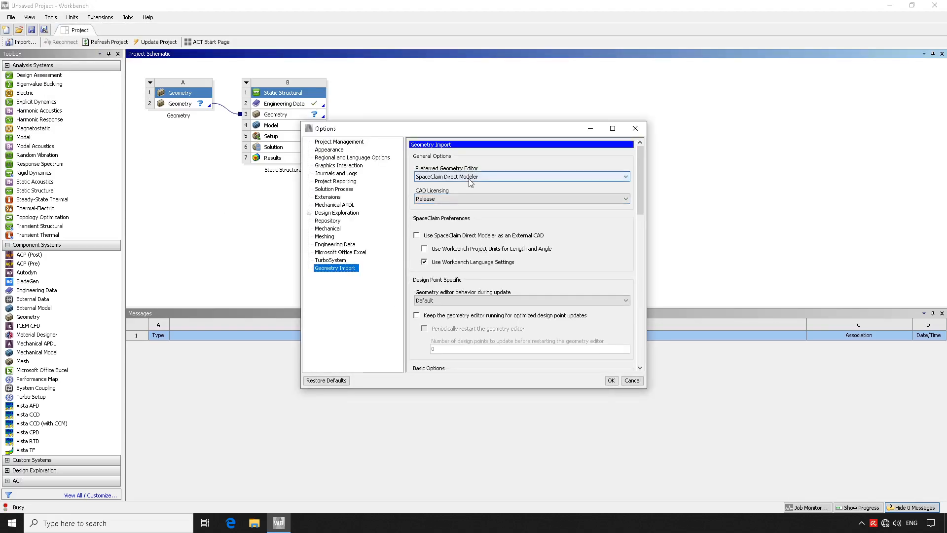
{"action": "left_click", "coordinate": [626, 177]}
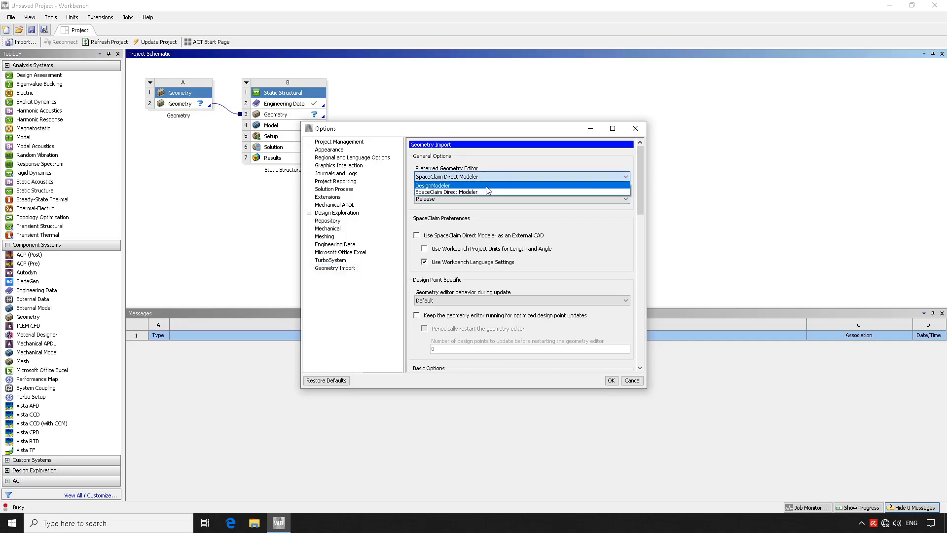
{"action": "left_click", "coordinate": [446, 192]}
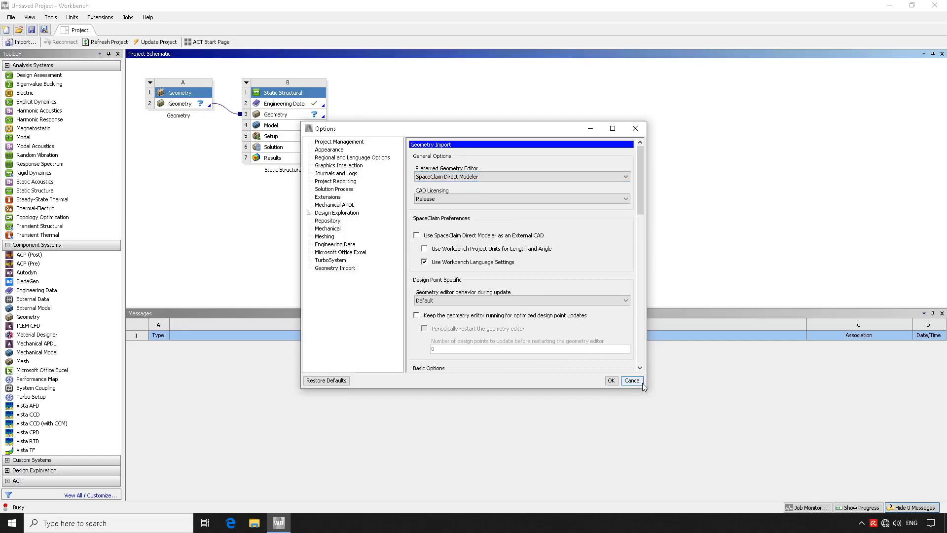
{"action": "left_click", "coordinate": [632, 380]}
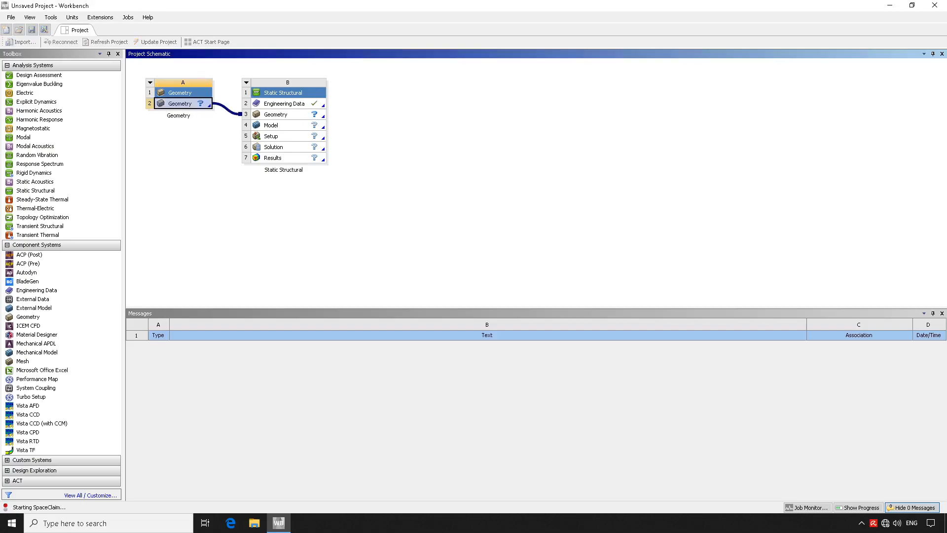
Launch SpaceClaim from the Geometry cell and maximize its window.
{"action": "double_click", "coordinate": [178, 103]}
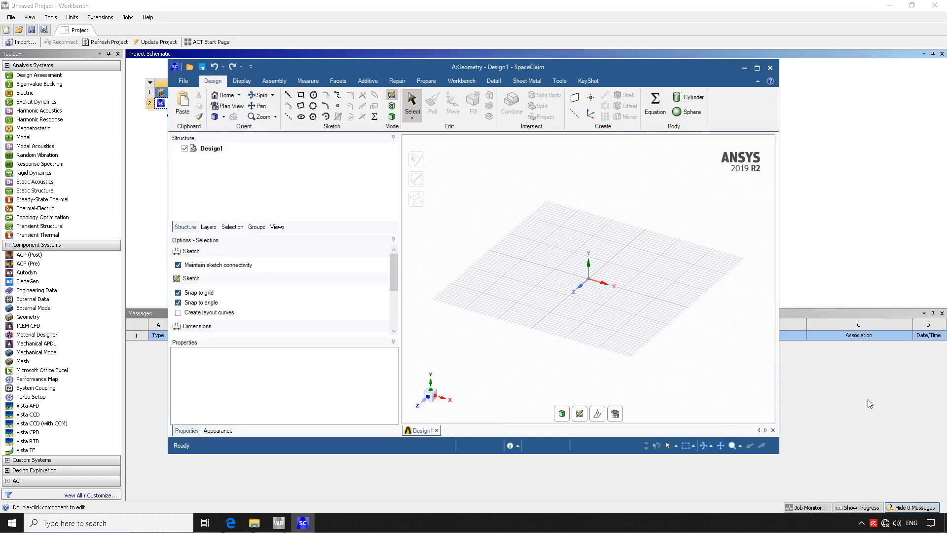
{"action": "mouse_move", "coordinate": [567, 168]}
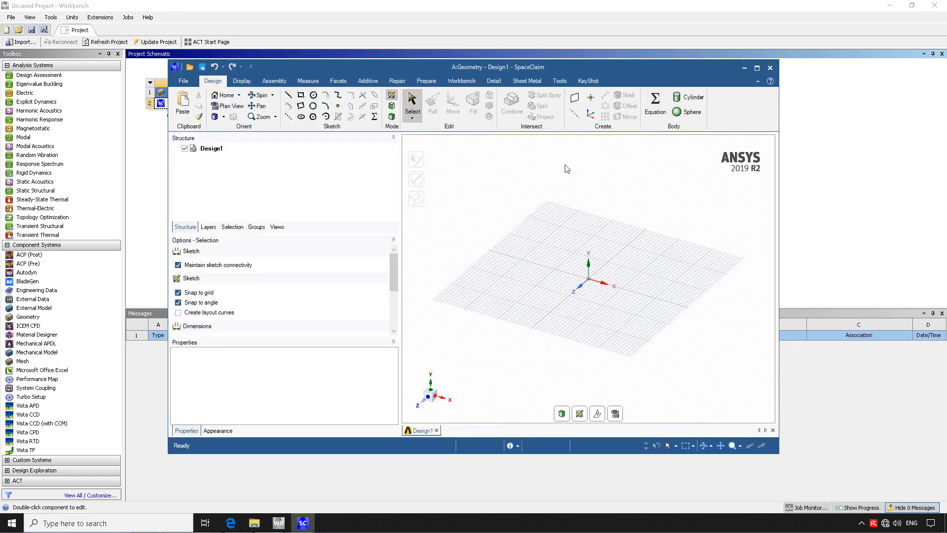
{"action": "left_click", "coordinate": [756, 68]}
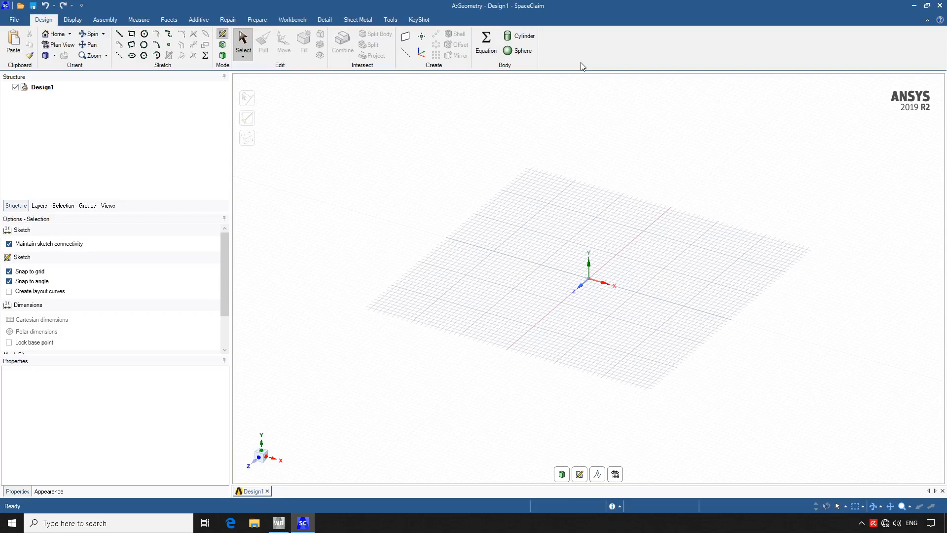
{"action": "mouse_move", "coordinate": [469, 216]}
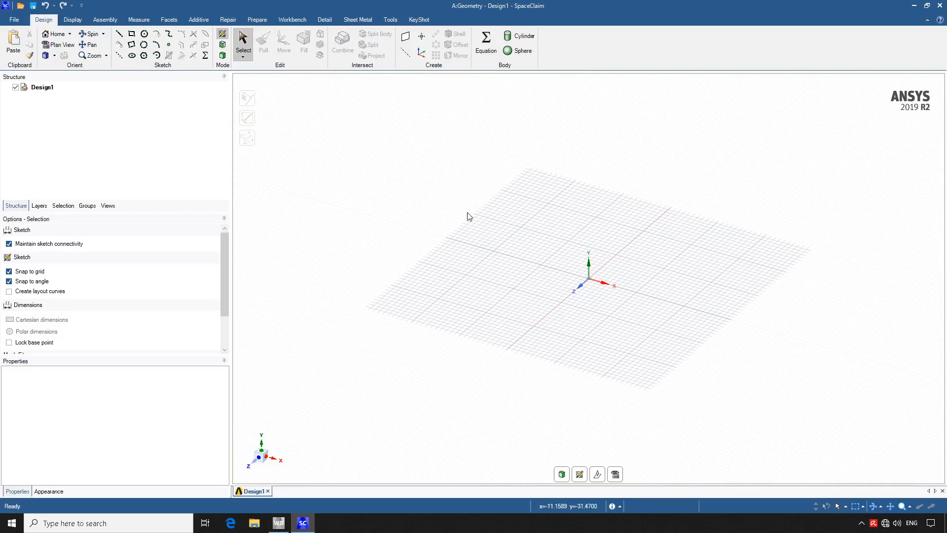
{"action": "mouse_move", "coordinate": [396, 224]}
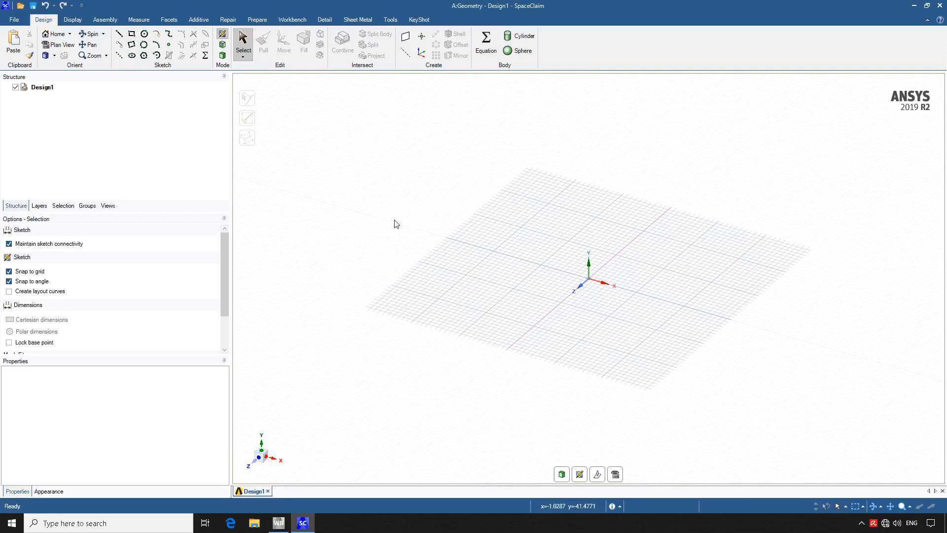
{"action": "mouse_move", "coordinate": [398, 223]}
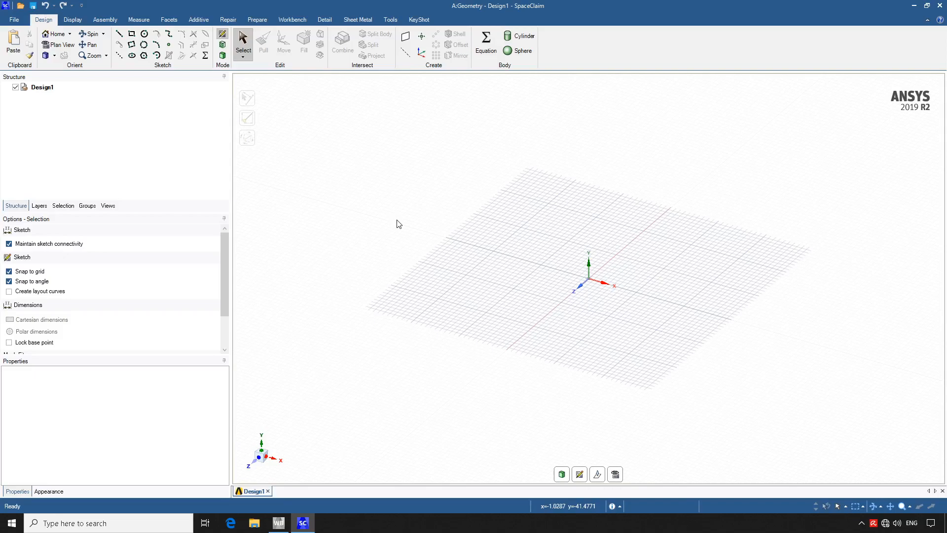
{"action": "mouse_move", "coordinate": [657, 270]}
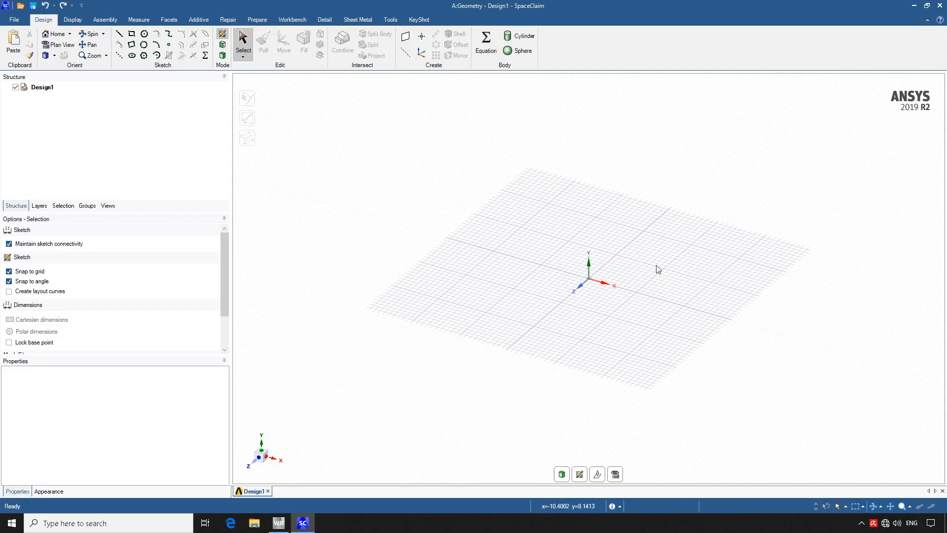
{"action": "mouse_move", "coordinate": [120, 34]}
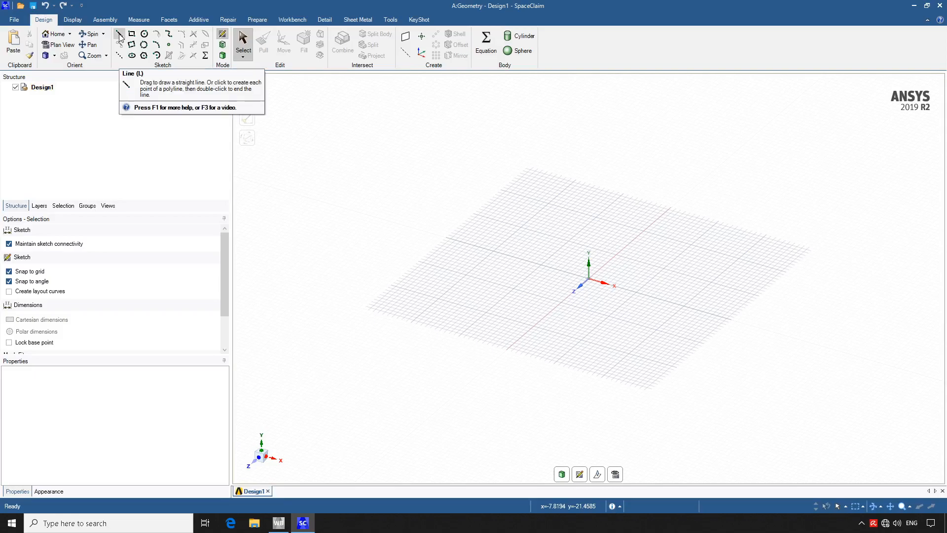
{"action": "mouse_move", "coordinate": [112, 52]}
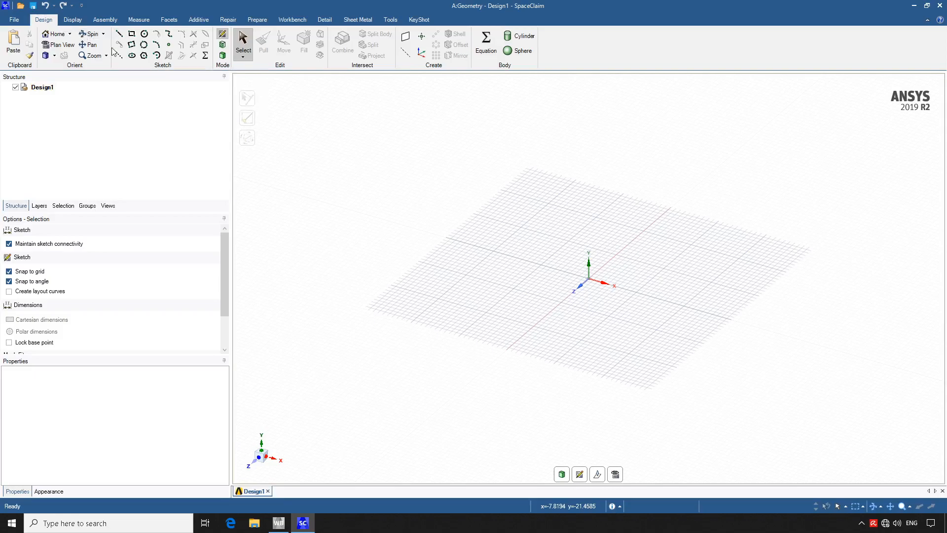
Sketch a straight line from the origin with a typed length of 1000 mm.
{"action": "left_click", "coordinate": [119, 34]}
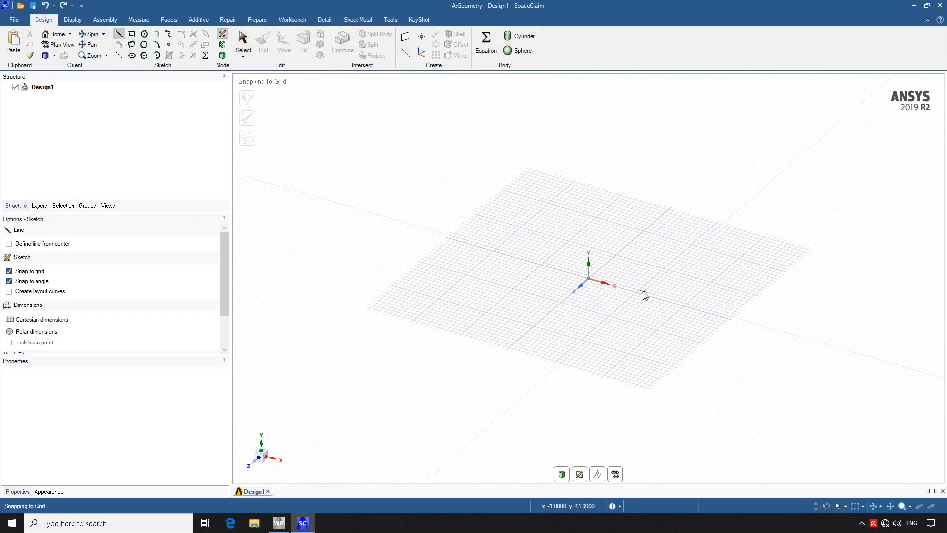
{"action": "mouse_move", "coordinate": [589, 285]}
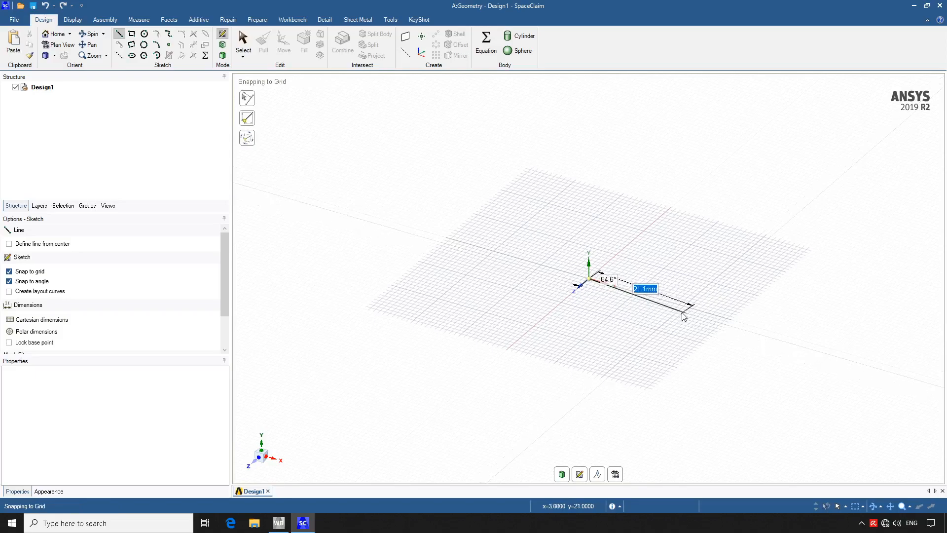
{"action": "mouse_move", "coordinate": [694, 313]}
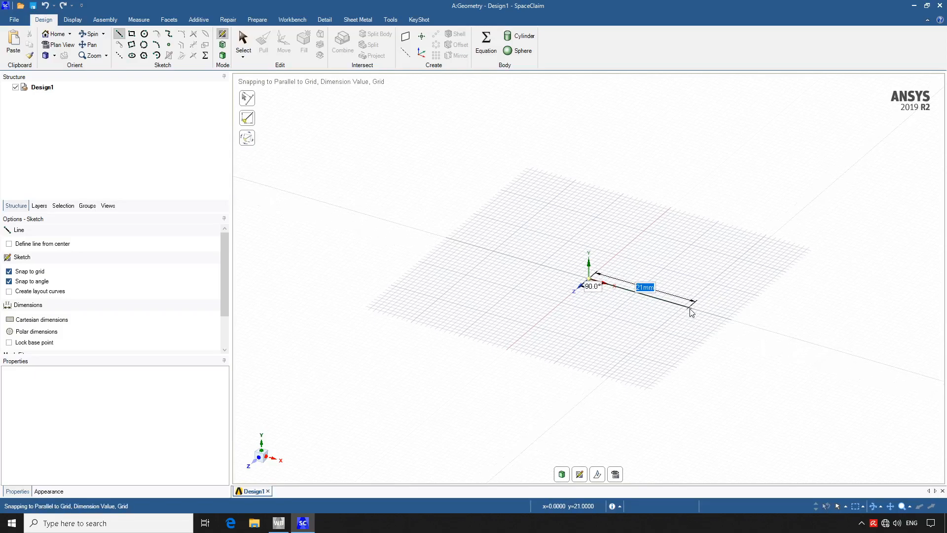
{"action": "mouse_move", "coordinate": [692, 312]}
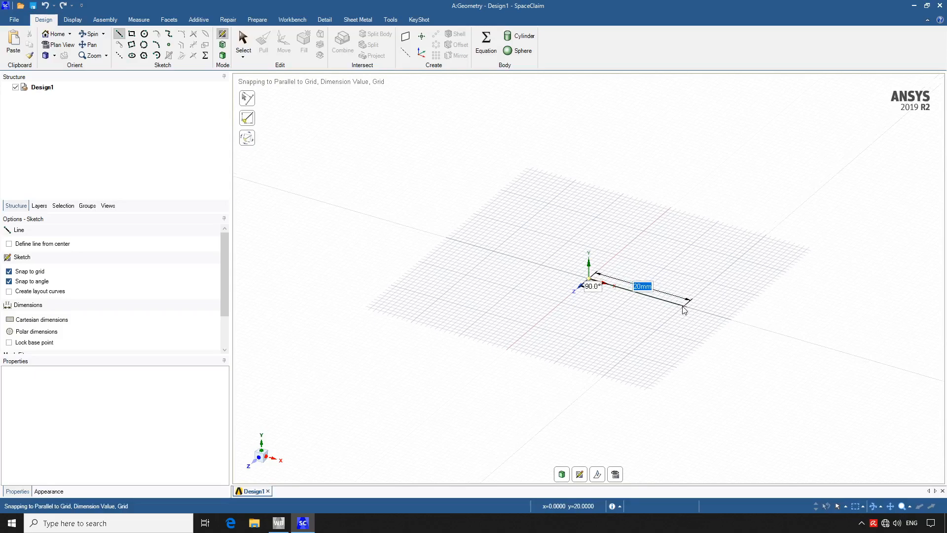
{"action": "type", "text": "100"}
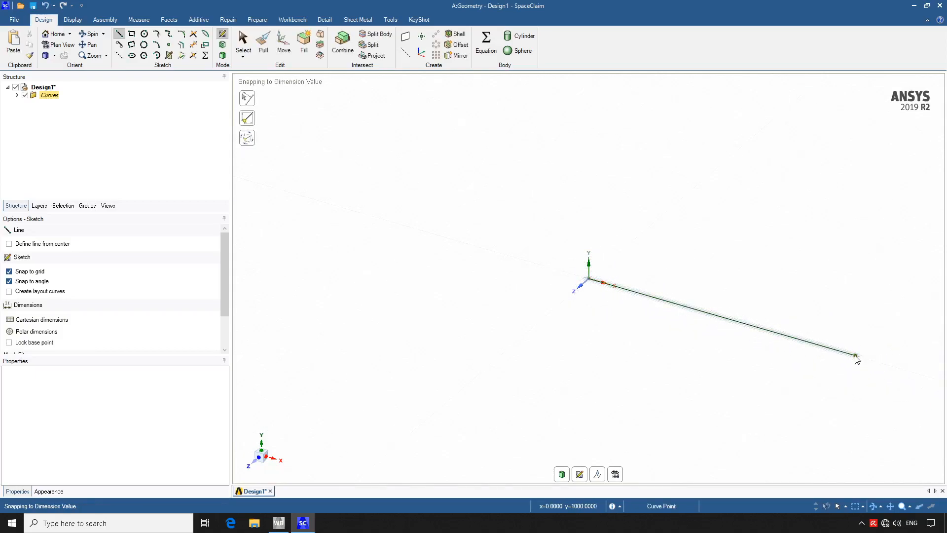
{"action": "mouse_move", "coordinate": [837, 374]}
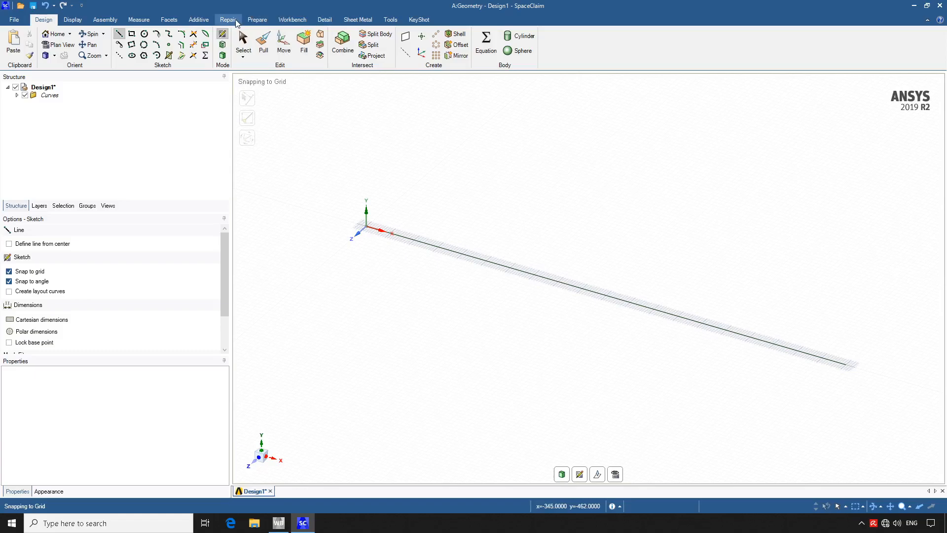
Add a Rectangular Tube beam cross-section profile from the Prepare tools.
{"action": "left_click", "coordinate": [256, 19]}
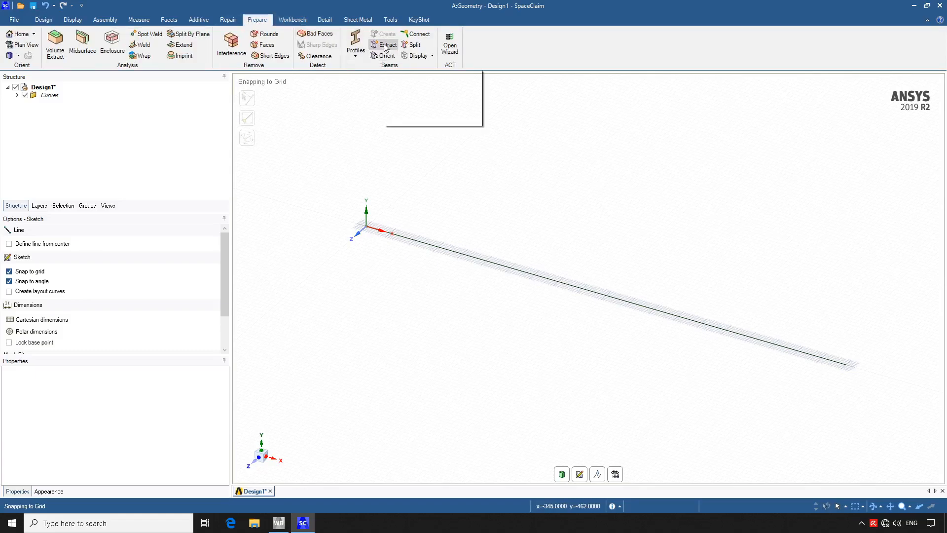
{"action": "left_click", "coordinate": [355, 44]}
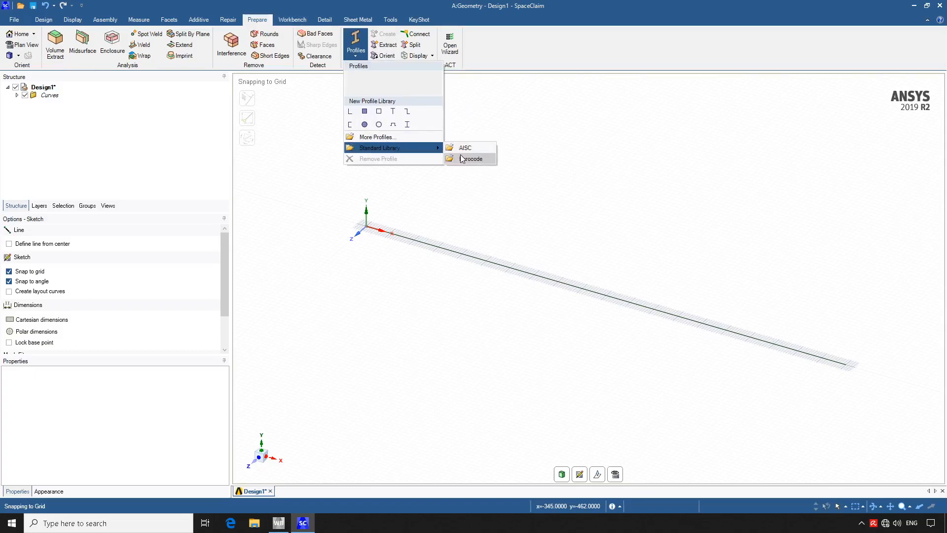
{"action": "mouse_move", "coordinate": [466, 148]}
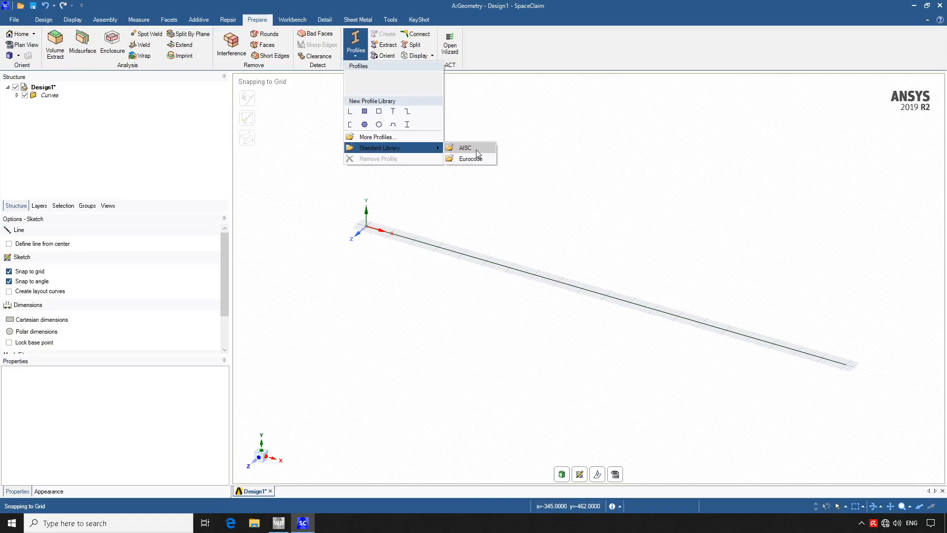
{"action": "mouse_move", "coordinate": [379, 111]}
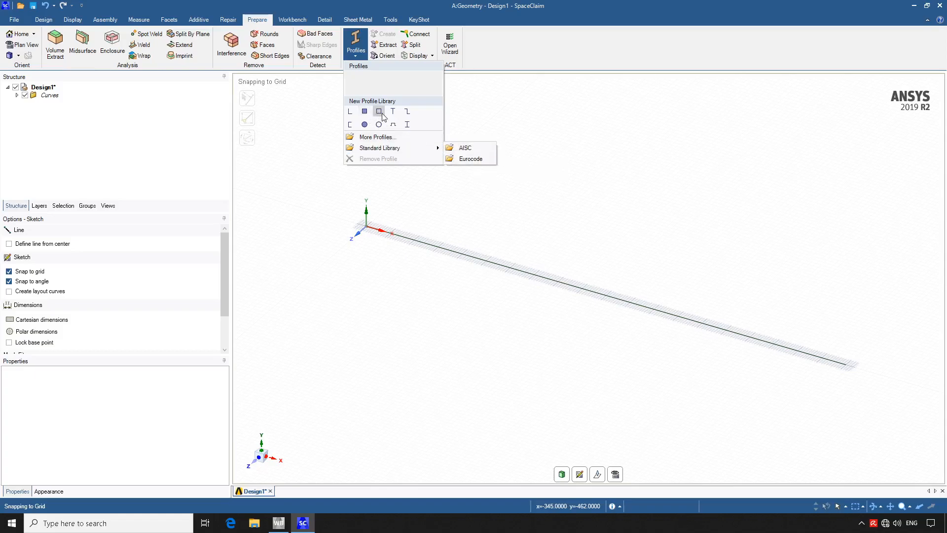
{"action": "left_click", "coordinate": [381, 116]}
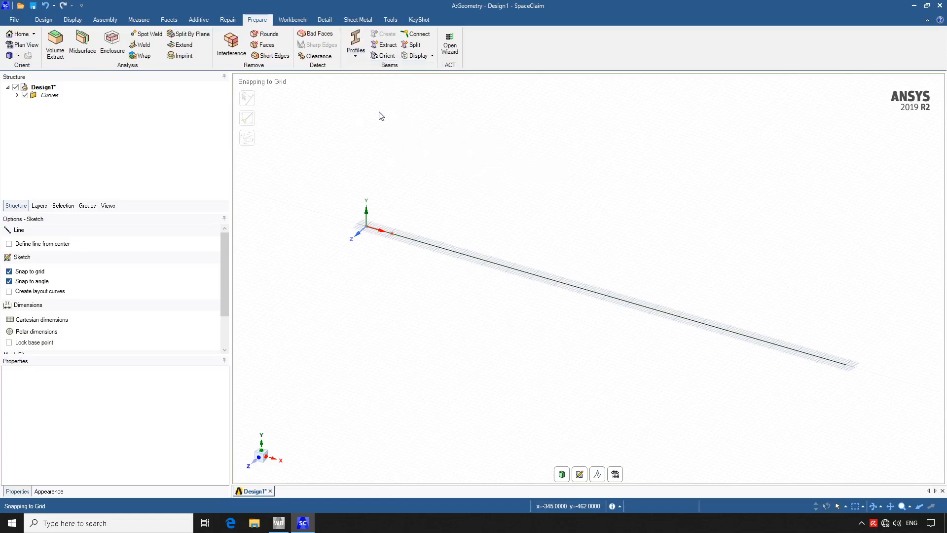
{"action": "left_click", "coordinate": [355, 39]}
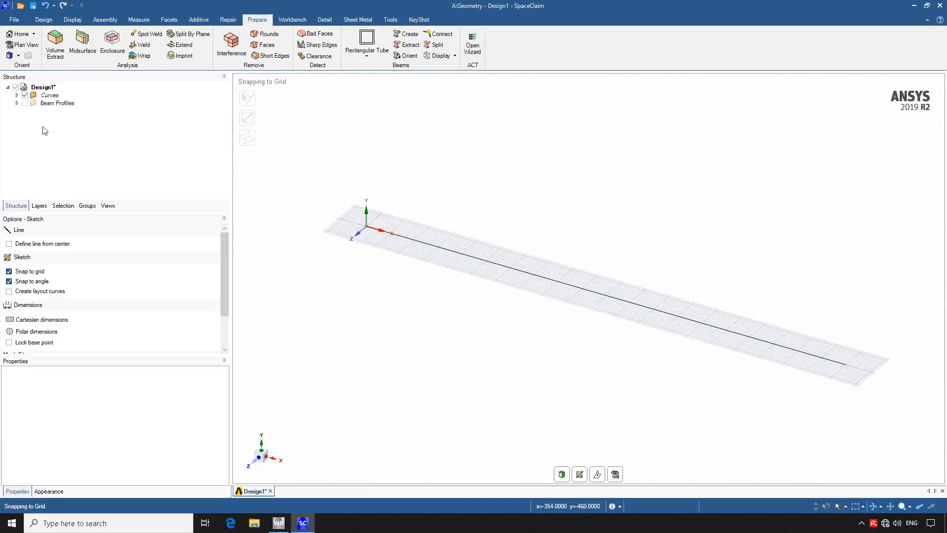
Expand the Beam Profiles folder and select the Rectangular Tube profile.
{"action": "left_click", "coordinate": [56, 103]}
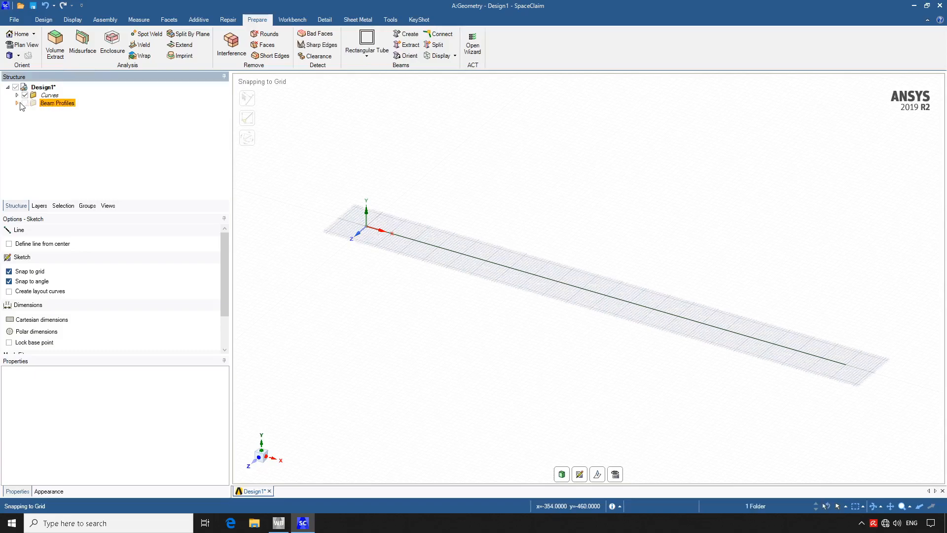
{"action": "left_click", "coordinate": [18, 103]}
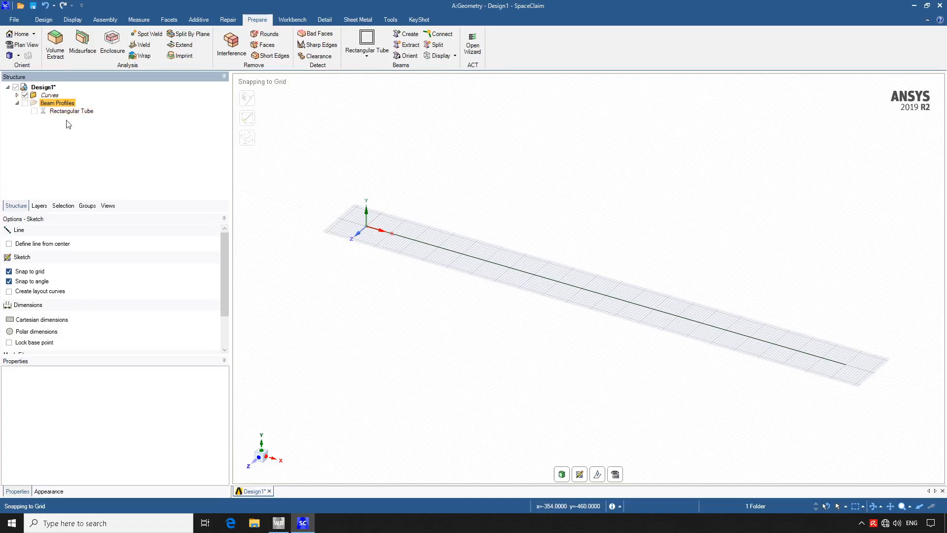
{"action": "left_click", "coordinate": [70, 111]}
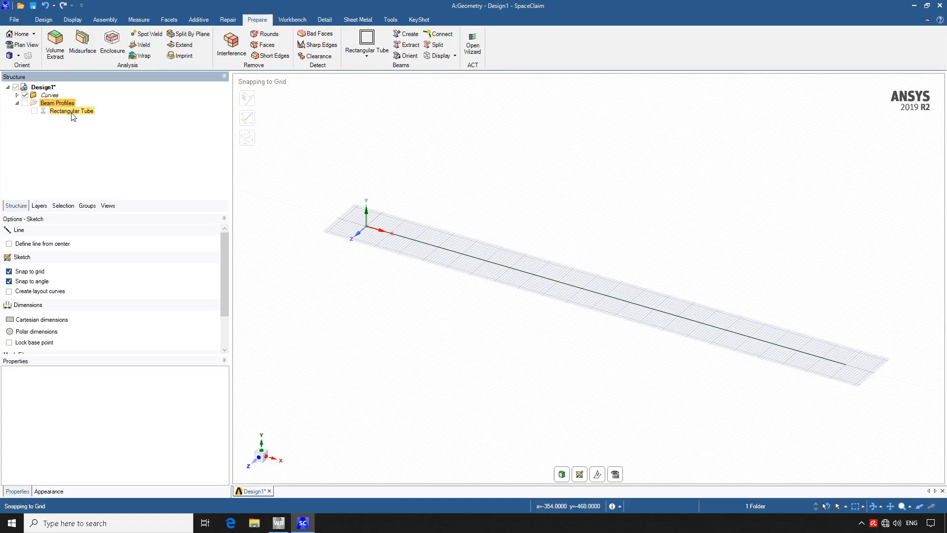
{"action": "right_click", "coordinate": [71, 111]}
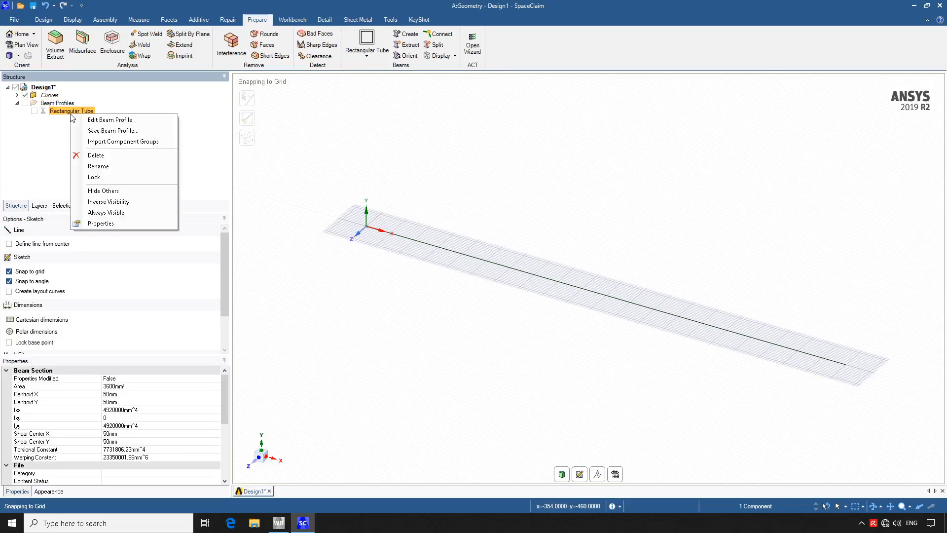
{"action": "left_click", "coordinate": [110, 119]}
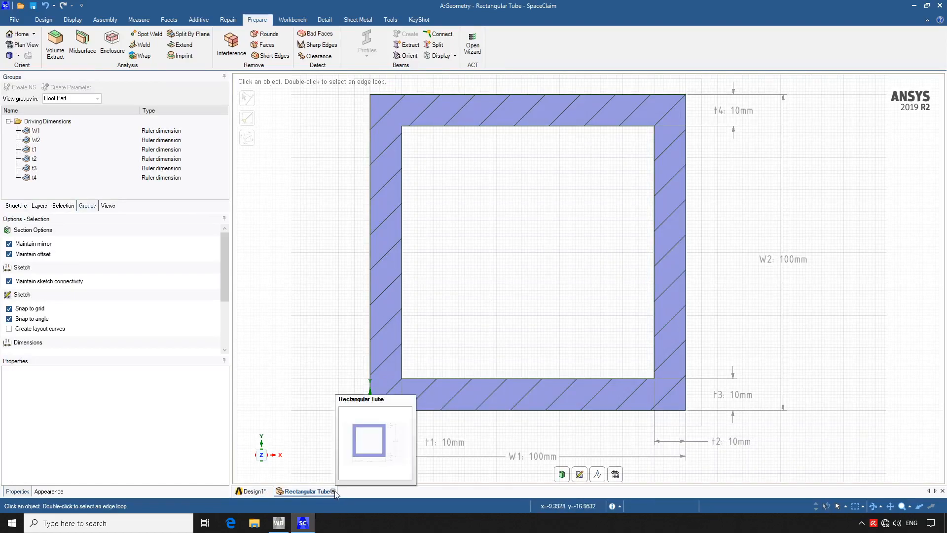
{"action": "left_click", "coordinate": [332, 491]}
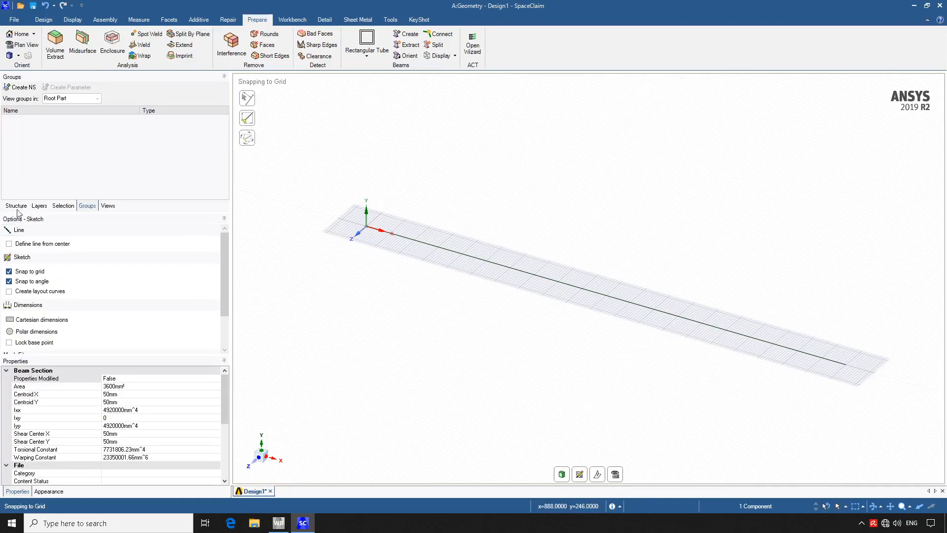
{"action": "left_click", "coordinate": [673, 315]}
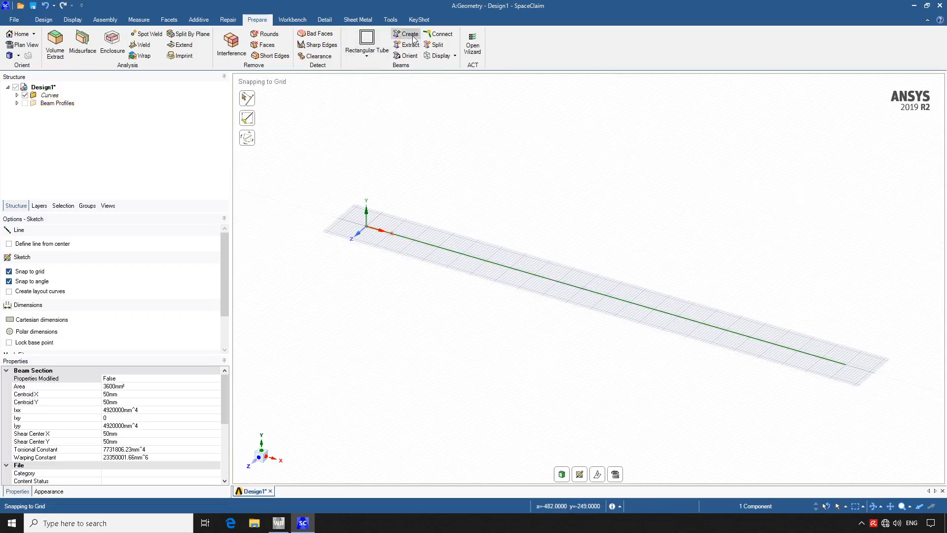
Create a beam on the long line and display beams as solid bodies.
{"action": "left_click", "coordinate": [408, 34]}
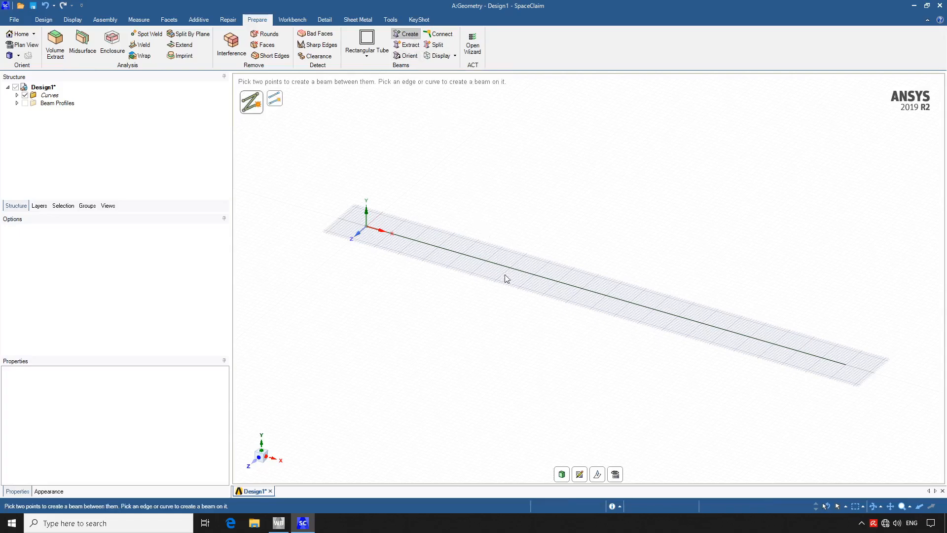
{"action": "left_click", "coordinate": [507, 278]}
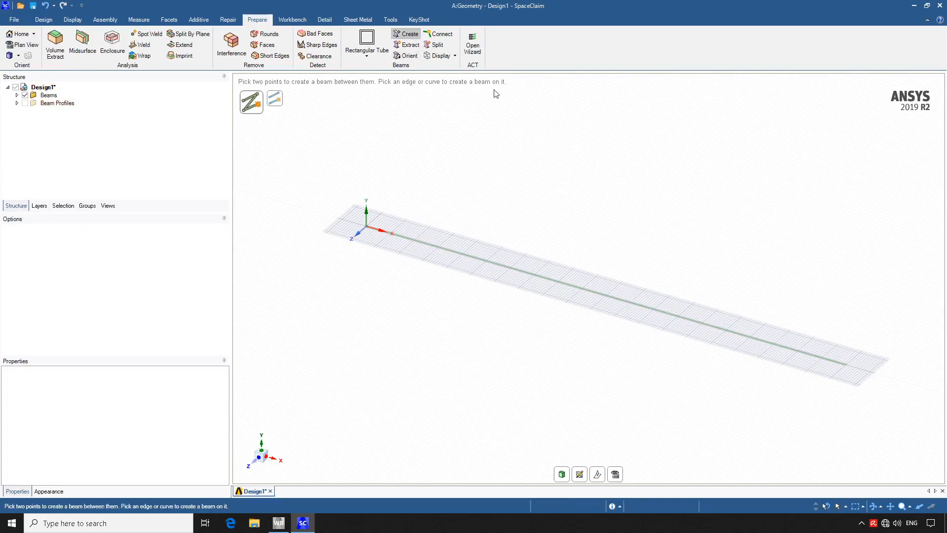
{"action": "left_click", "coordinate": [443, 56]}
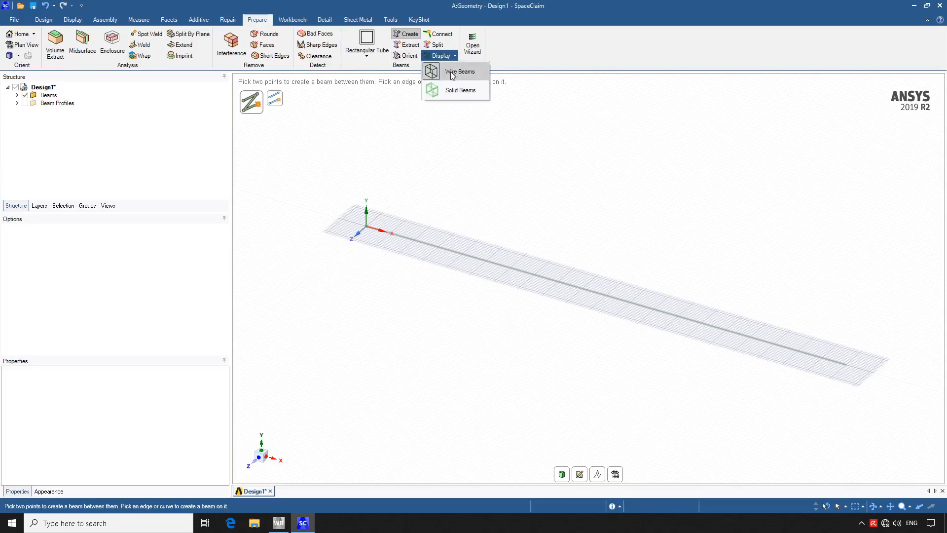
{"action": "left_click", "coordinate": [460, 90]}
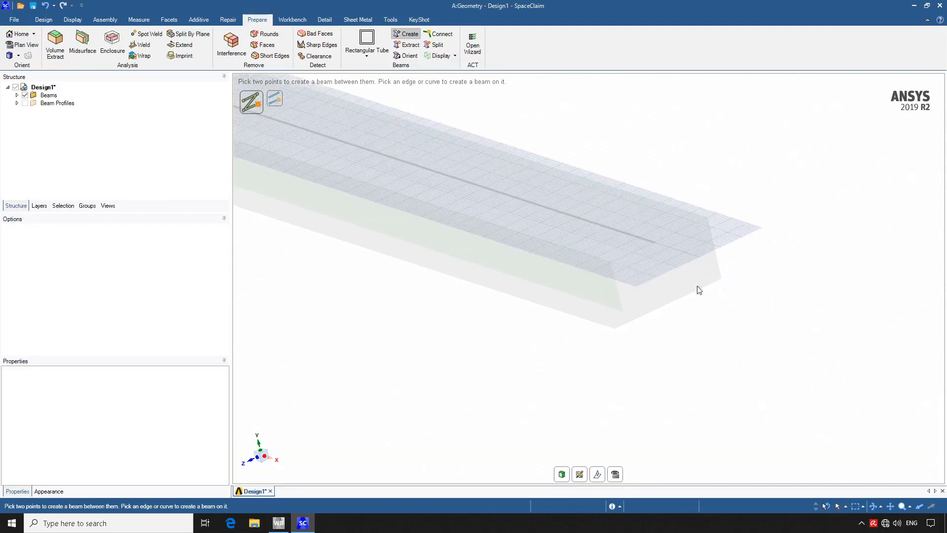
{"action": "mouse_move", "coordinate": [705, 232]}
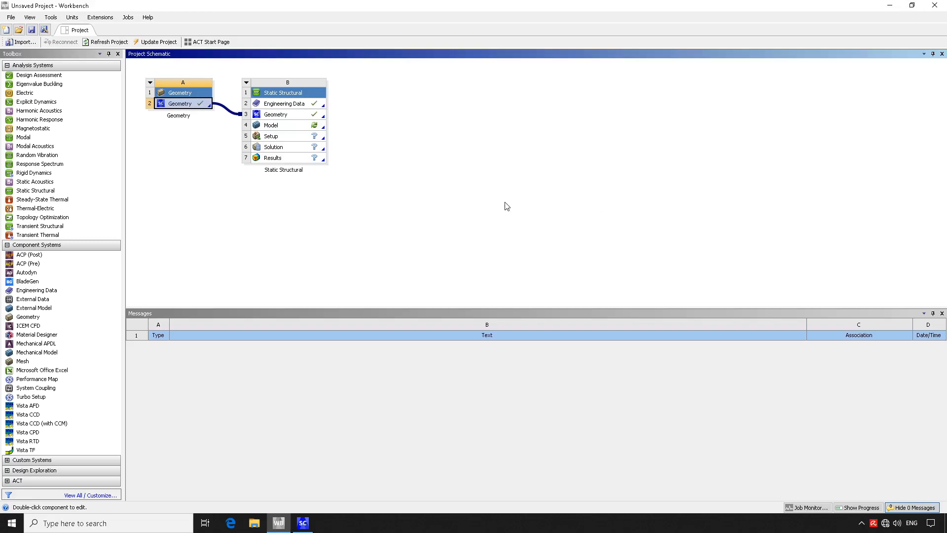
Open the Static Structural Model cell in Mechanical.
{"action": "left_click", "coordinate": [284, 125]}
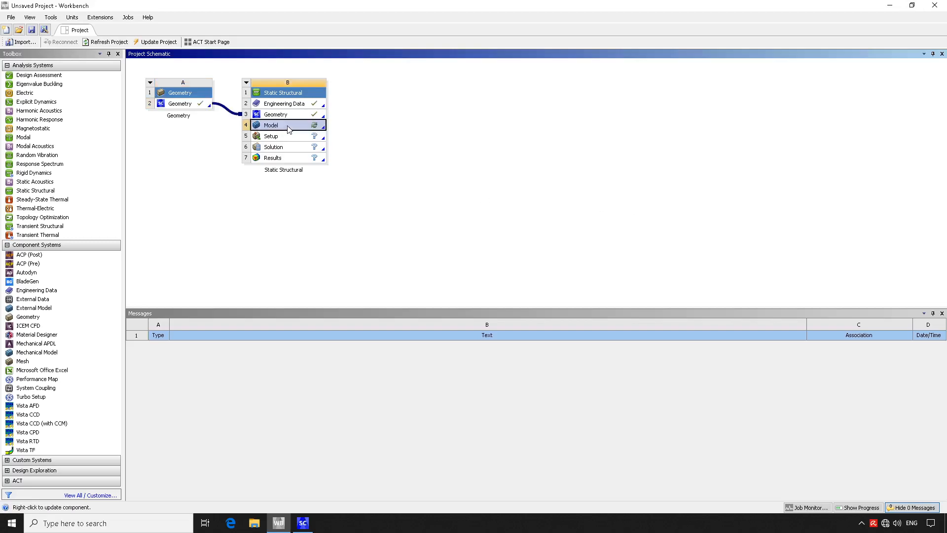
{"action": "mouse_move", "coordinate": [288, 138]}
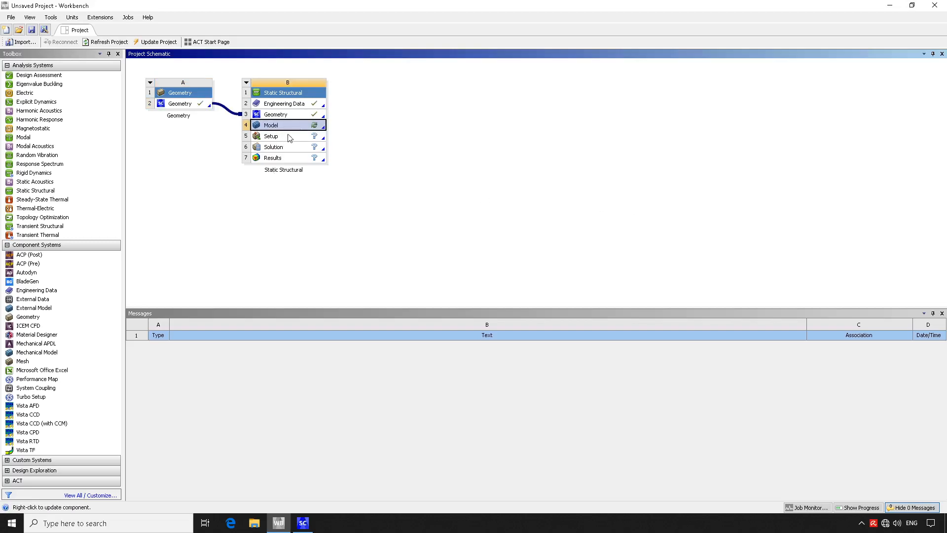
{"action": "mouse_move", "coordinate": [285, 114]}
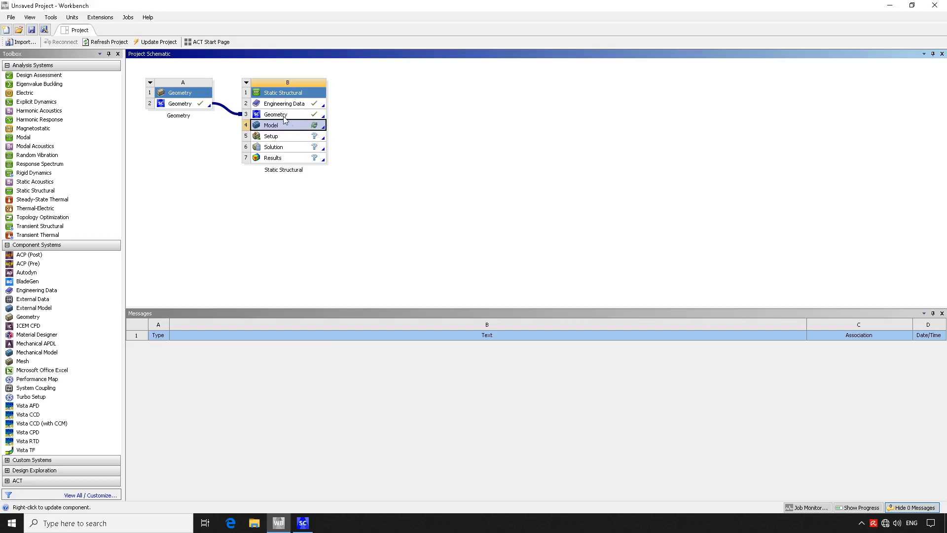
{"action": "mouse_move", "coordinate": [291, 129]}
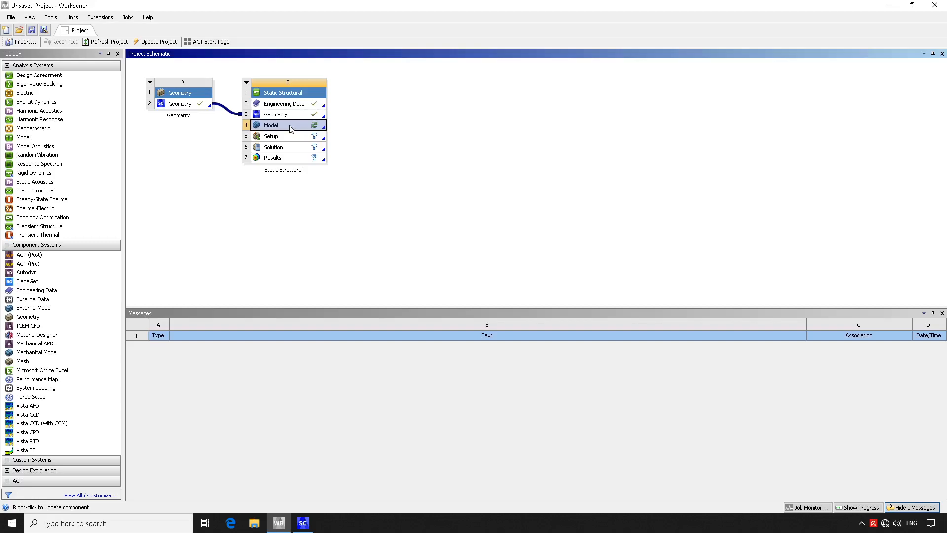
{"action": "double_click", "coordinate": [288, 124]}
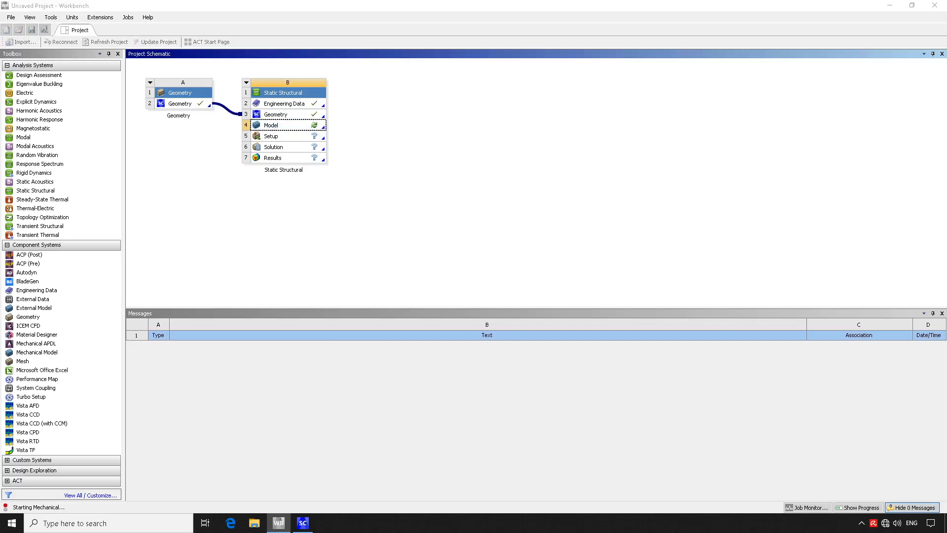
{"action": "double_click", "coordinate": [270, 125]}
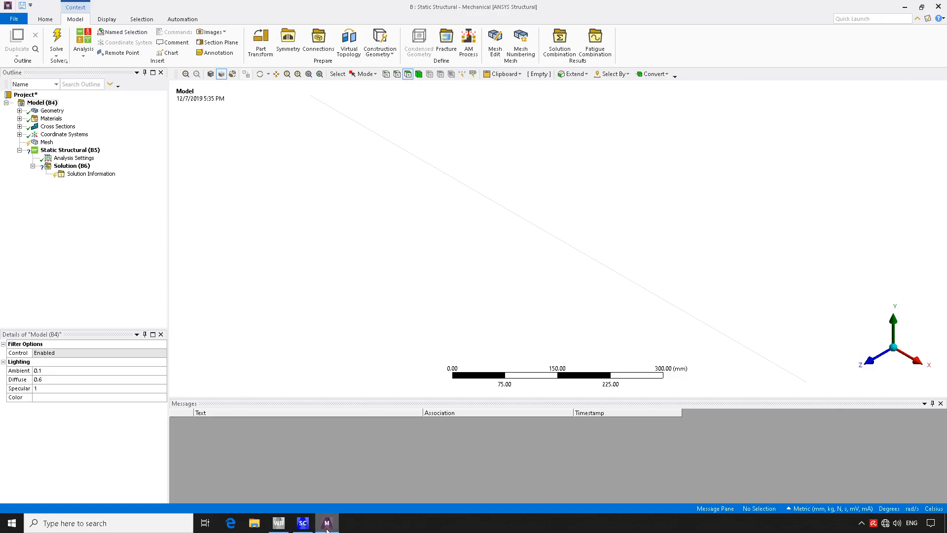
{"action": "mouse_move", "coordinate": [328, 523]}
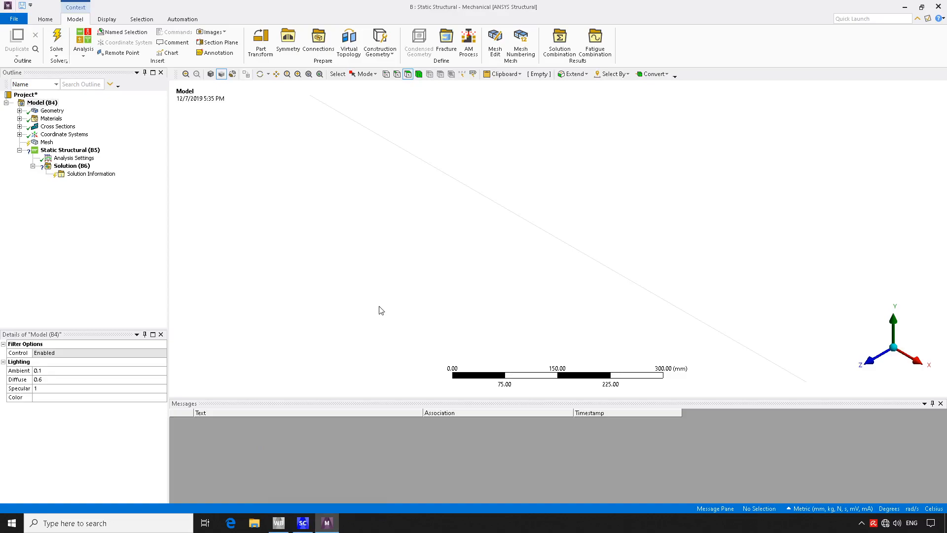
{"action": "mouse_move", "coordinate": [506, 190]}
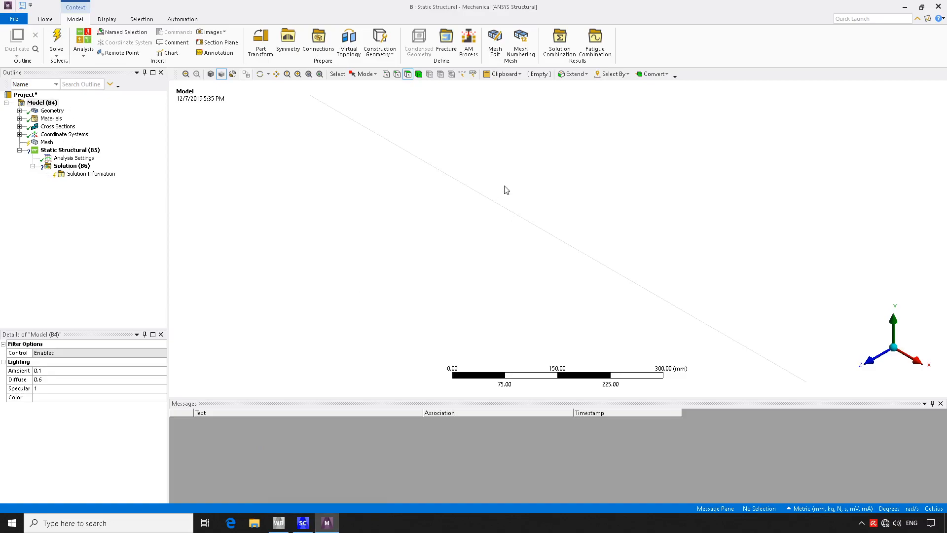
{"action": "mouse_move", "coordinate": [500, 209]}
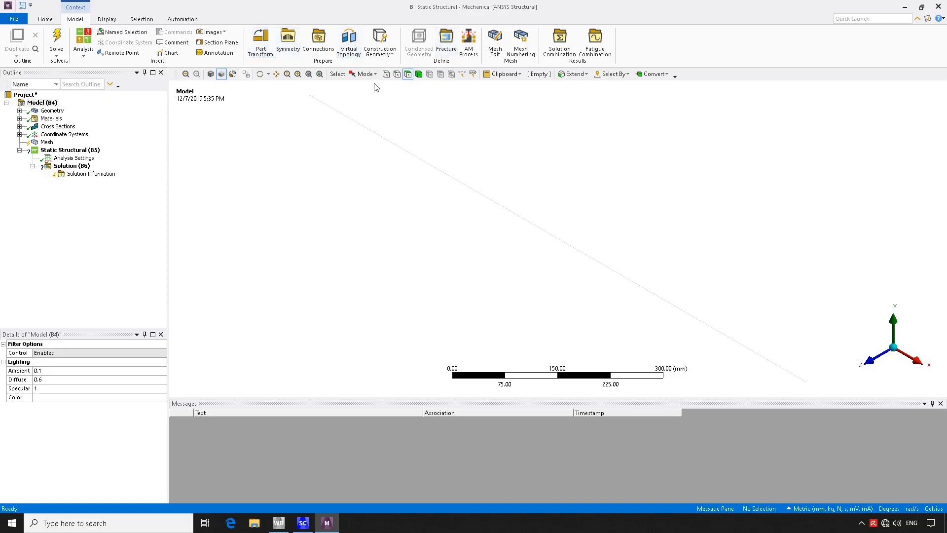
{"action": "mouse_move", "coordinate": [397, 73]}
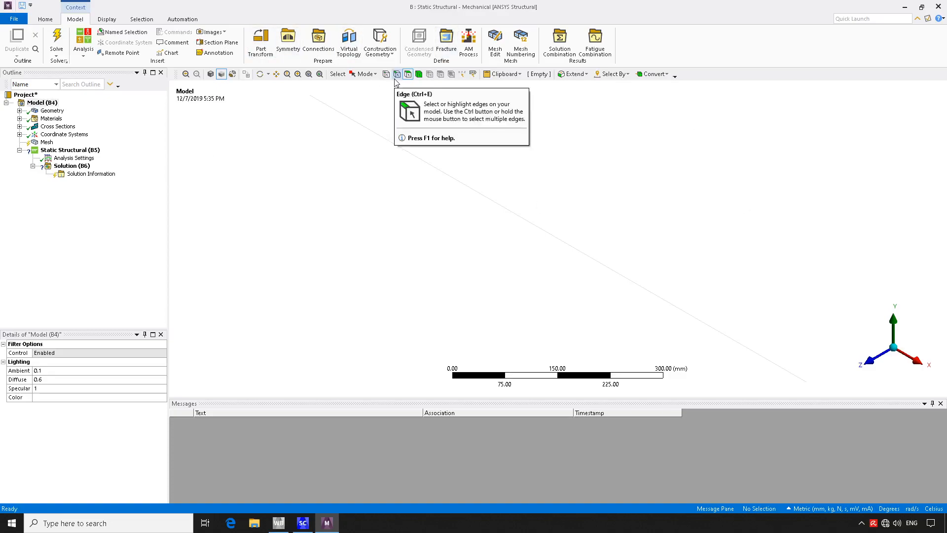
{"action": "mouse_move", "coordinate": [319, 144]}
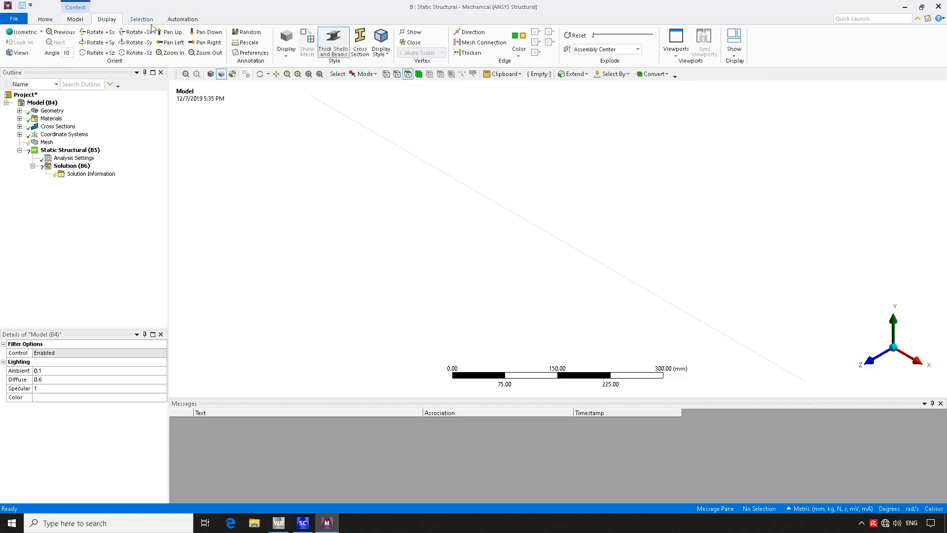
Switch to edge selection, pick the 1000 mm beam edge, and expand Geometry.
{"action": "left_click", "coordinate": [75, 19]}
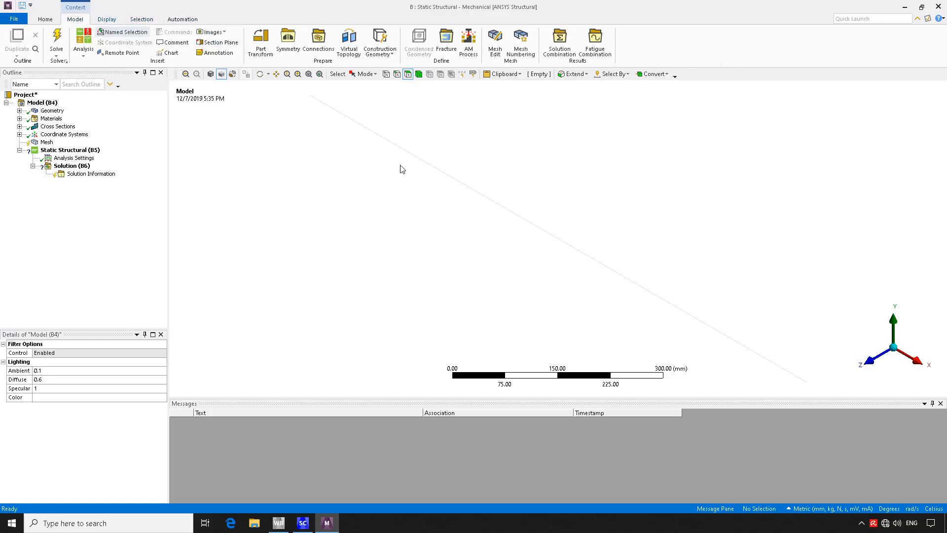
{"action": "mouse_move", "coordinate": [415, 177]}
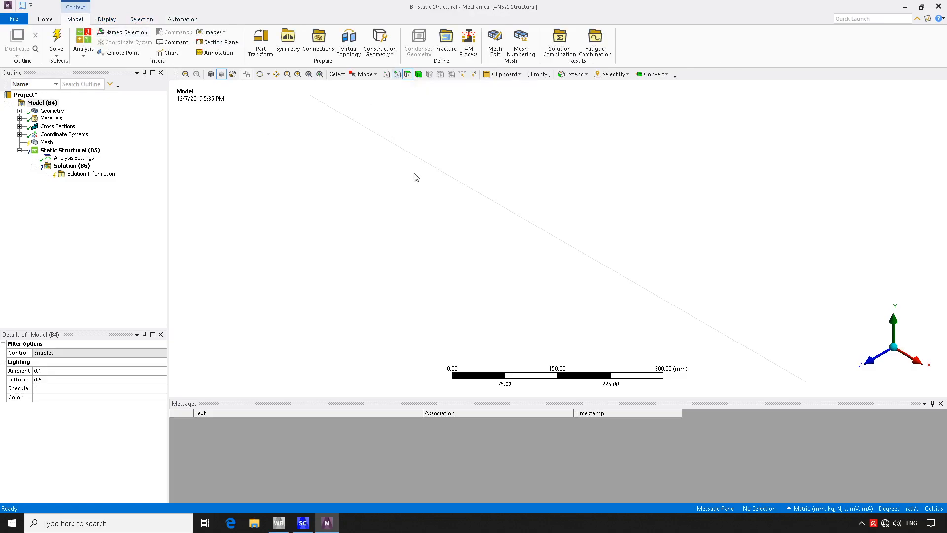
{"action": "mouse_move", "coordinate": [397, 74]}
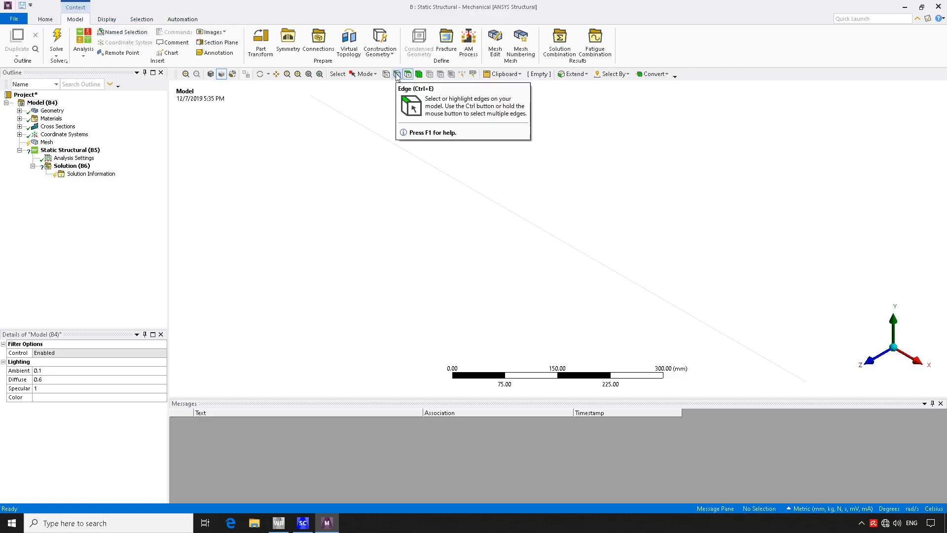
{"action": "left_click", "coordinate": [459, 184]}
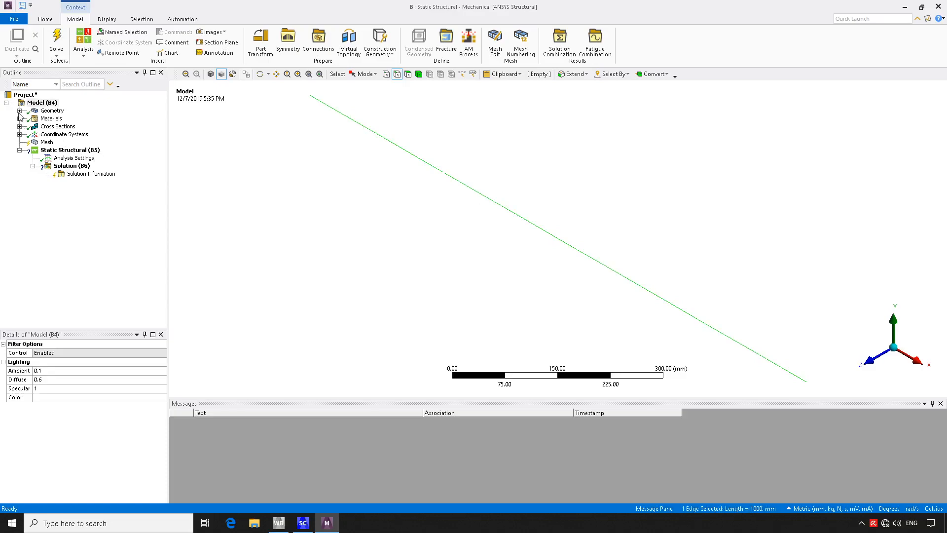
{"action": "left_click", "coordinate": [52, 111]}
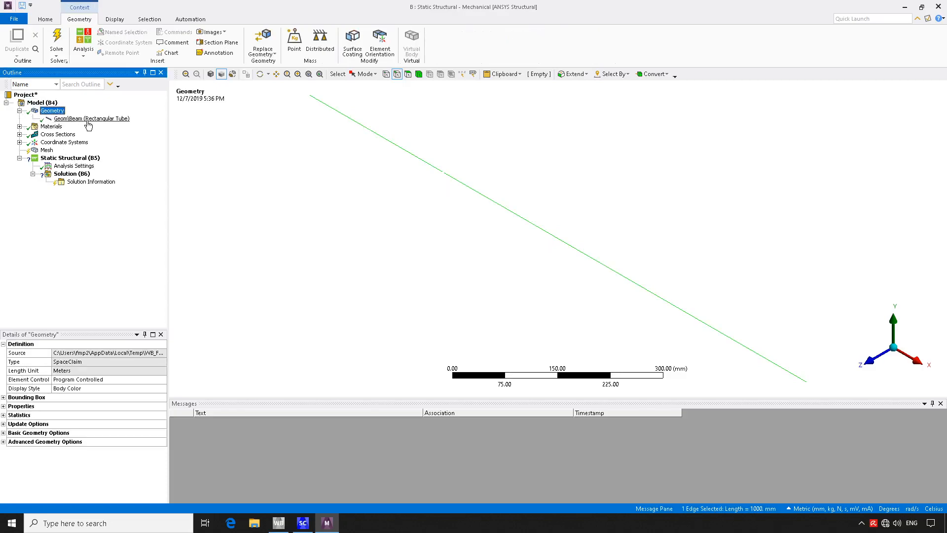
{"action": "left_click", "coordinate": [92, 118]}
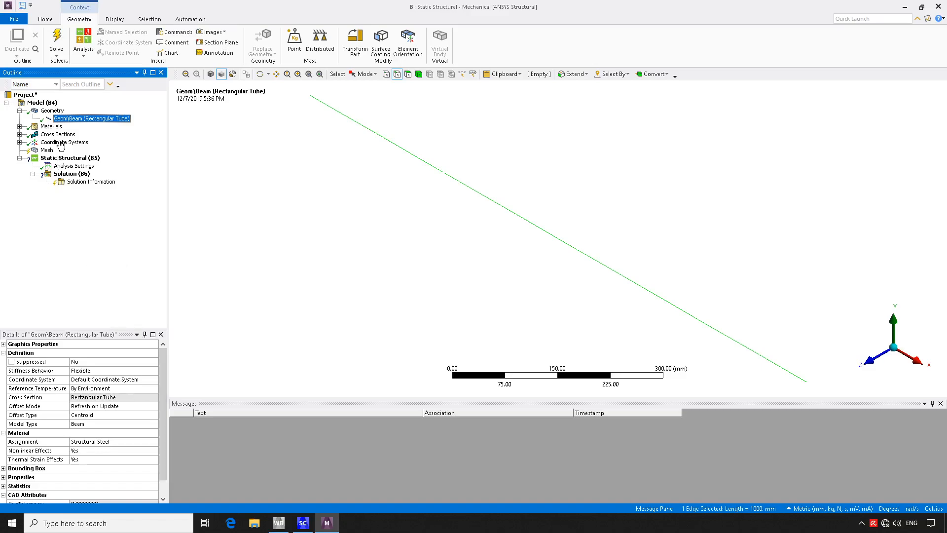
{"action": "left_click", "coordinate": [51, 110]}
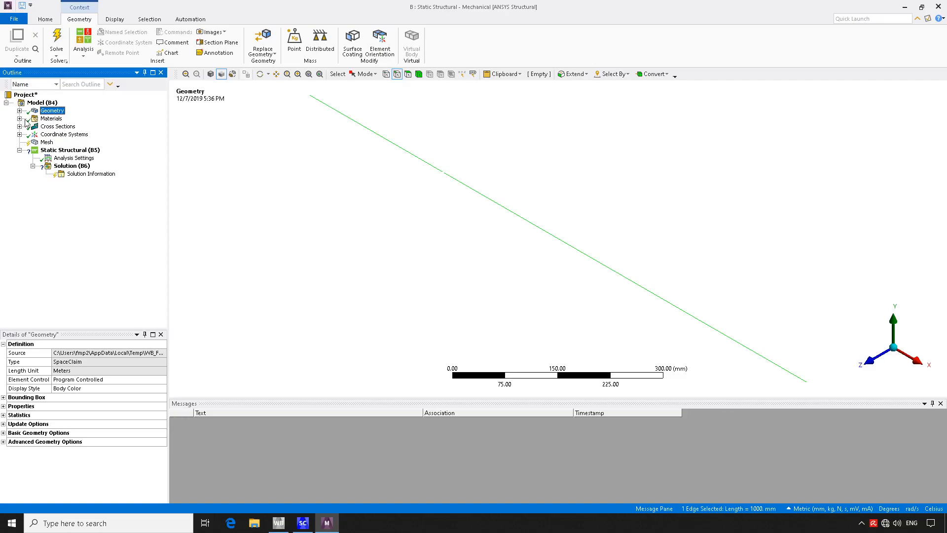
{"action": "left_click", "coordinate": [20, 118]}
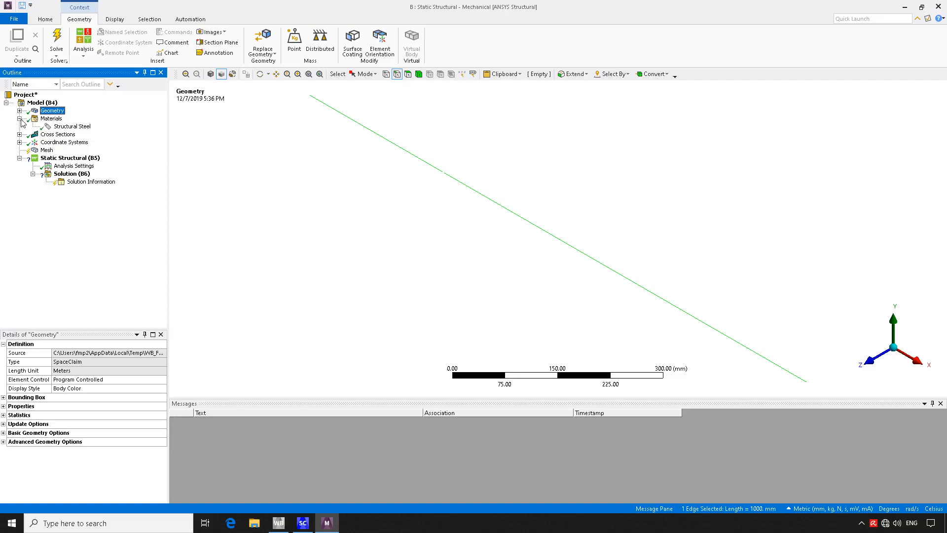
{"action": "mouse_move", "coordinate": [70, 127]}
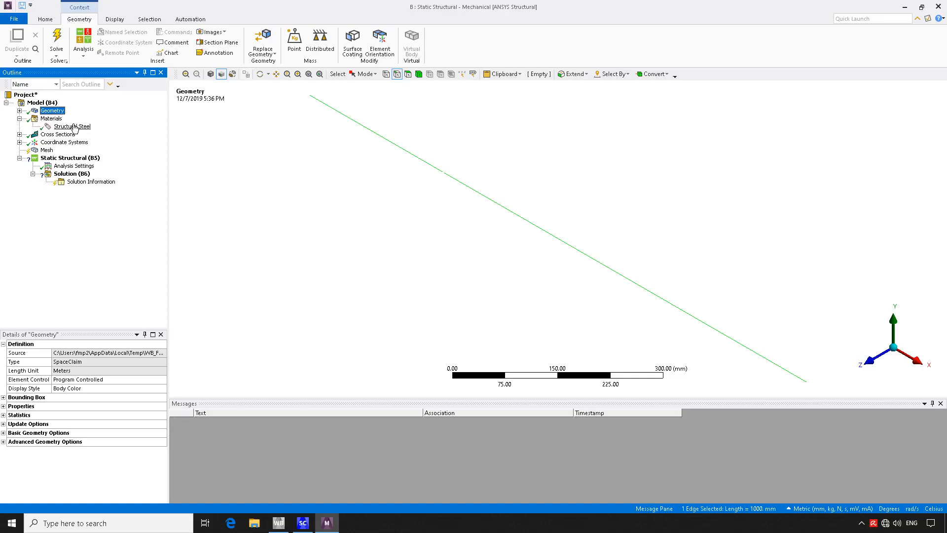
{"action": "left_click", "coordinate": [51, 118]}
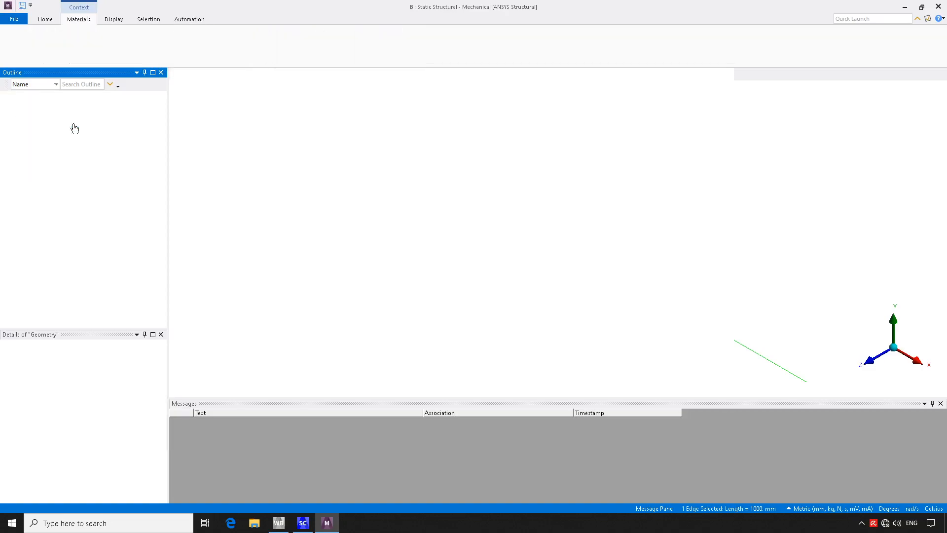
{"action": "left_click", "coordinate": [72, 126]}
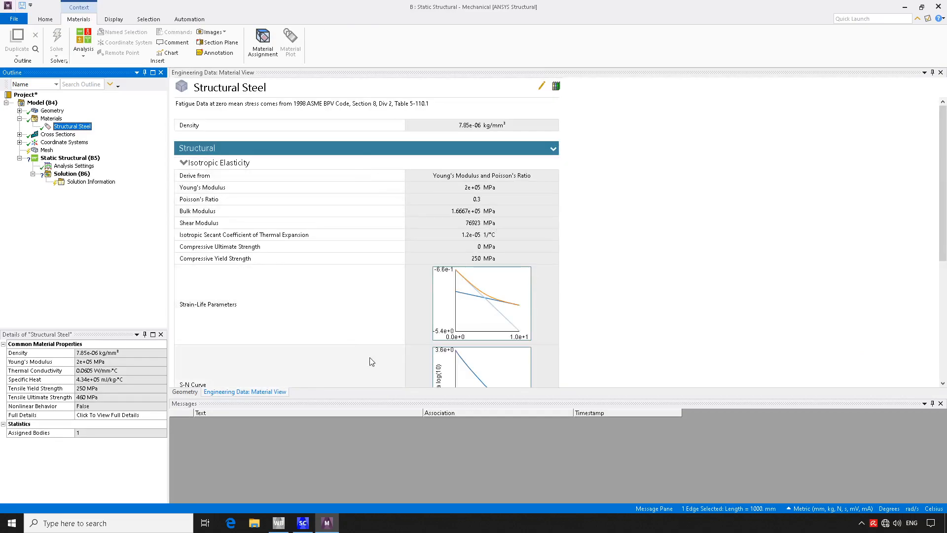
{"action": "mouse_move", "coordinate": [20, 248]}
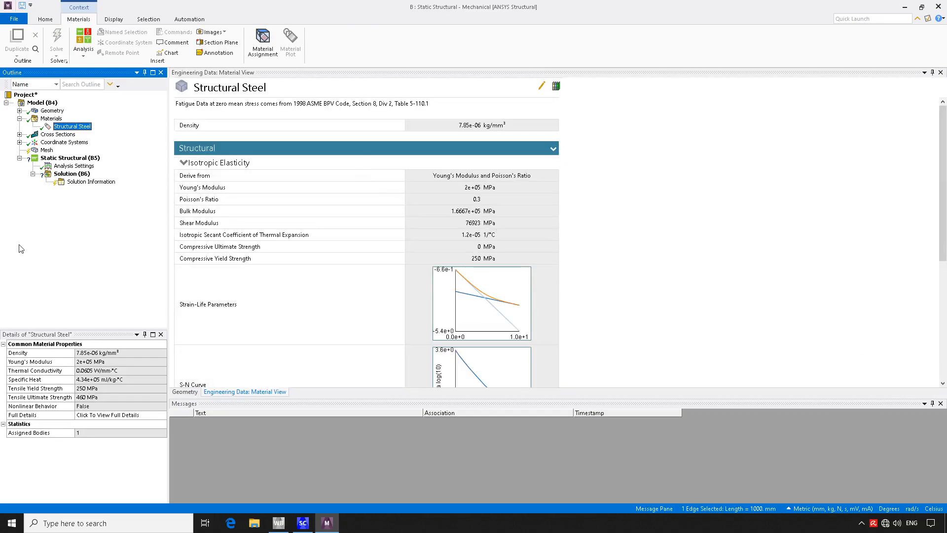
{"action": "left_click", "coordinate": [52, 119]}
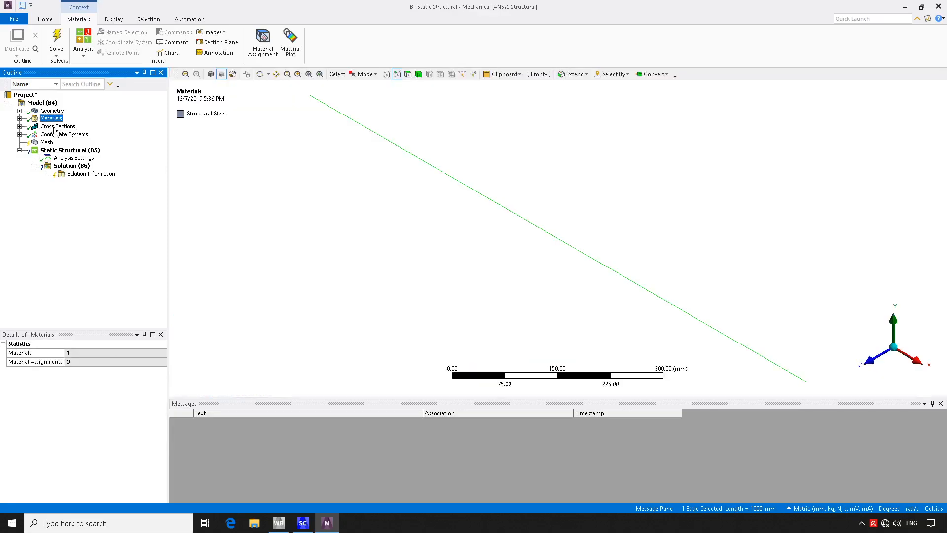
{"action": "left_click", "coordinate": [75, 134]}
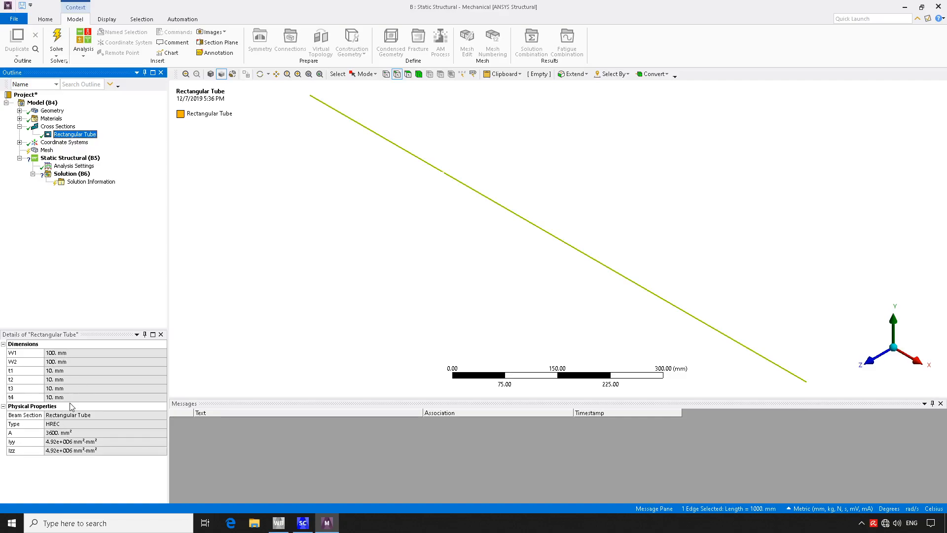
{"action": "left_click", "coordinate": [59, 127]}
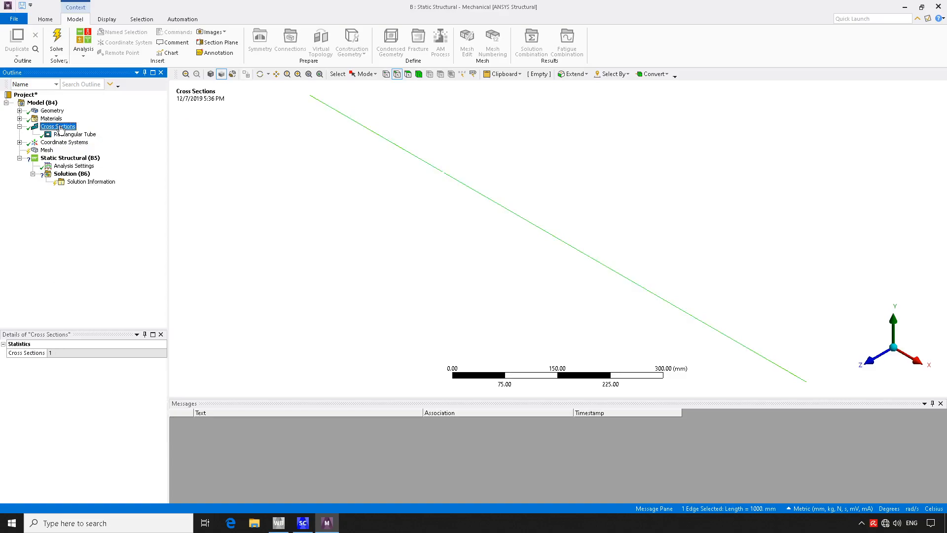
{"action": "mouse_move", "coordinate": [48, 150]}
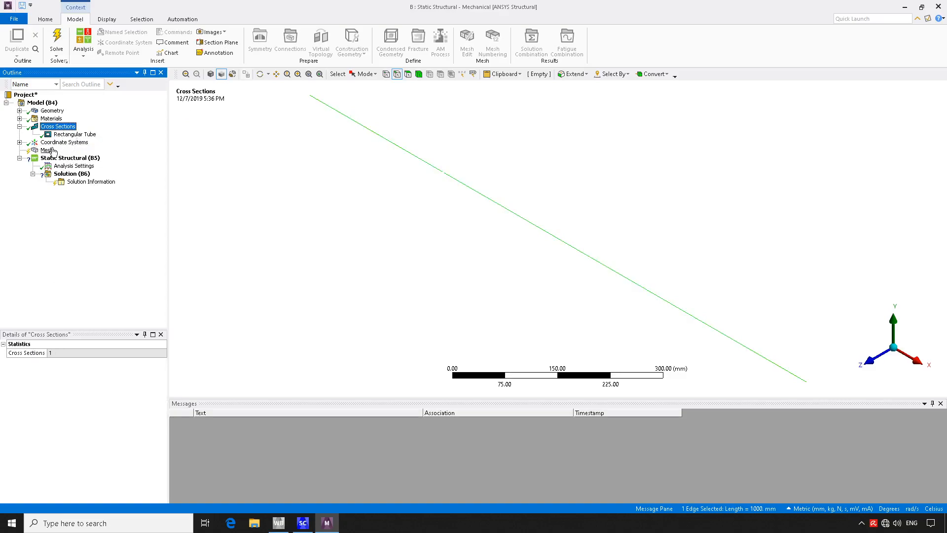
{"action": "left_click", "coordinate": [47, 150]}
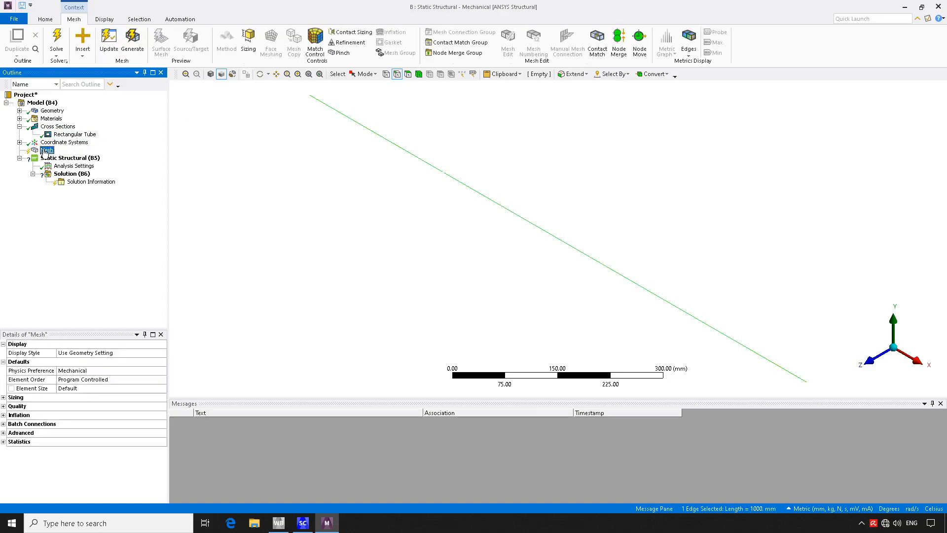
Generate the beam mesh from the Mesh context menu and zoom out.
{"action": "right_click", "coordinate": [46, 150]}
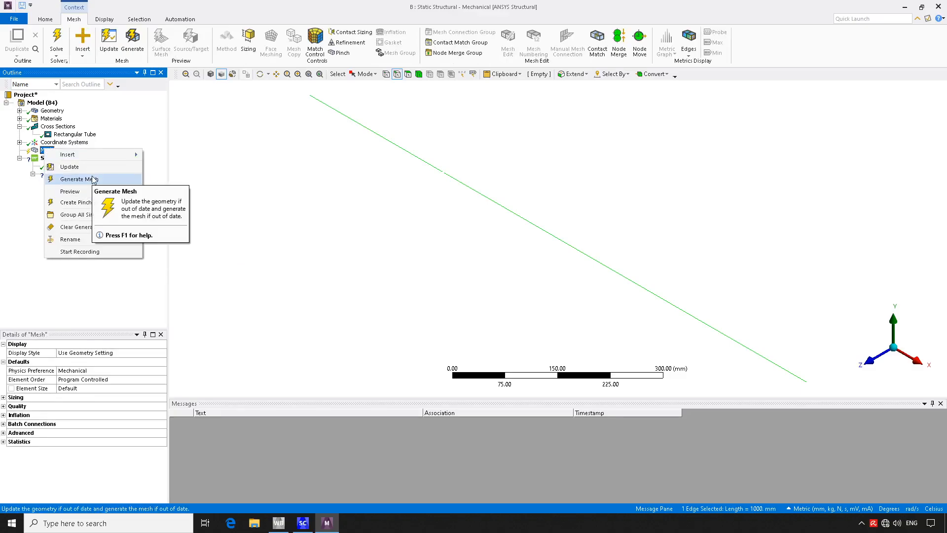
{"action": "left_click", "coordinate": [78, 179]}
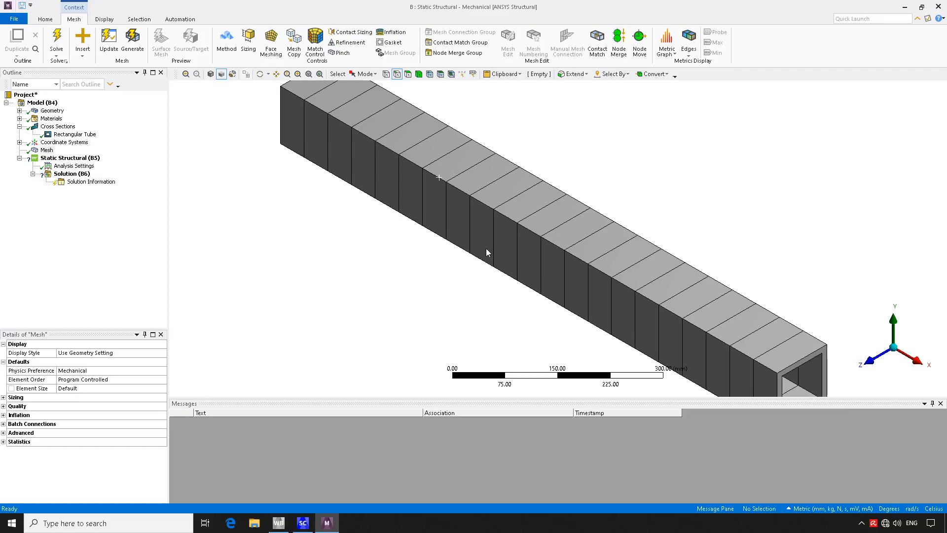
{"action": "scroll", "scroll_direction": "down", "scroll_amount": 3}
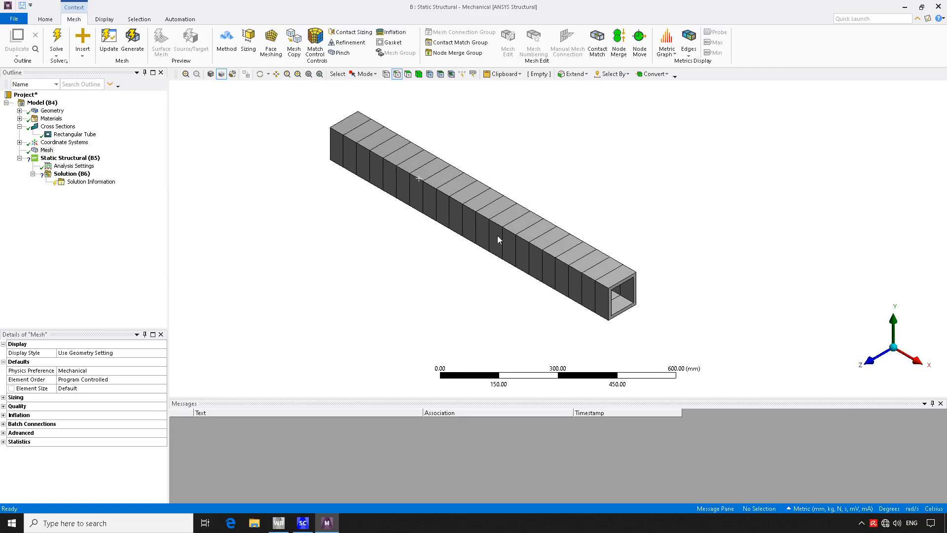
{"action": "mouse_move", "coordinate": [105, 18]}
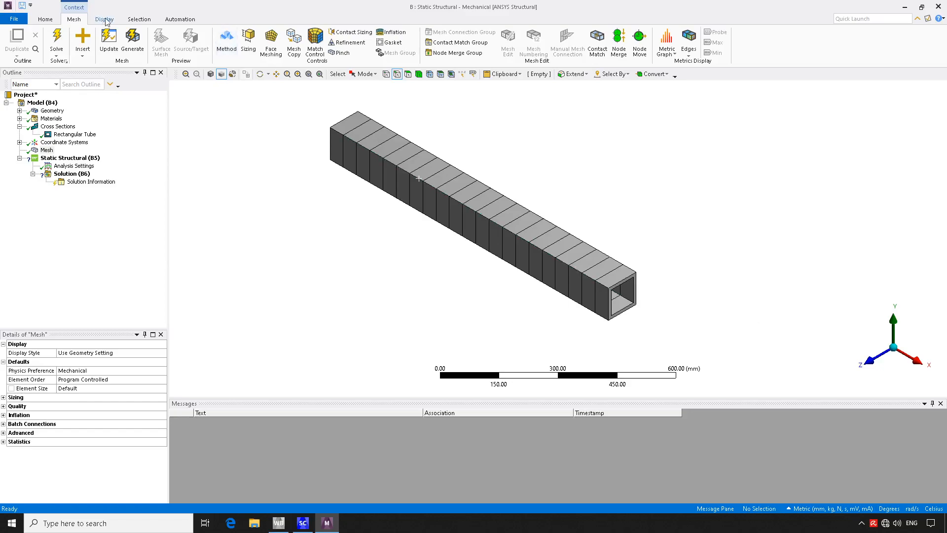
{"action": "left_click", "coordinate": [104, 19]}
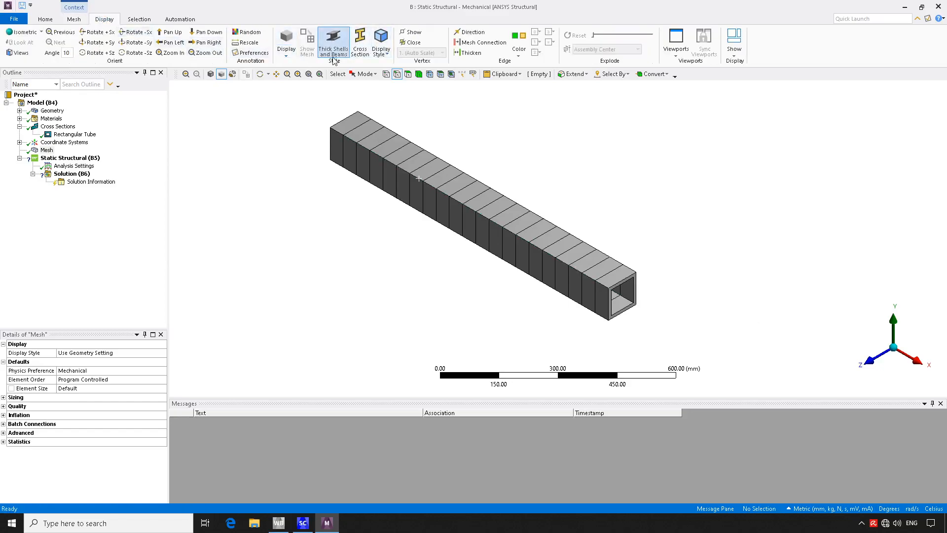
{"action": "mouse_move", "coordinate": [333, 44]}
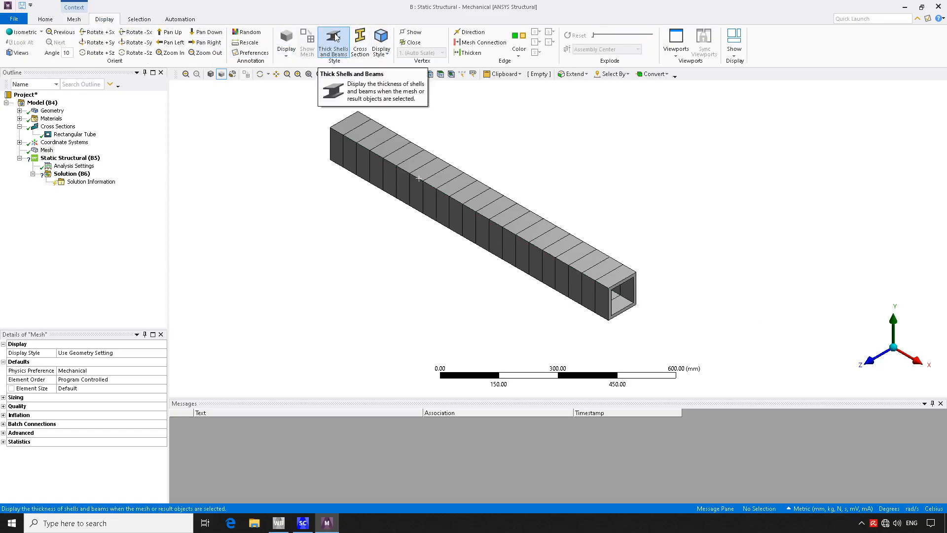
{"action": "left_click", "coordinate": [333, 43]}
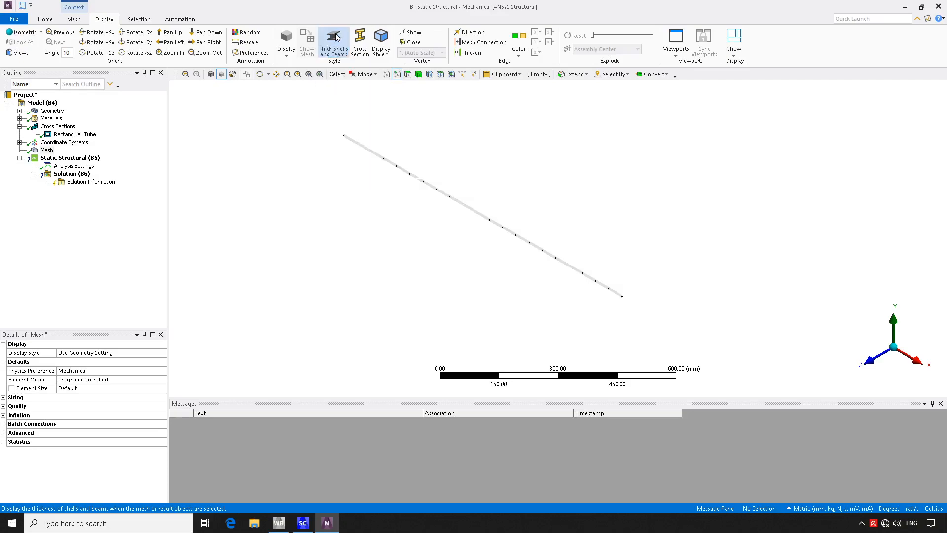
{"action": "left_click", "coordinate": [333, 43]}
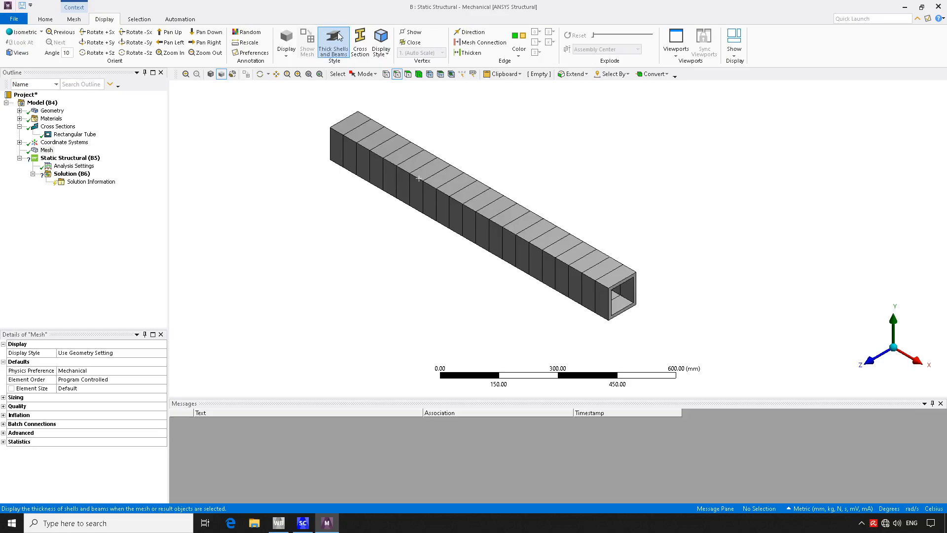
{"action": "mouse_move", "coordinate": [623, 293]}
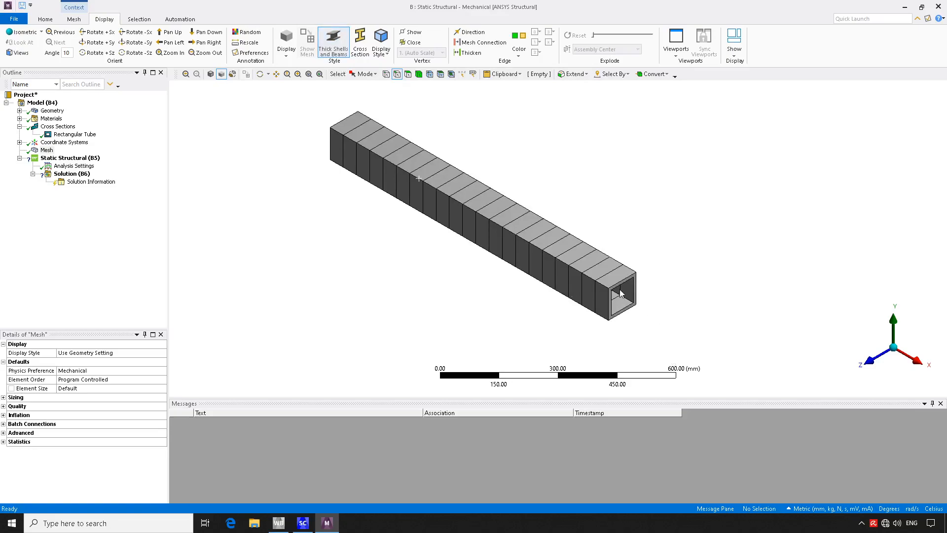
{"action": "mouse_move", "coordinate": [619, 285]}
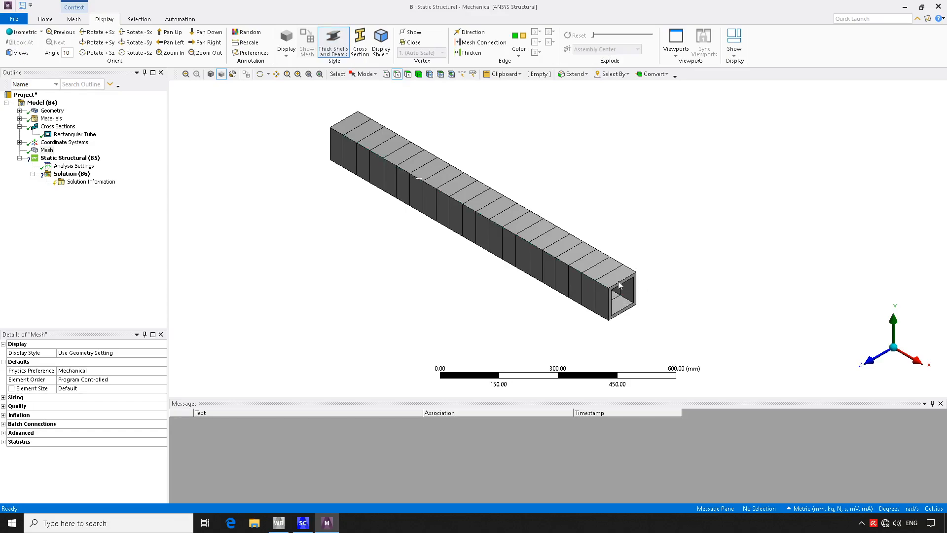
{"action": "left_click", "coordinate": [333, 39]}
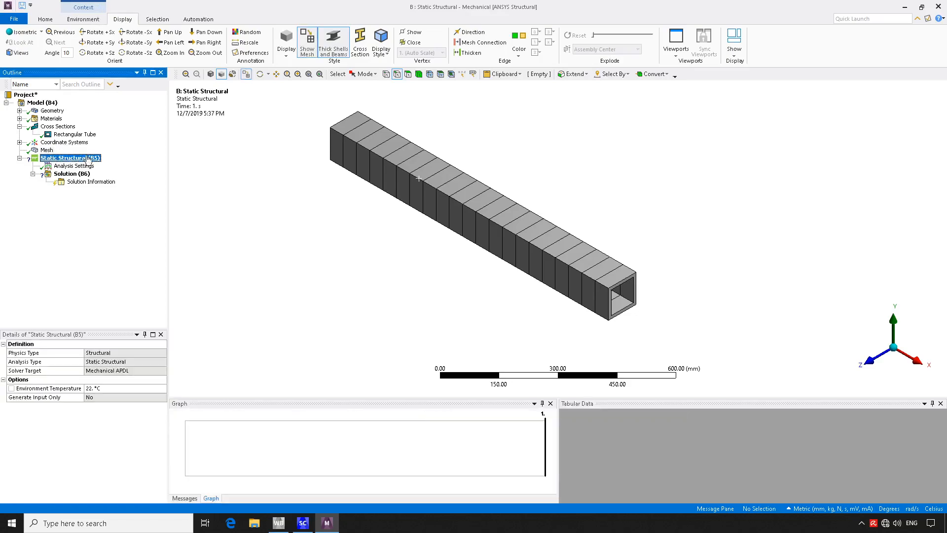
Show the beam as a thin line with its mesh nodes visible.
{"action": "left_click", "coordinate": [334, 42]}
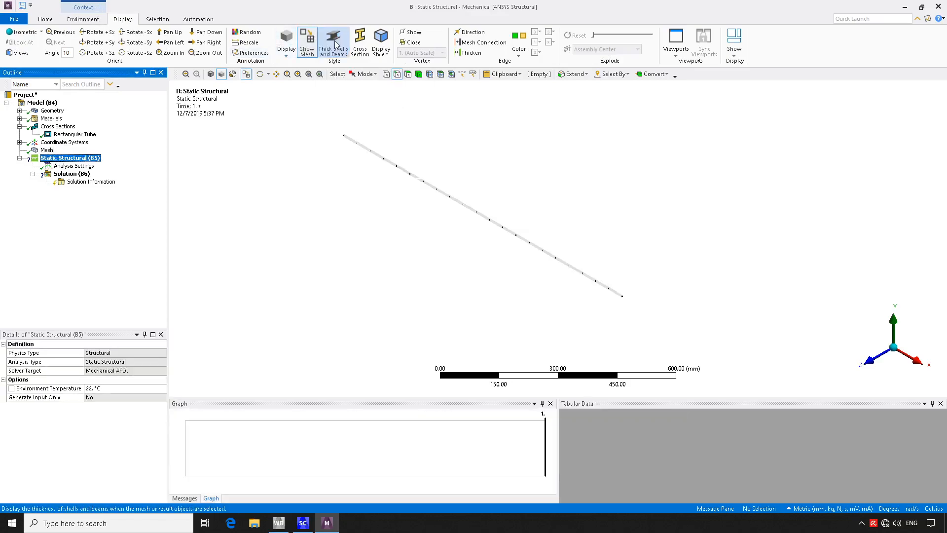
{"action": "left_click", "coordinate": [333, 42]}
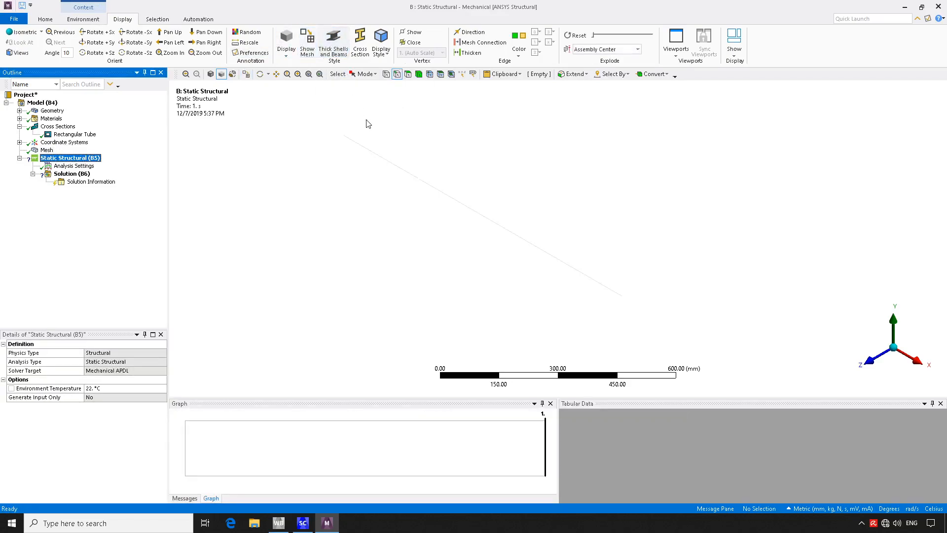
{"action": "left_click", "coordinate": [307, 40]}
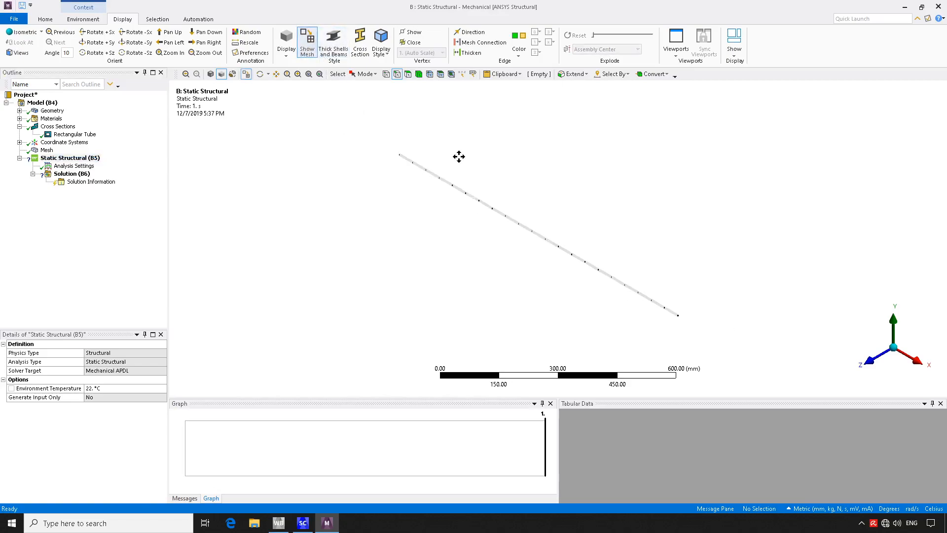
{"action": "left_click", "coordinate": [71, 158]}
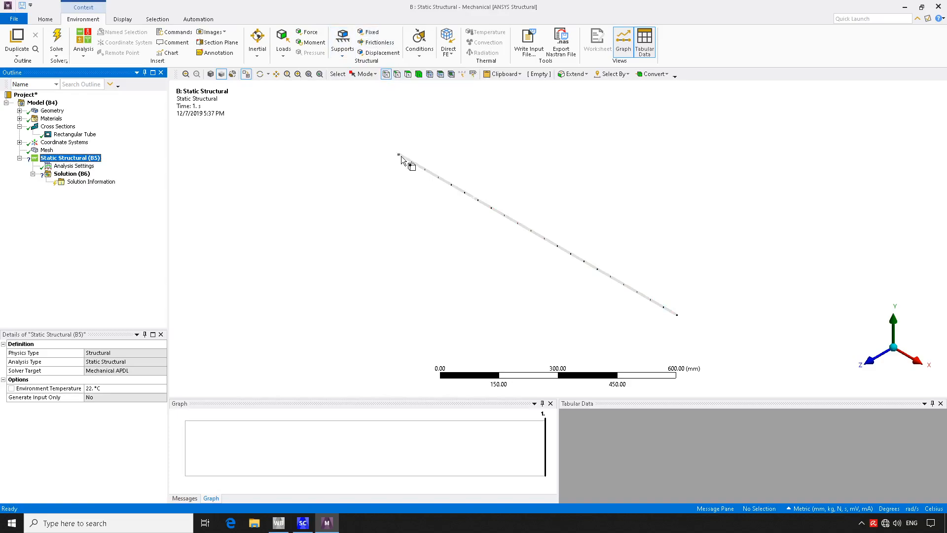
Apply a Fixed Support to the beam's left end vertex.
{"action": "left_click", "coordinate": [398, 154]}
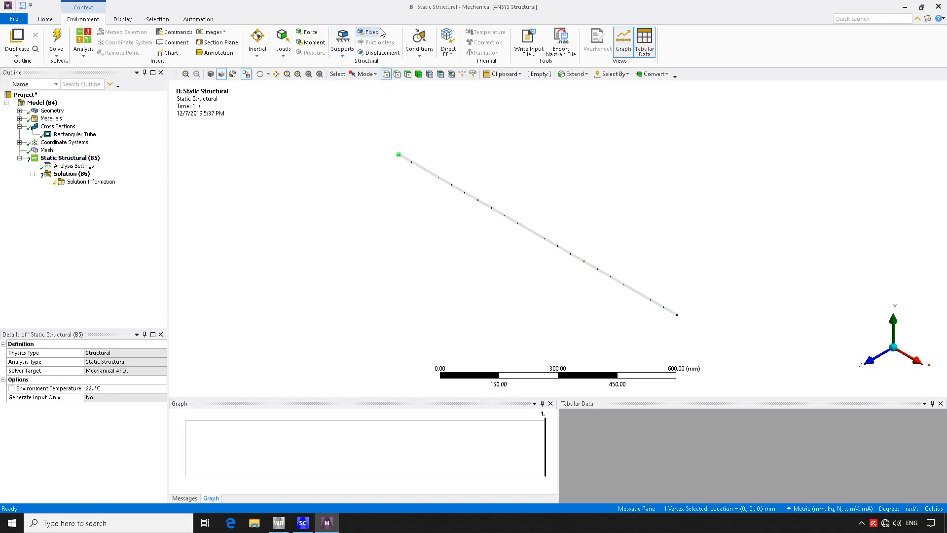
{"action": "left_click", "coordinate": [369, 32]}
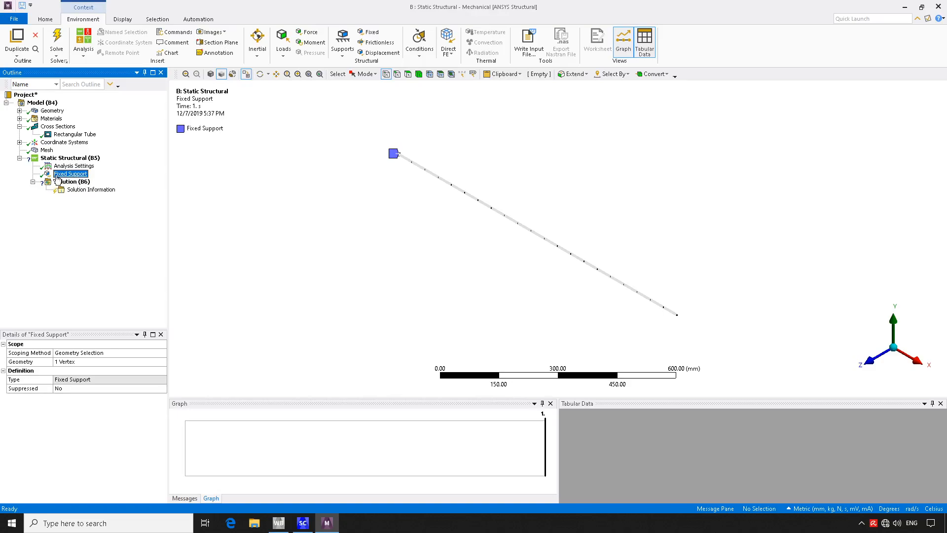
{"action": "left_click", "coordinate": [69, 158]}
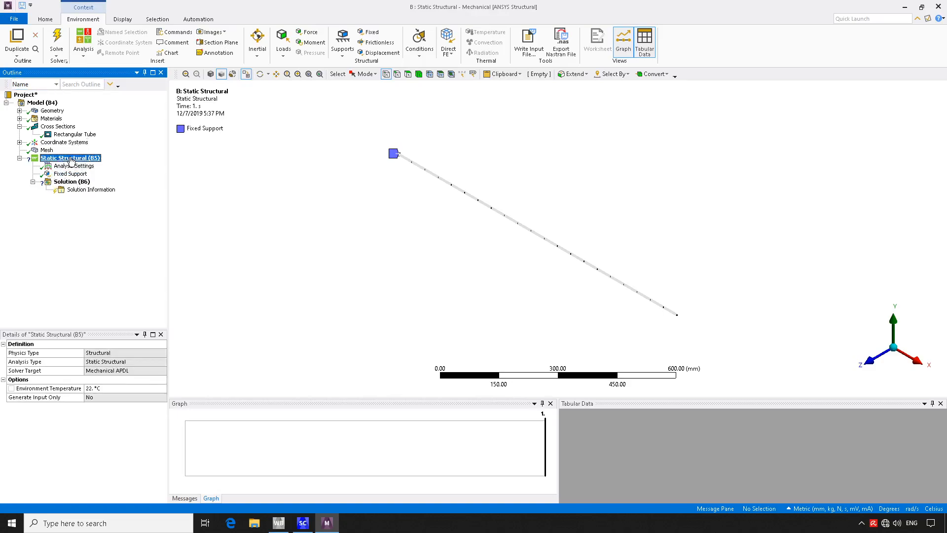
{"action": "mouse_move", "coordinate": [308, 34]}
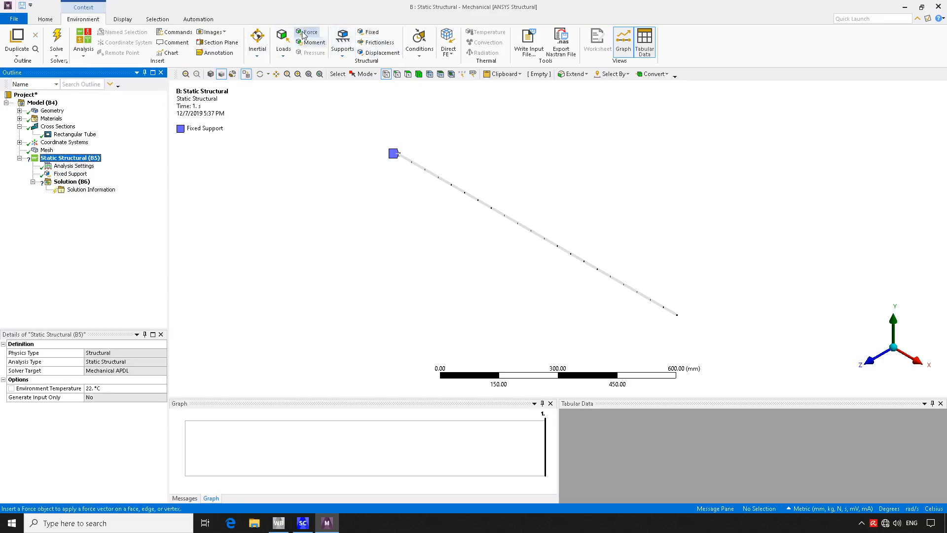
{"action": "mouse_move", "coordinate": [256, 37]}
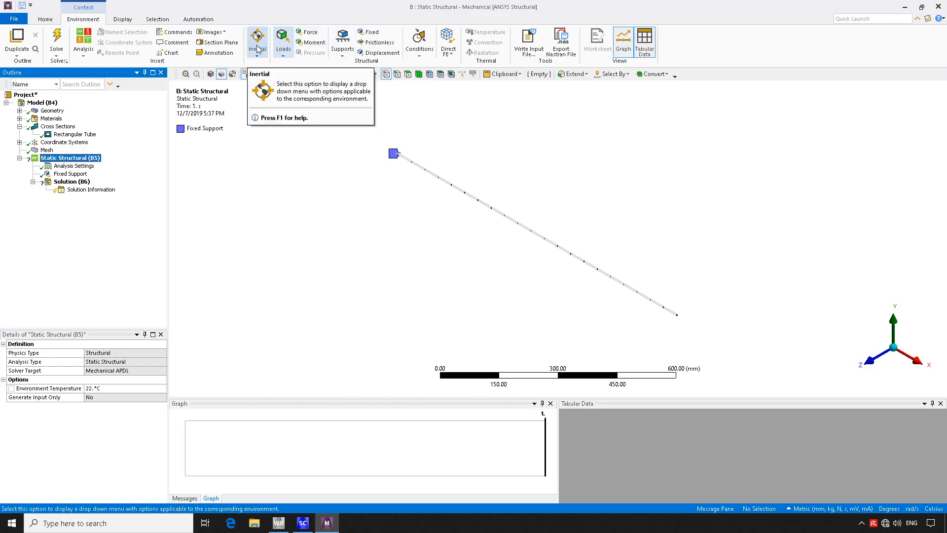
Add Standard Earth Gravity in the -Y direction and check the solution status.
{"action": "left_click", "coordinate": [256, 38]}
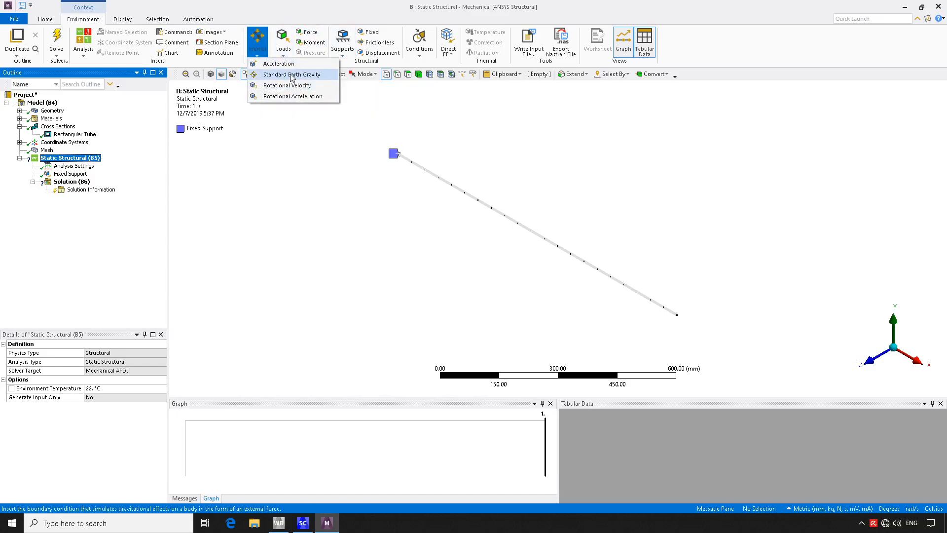
{"action": "left_click", "coordinate": [293, 75]}
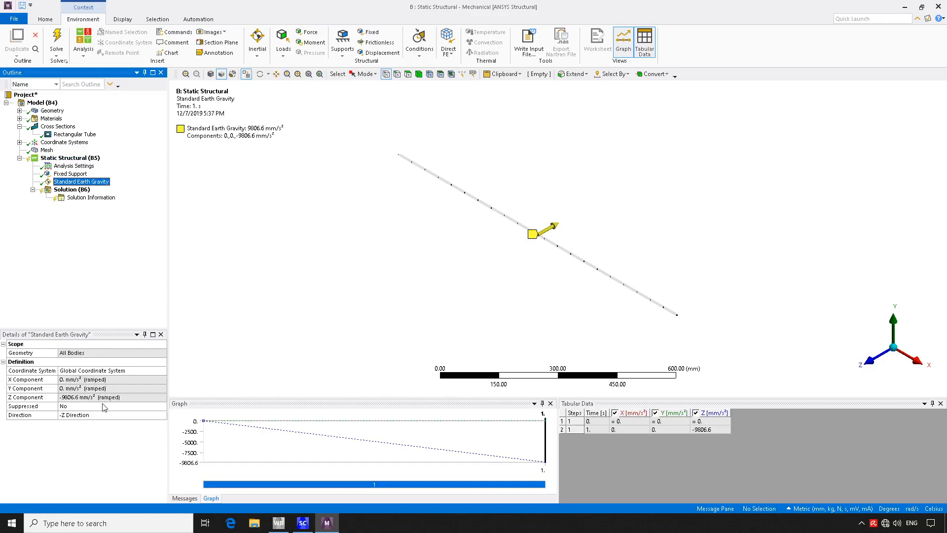
{"action": "left_click", "coordinate": [112, 415]}
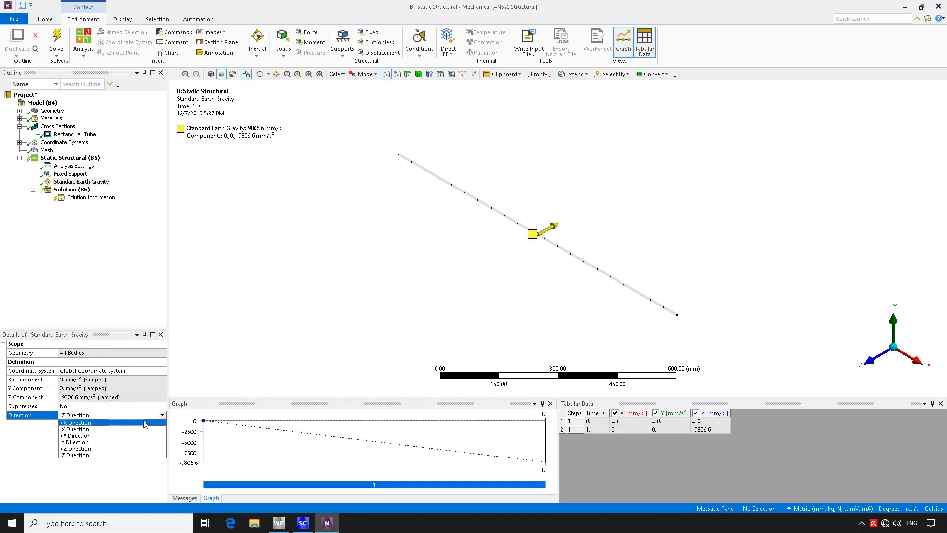
{"action": "mouse_move", "coordinate": [78, 441]}
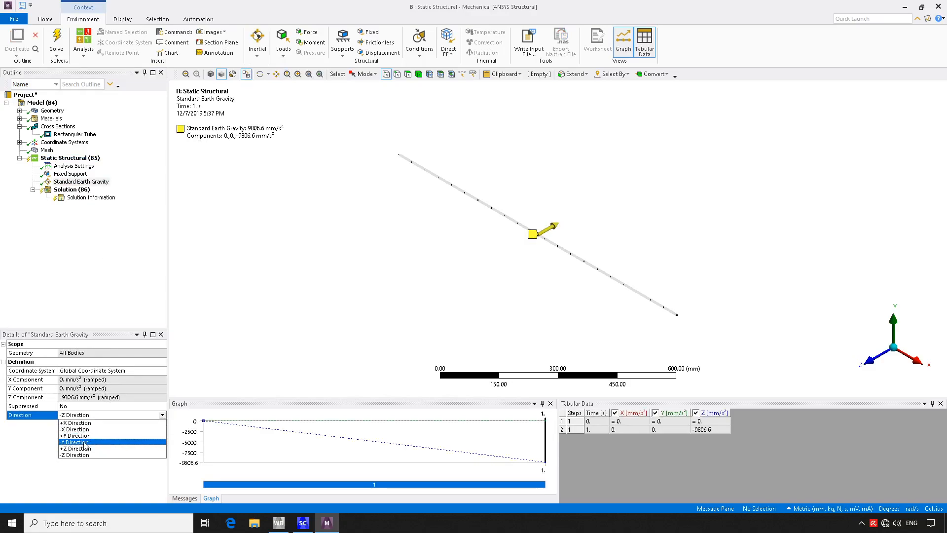
{"action": "left_click", "coordinate": [74, 442]}
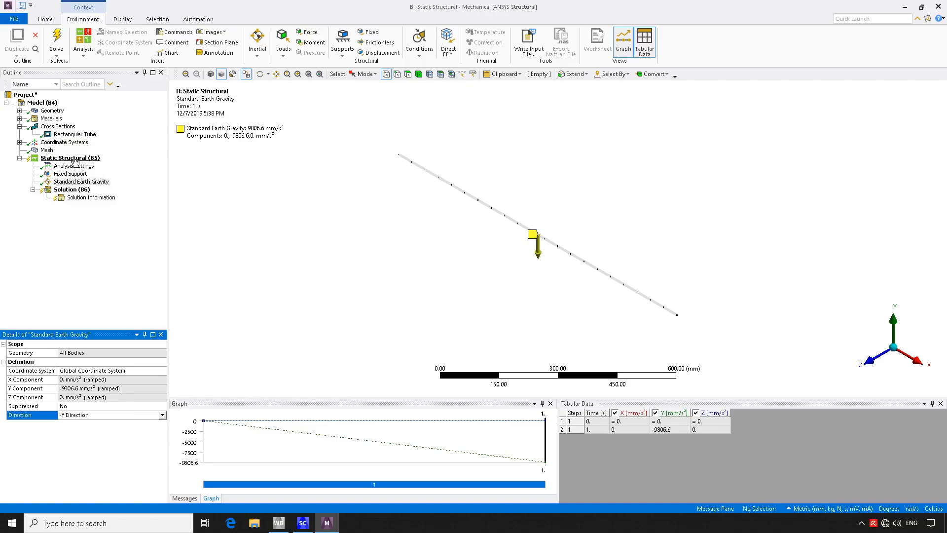
{"action": "left_click", "coordinate": [55, 36]}
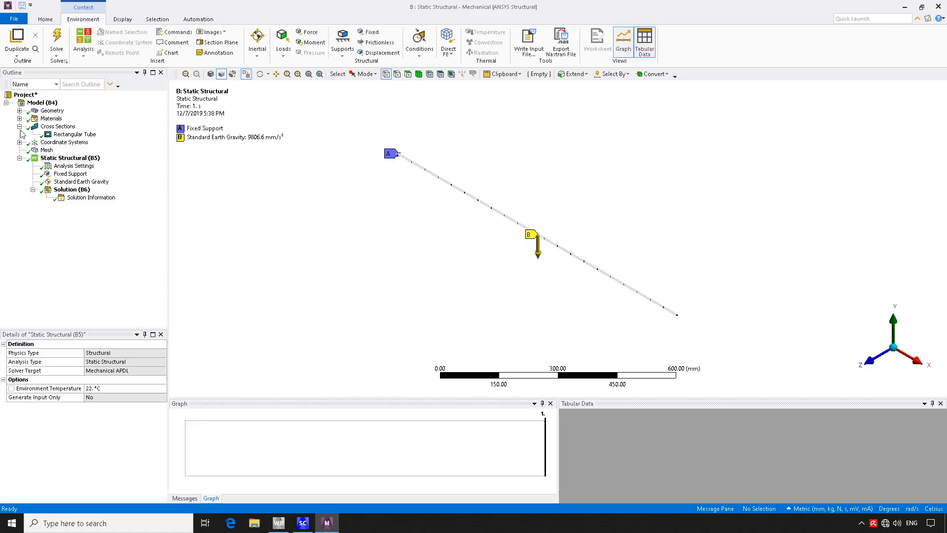
{"action": "left_click", "coordinate": [71, 189]}
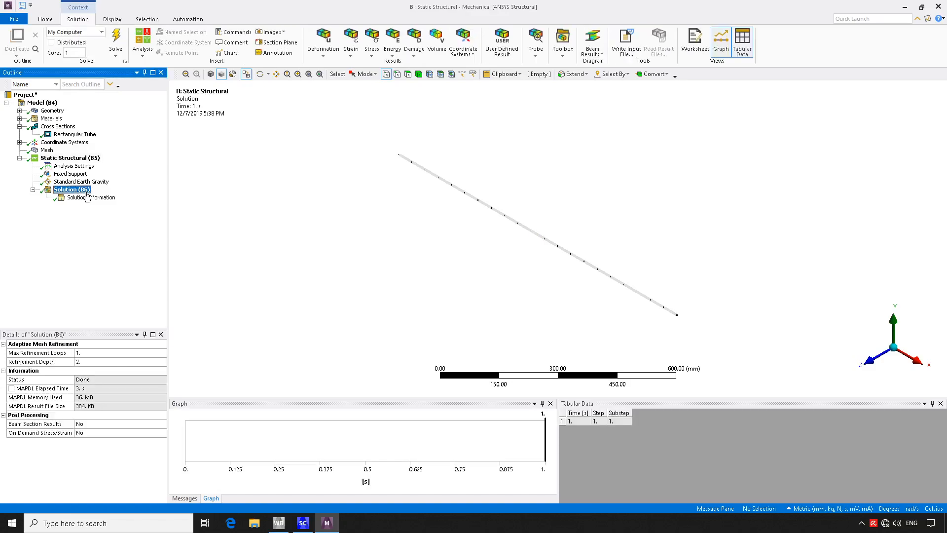
Add a Total Deformation result and solve, giving 0.0363 mm peak deflection at the free end.
{"action": "left_click", "coordinate": [323, 39]}
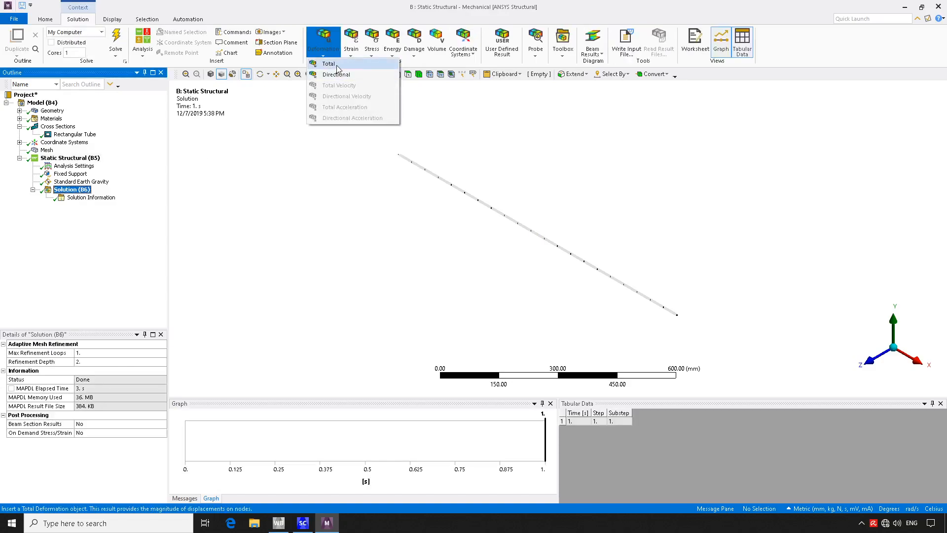
{"action": "left_click", "coordinate": [328, 64]}
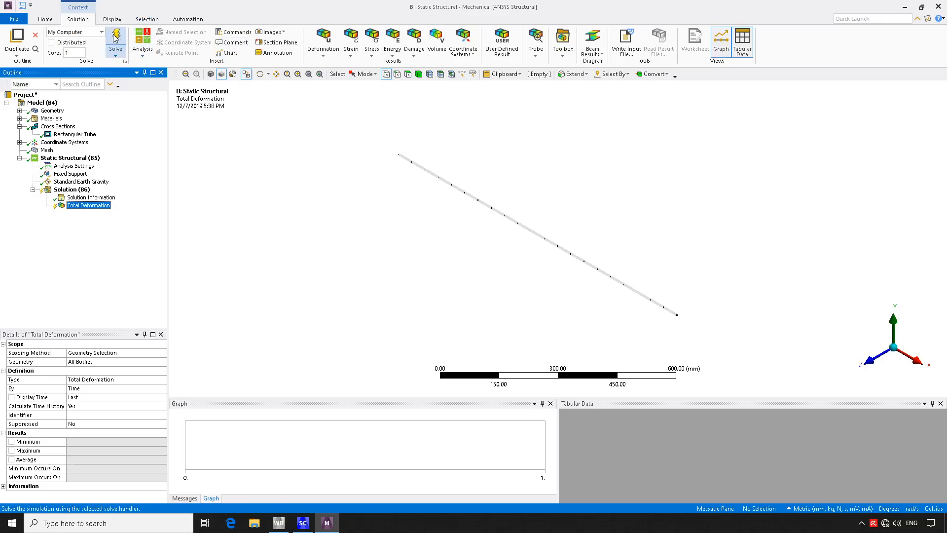
{"action": "left_click", "coordinate": [115, 36]}
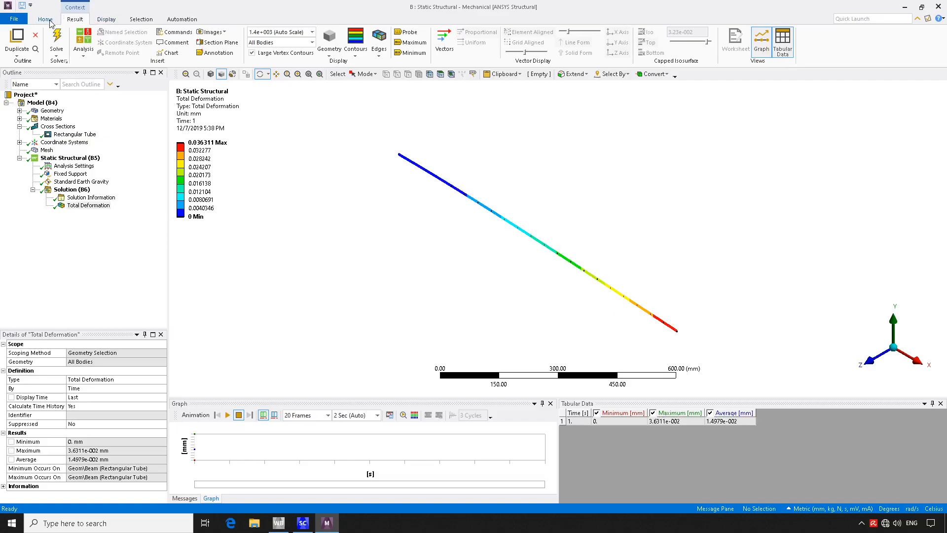
{"action": "left_click", "coordinate": [107, 18]}
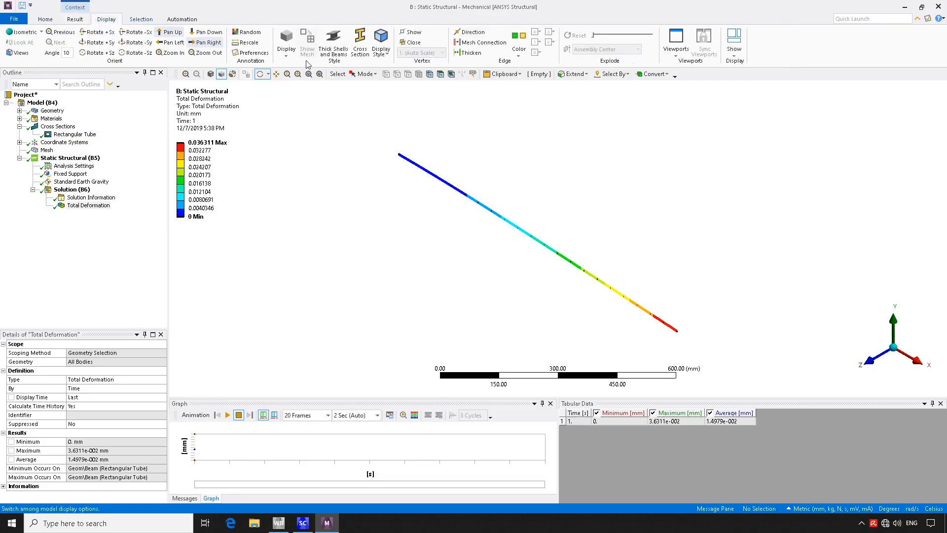
Display beams as thick rectangular tubes, then play and stop the deformation animation.
{"action": "left_click", "coordinate": [332, 43]}
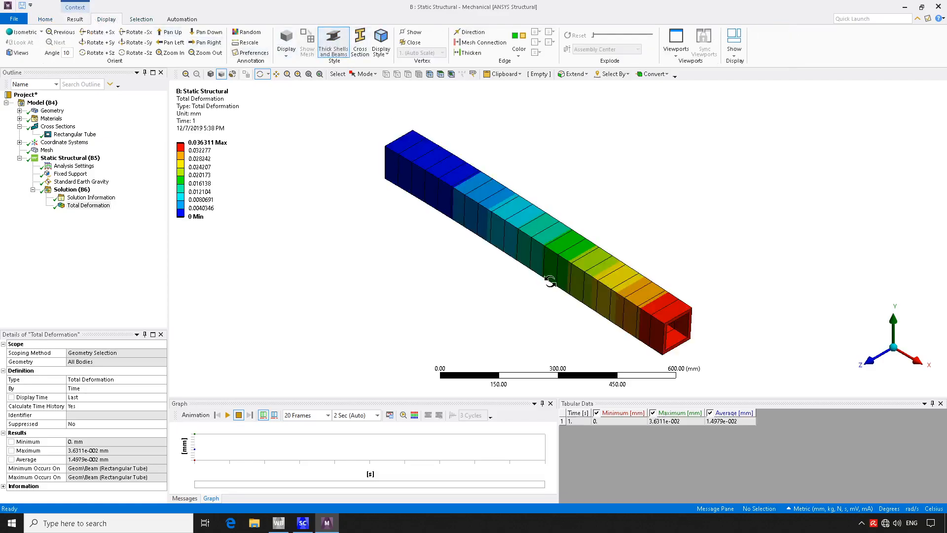
{"action": "mouse_move", "coordinate": [488, 334]}
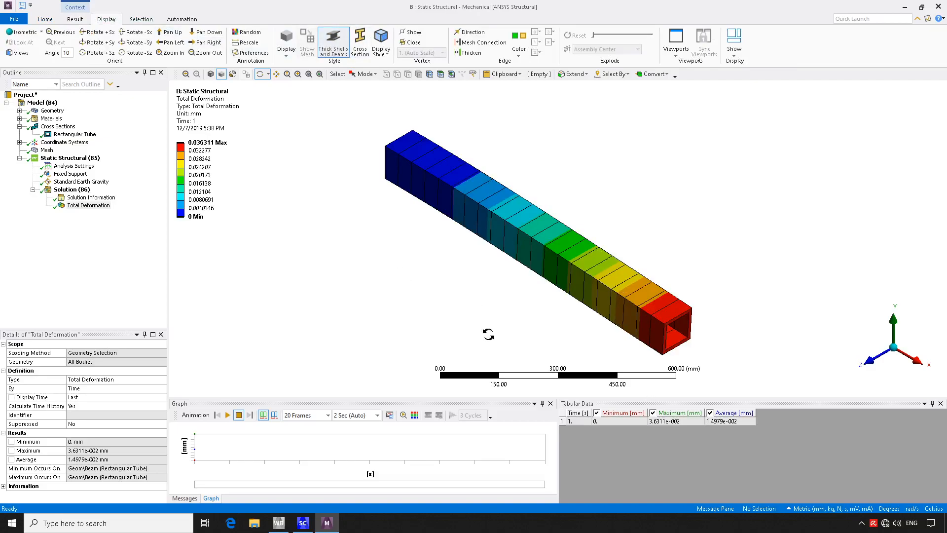
{"action": "mouse_move", "coordinate": [226, 415]}
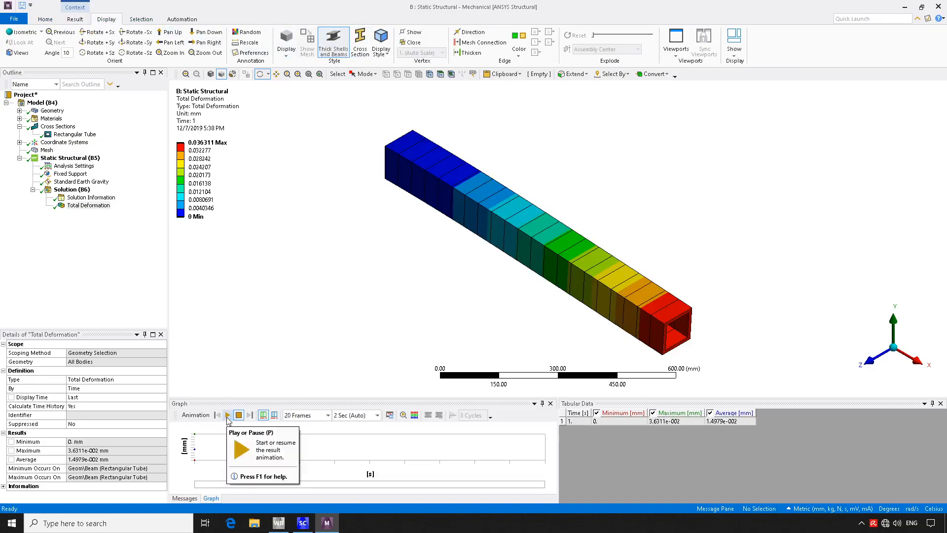
{"action": "left_click", "coordinate": [240, 415]}
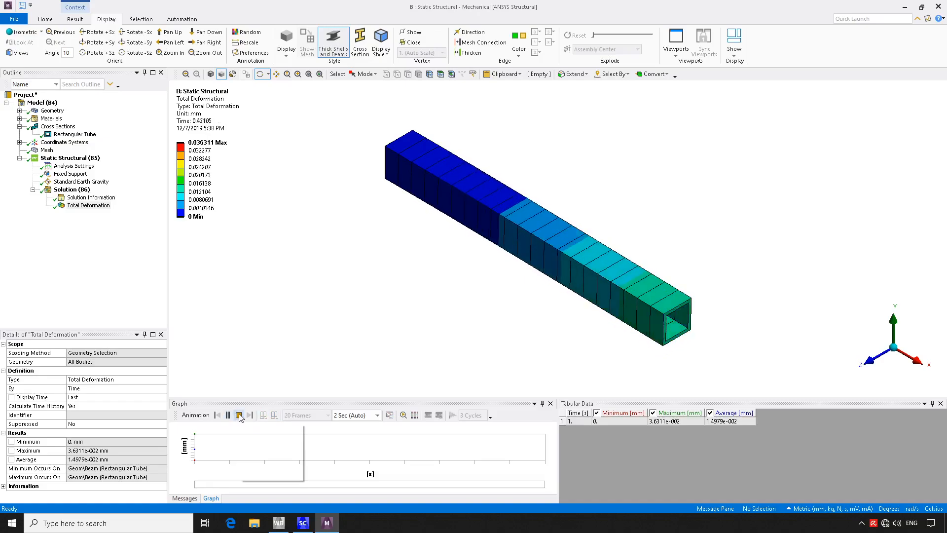
{"action": "left_click", "coordinate": [240, 415]}
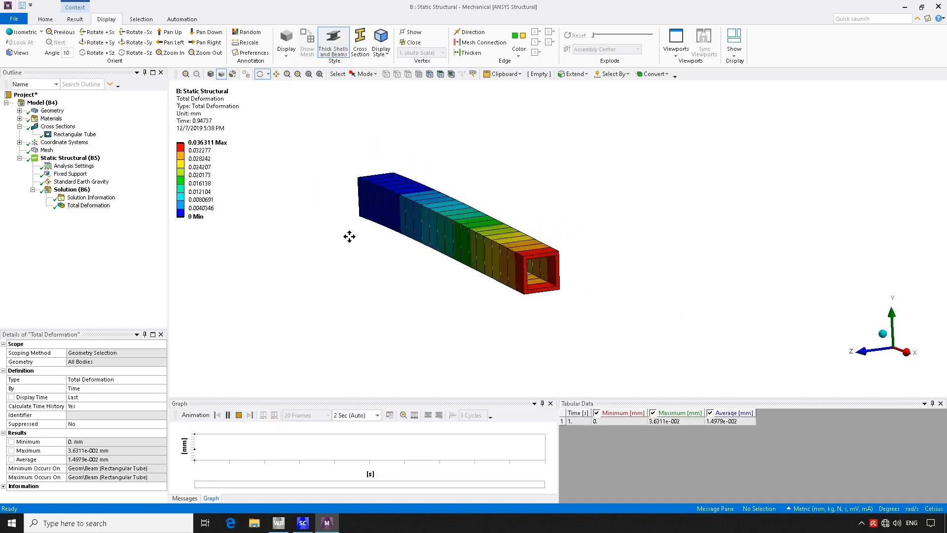
{"action": "left_click", "coordinate": [239, 415]}
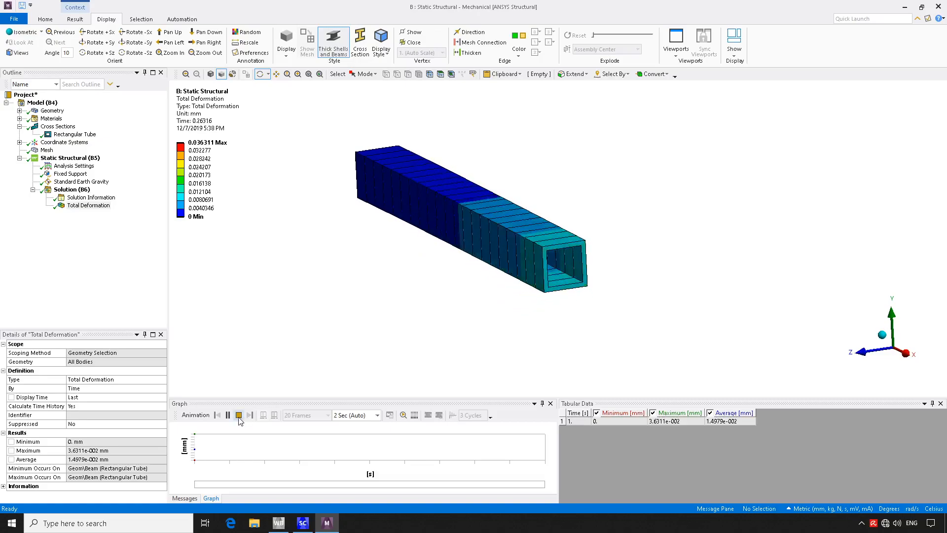
{"action": "left_click", "coordinate": [237, 414]}
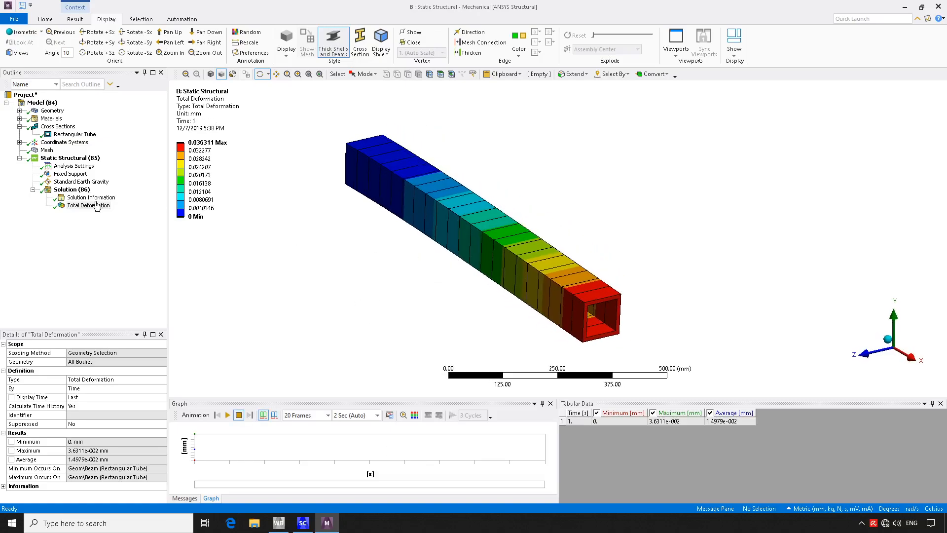
Check the Solution Information solver output, then return to the Solution branch overview.
{"action": "left_click", "coordinate": [90, 196]}
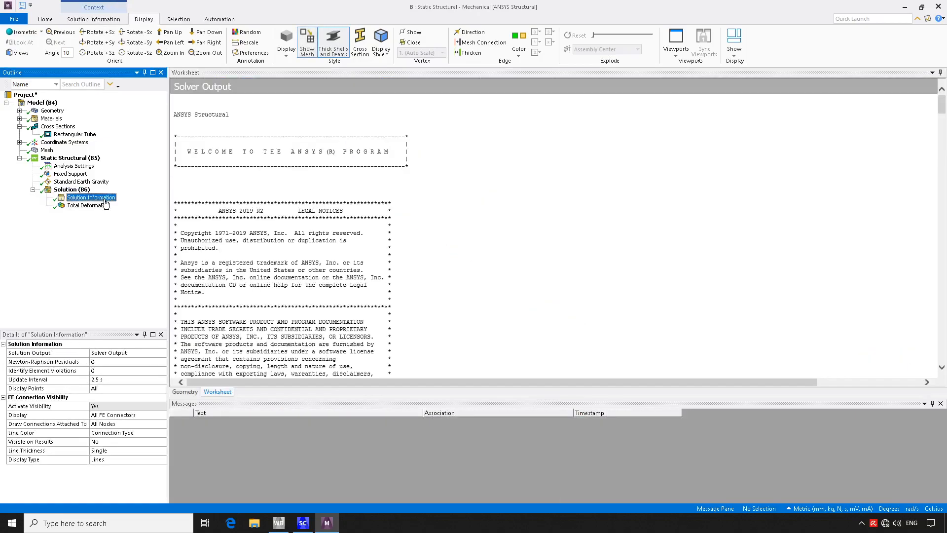
{"action": "left_click", "coordinate": [72, 189]}
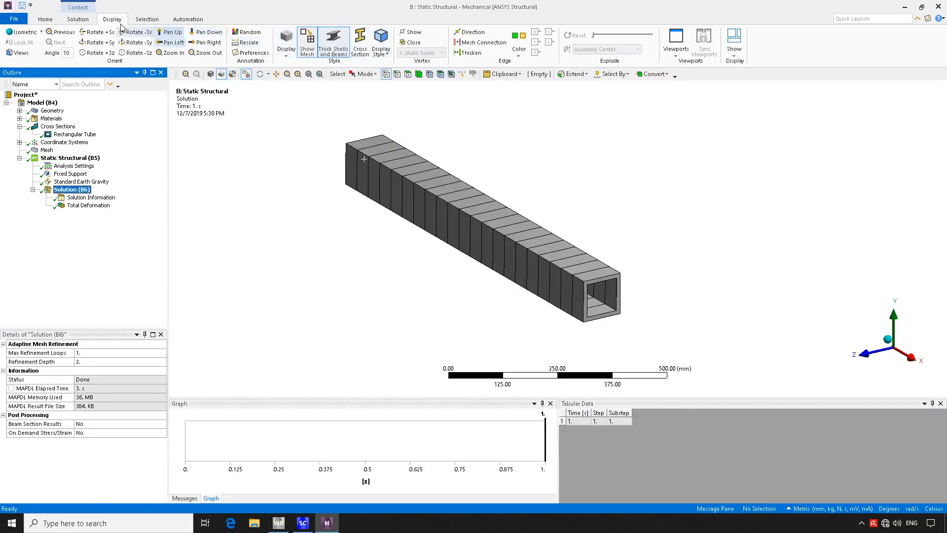
{"action": "left_click", "coordinate": [351, 40]}
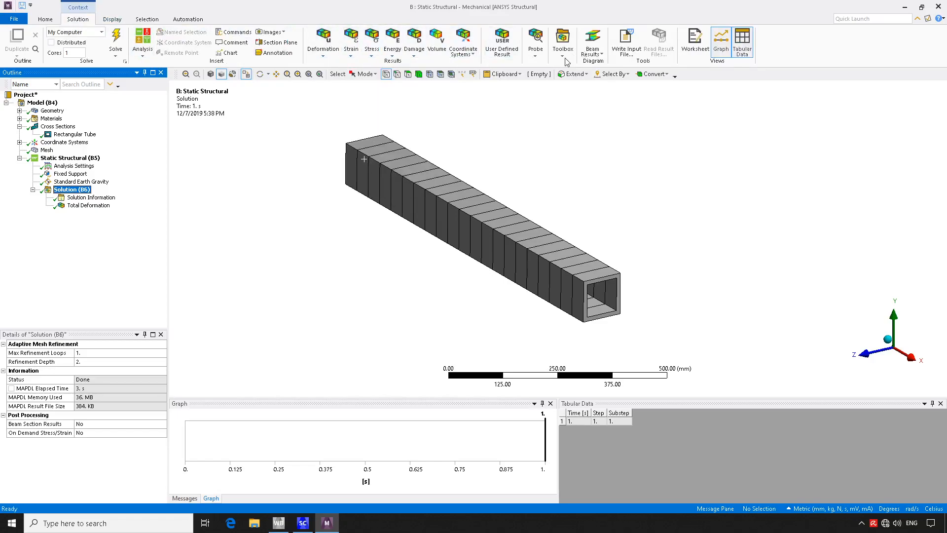
Insert a Beam Tool and view its Direct and Maximum Combined Stress results (about 1.41 MPa).
{"action": "left_click", "coordinate": [562, 42]}
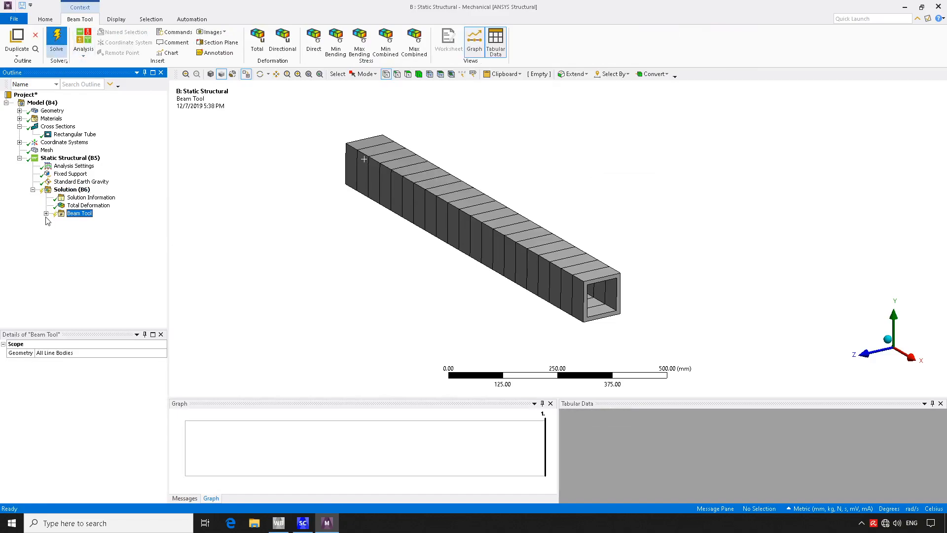
{"action": "left_click", "coordinate": [94, 221]}
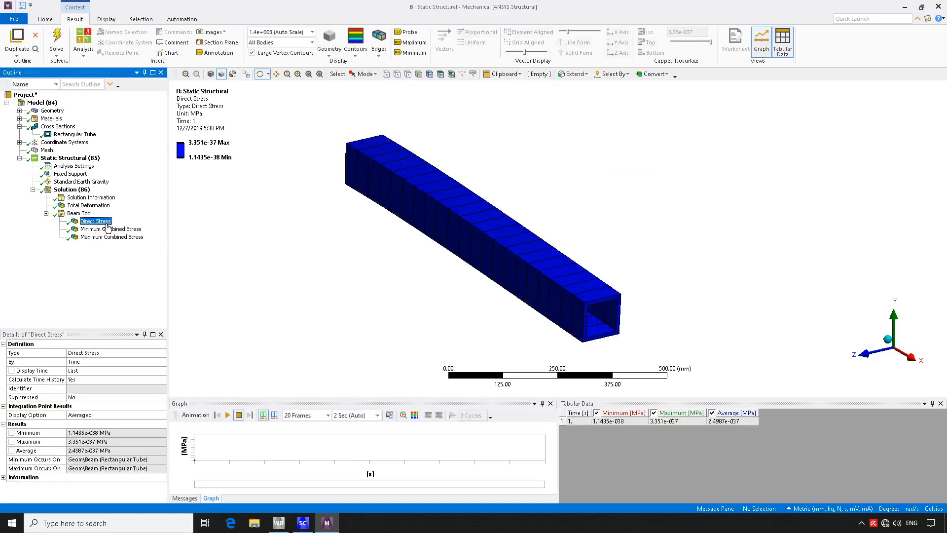
{"action": "left_click", "coordinate": [112, 236]}
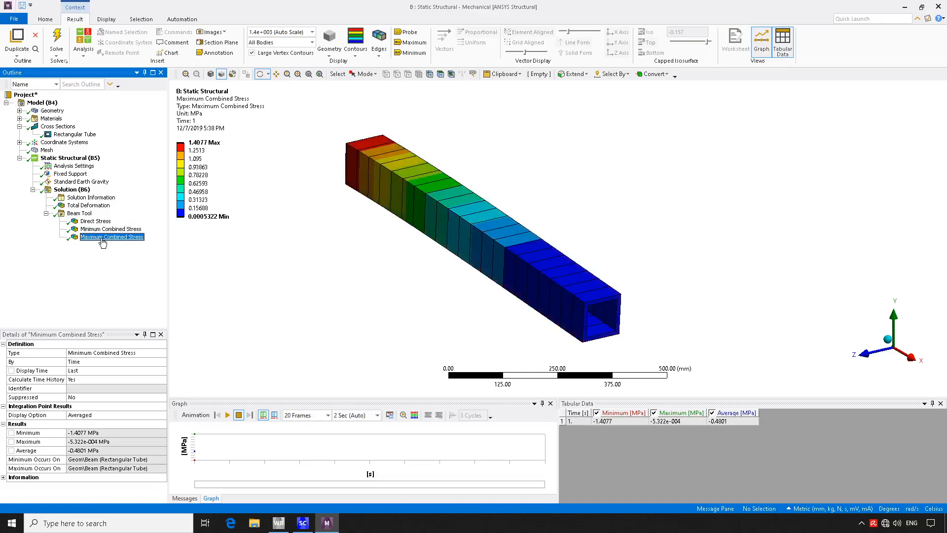
{"action": "left_click", "coordinate": [112, 236]}
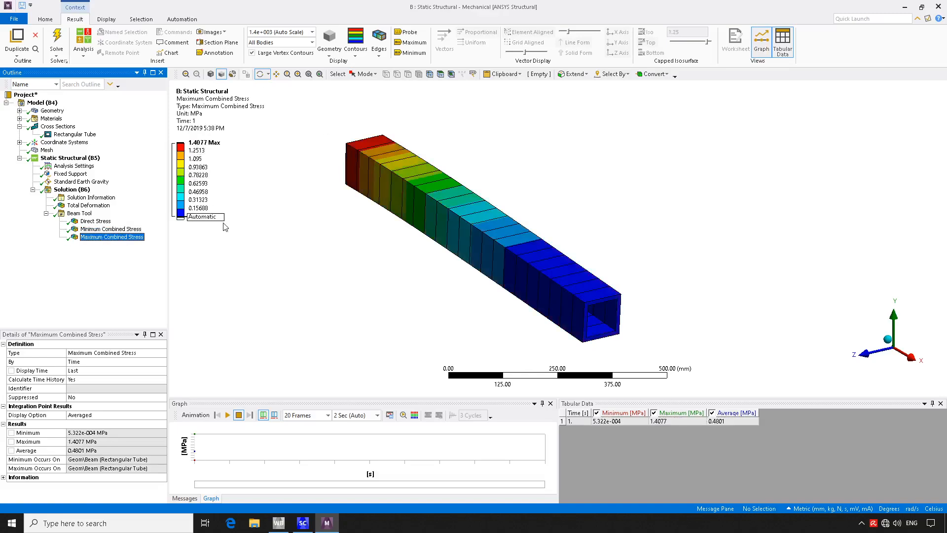
{"action": "left_click", "coordinate": [79, 212]}
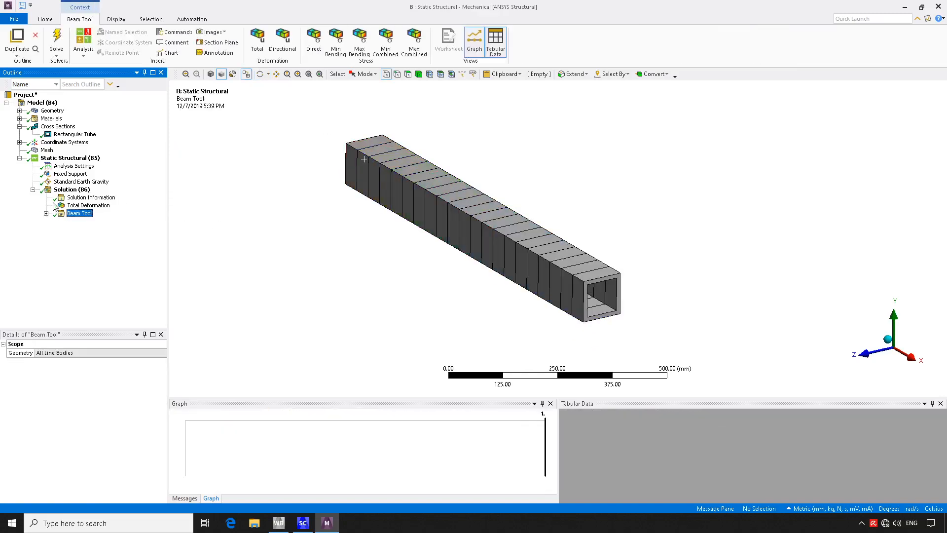
{"action": "left_click", "coordinate": [72, 189]}
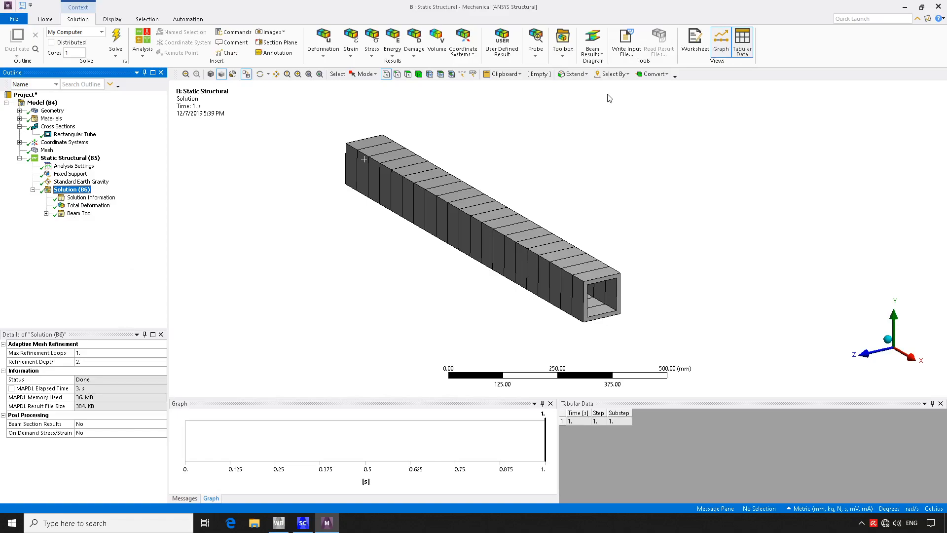
{"action": "mouse_move", "coordinate": [593, 42]}
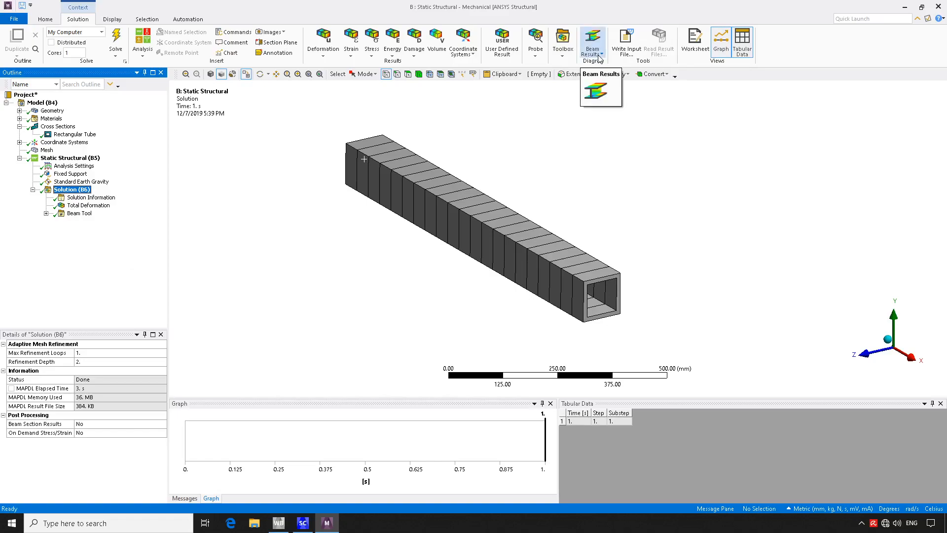
Insert a Total Shear-Moment Diagram from the Beam Results list.
{"action": "left_click", "coordinate": [592, 40]}
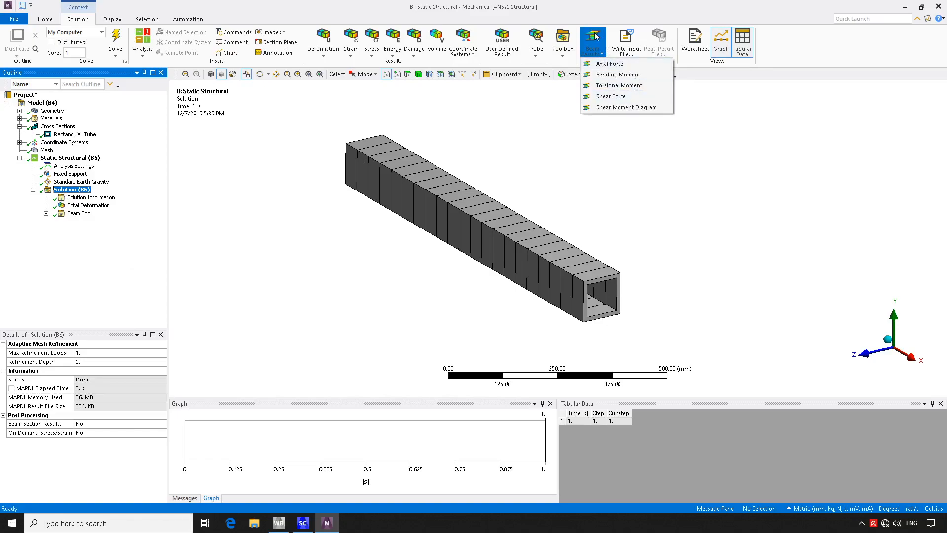
{"action": "mouse_move", "coordinate": [626, 107]}
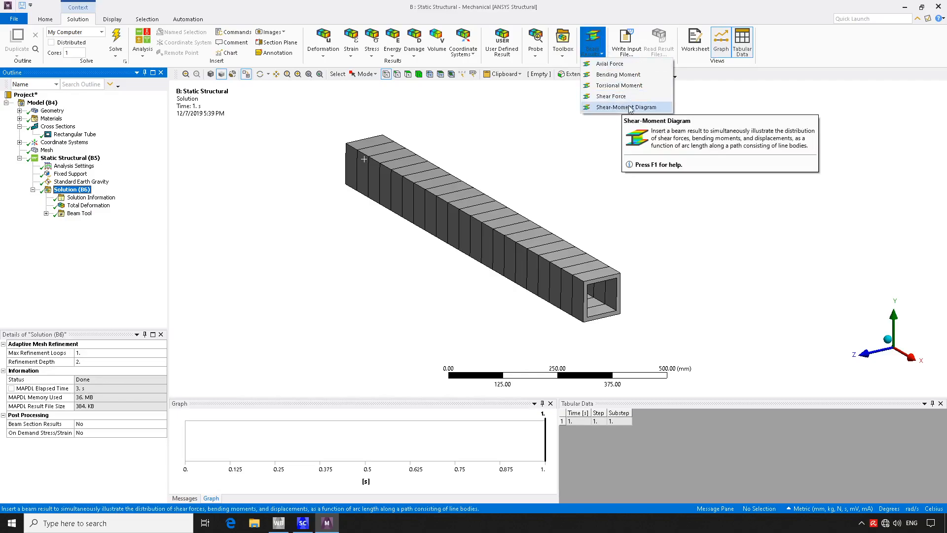
{"action": "left_click", "coordinate": [625, 107]}
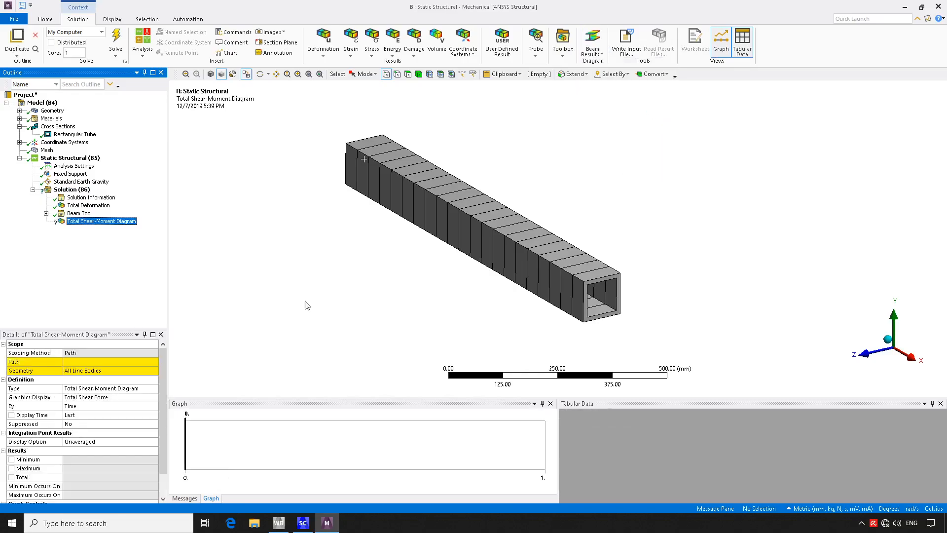
{"action": "mouse_move", "coordinate": [86, 256]}
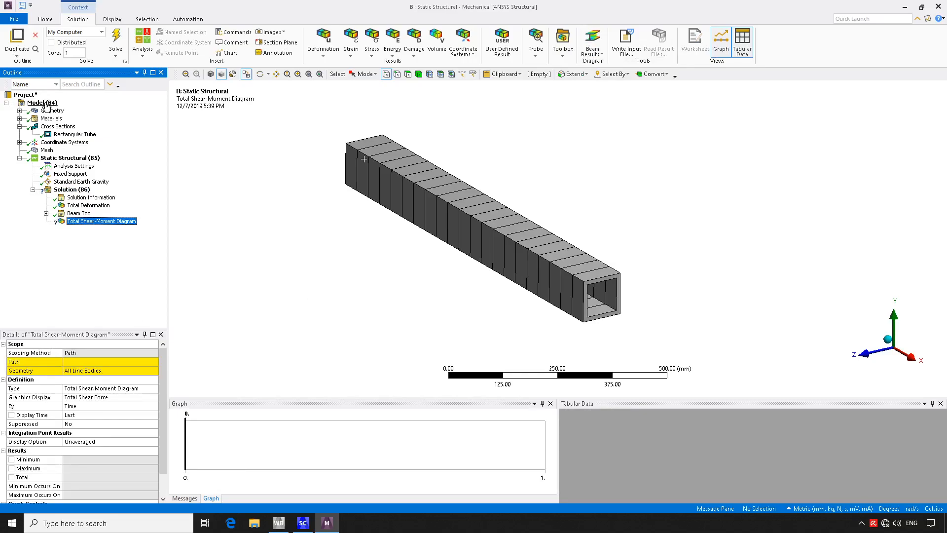
Create an Edge-type construction path along the tube's long edge and rename it mypath.
{"action": "left_click", "coordinate": [41, 103]}
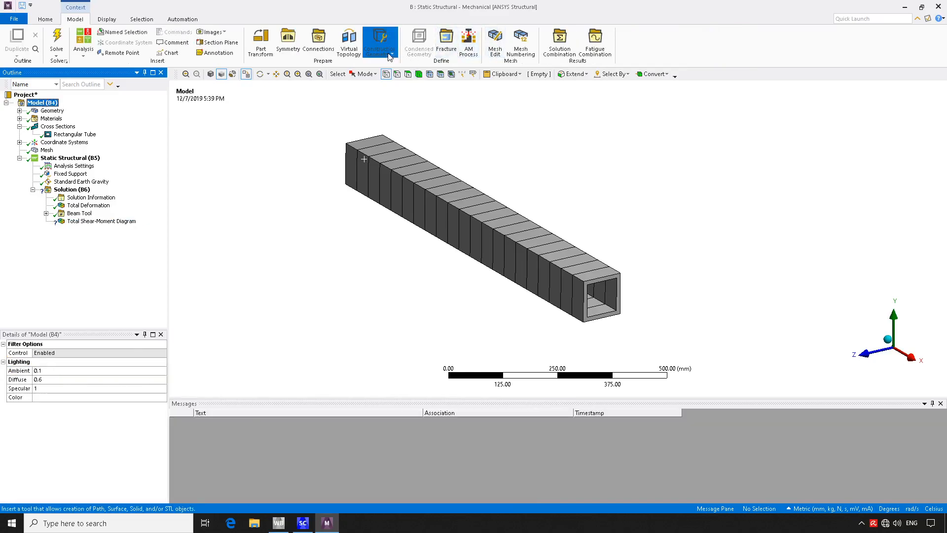
{"action": "left_click", "coordinate": [380, 41]}
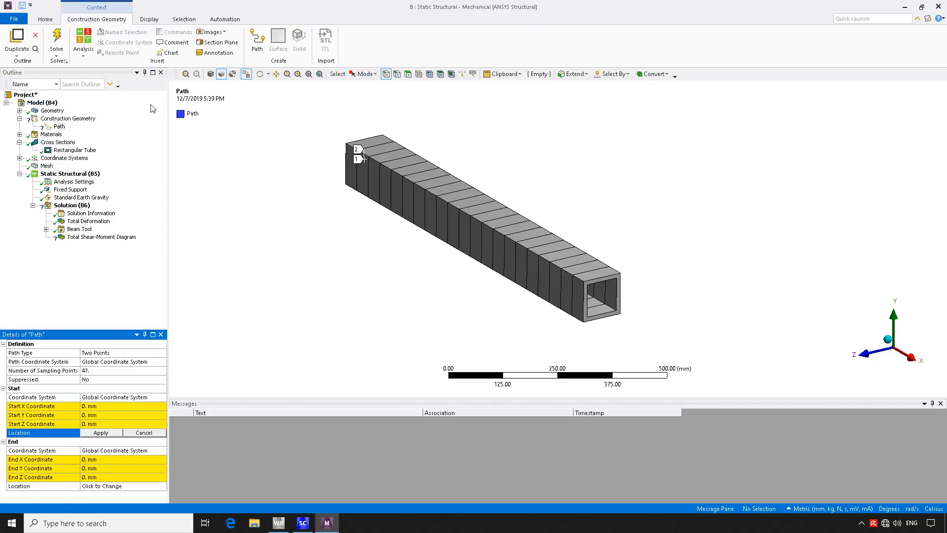
{"action": "mouse_move", "coordinate": [107, 360]}
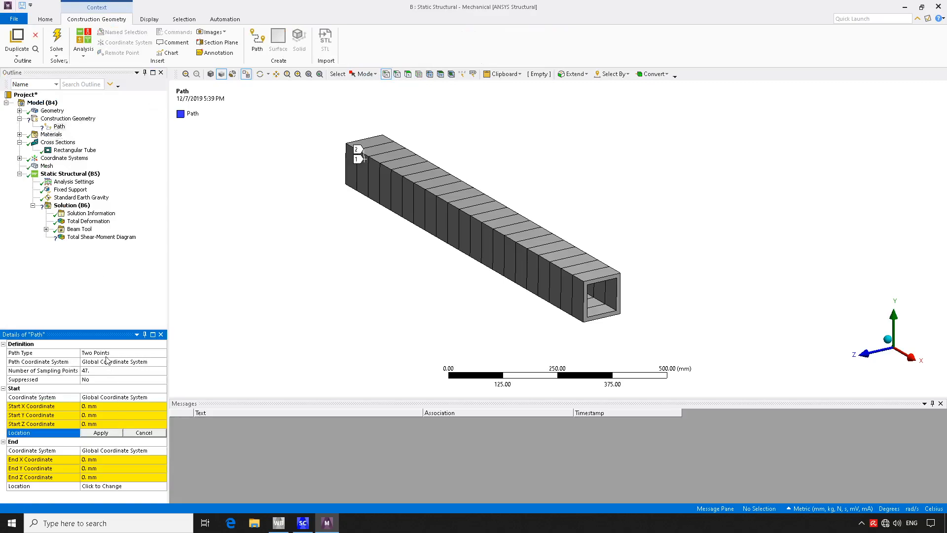
{"action": "left_click", "coordinate": [120, 353]}
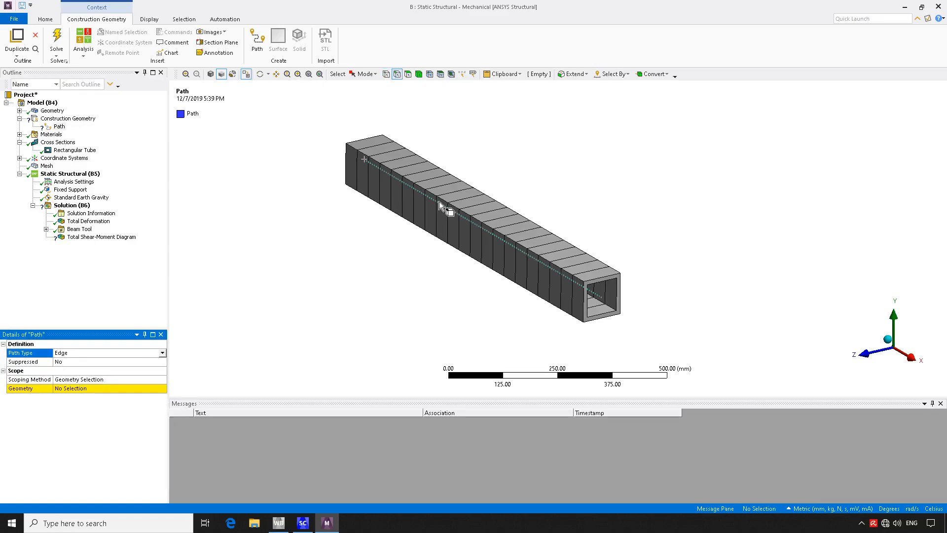
{"action": "left_click", "coordinate": [446, 188]}
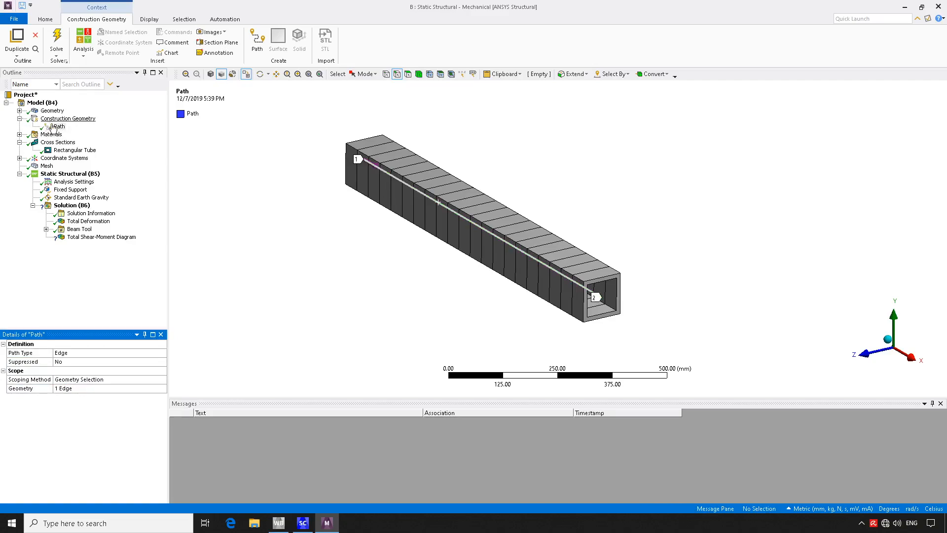
{"action": "right_click", "coordinate": [58, 126]}
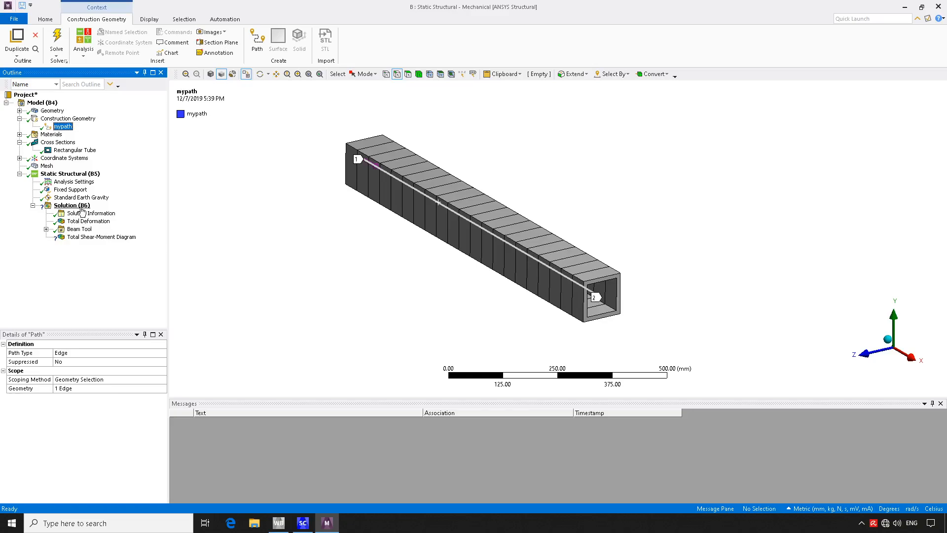
Set the Total Shear-Moment Diagram's scoping path to mypath.
{"action": "left_click", "coordinate": [101, 237]}
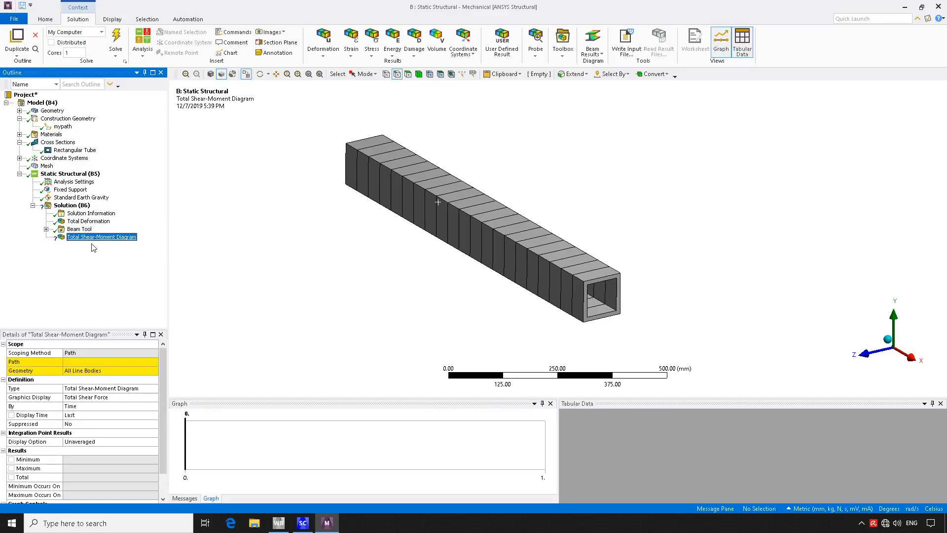
{"action": "mouse_move", "coordinate": [89, 370]}
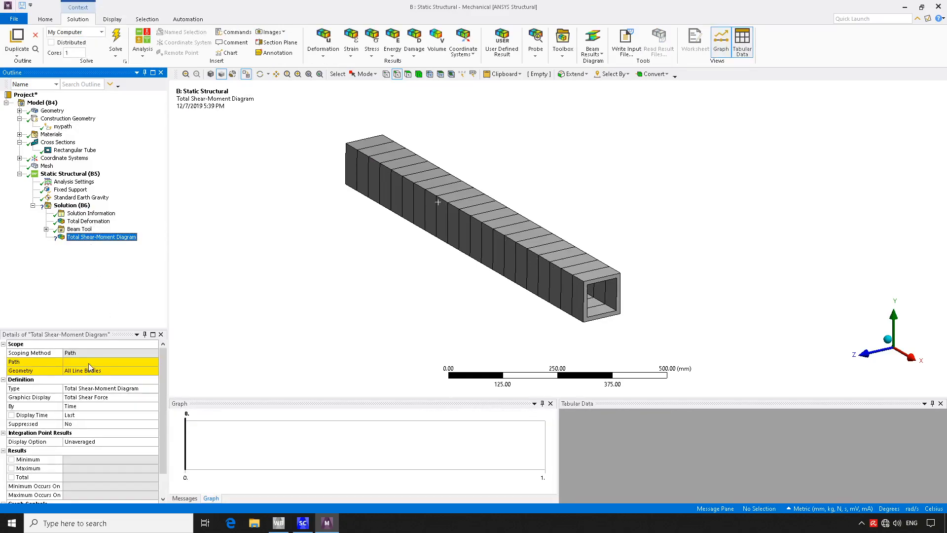
{"action": "left_click", "coordinate": [108, 361]}
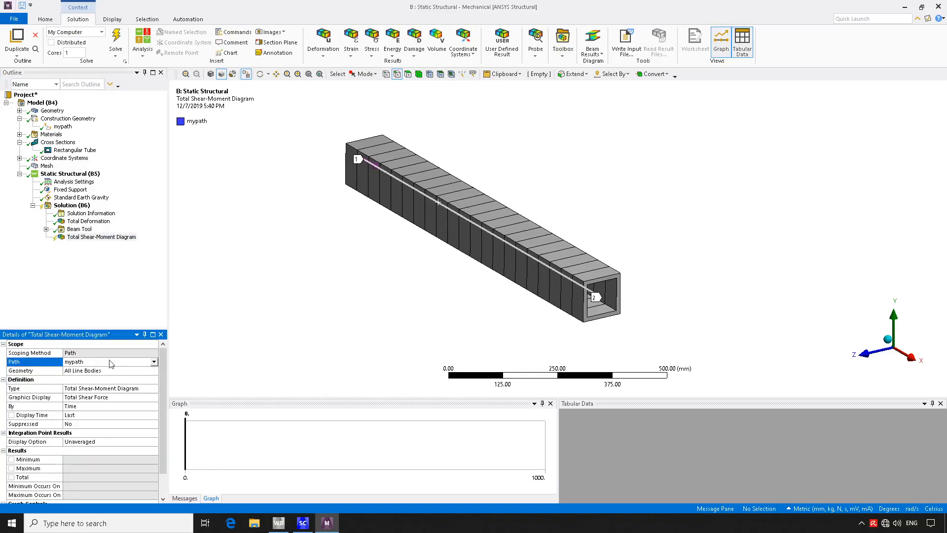
{"action": "left_click", "coordinate": [102, 237]}
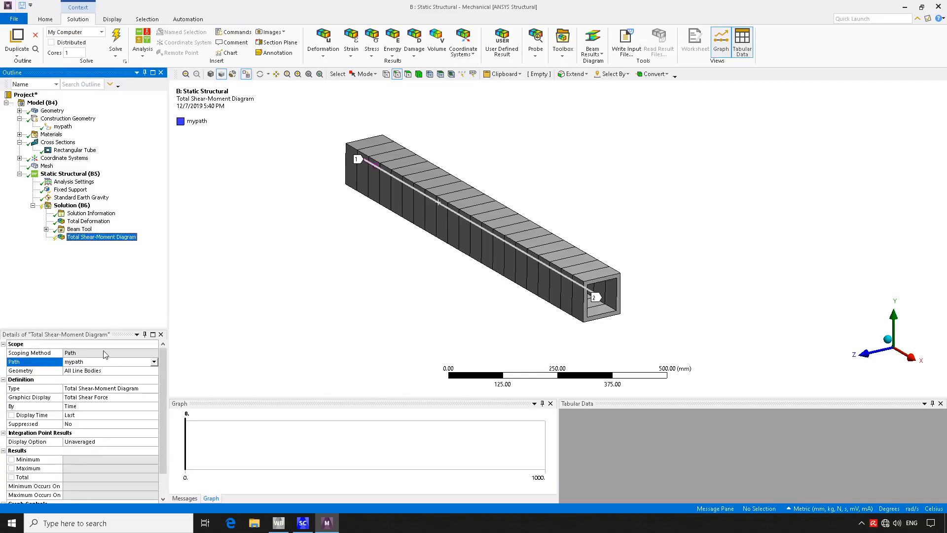
{"action": "mouse_move", "coordinate": [130, 278]}
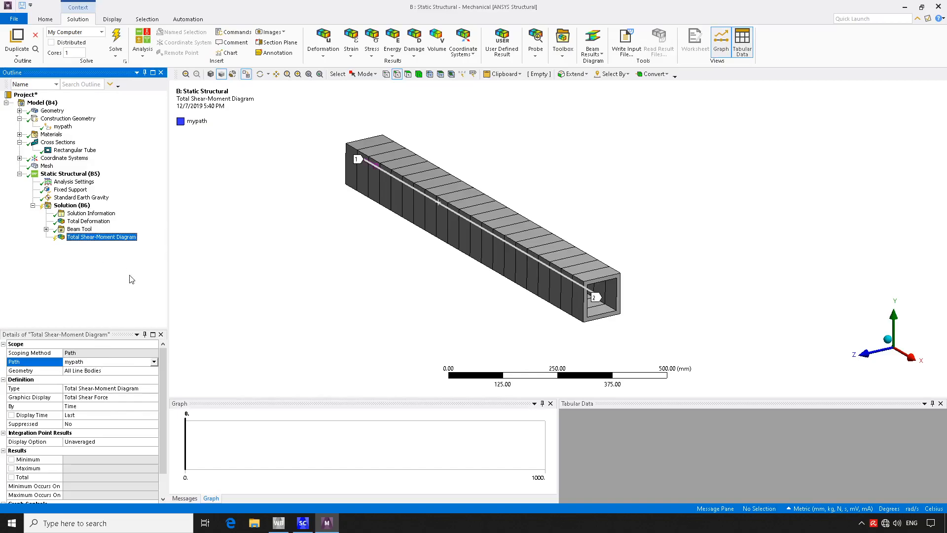
{"action": "mouse_move", "coordinate": [444, 292]}
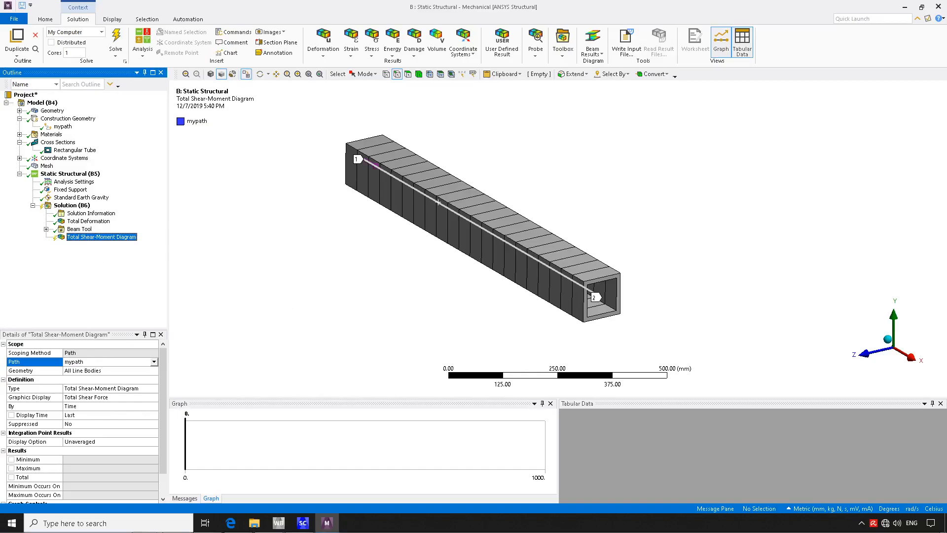
{"action": "mouse_move", "coordinate": [238, 288]}
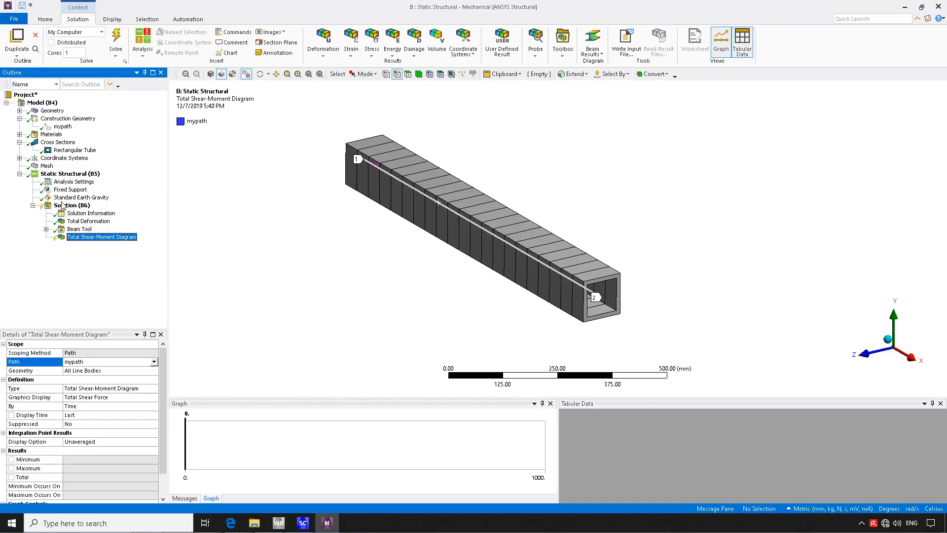
{"action": "mouse_move", "coordinate": [95, 243]}
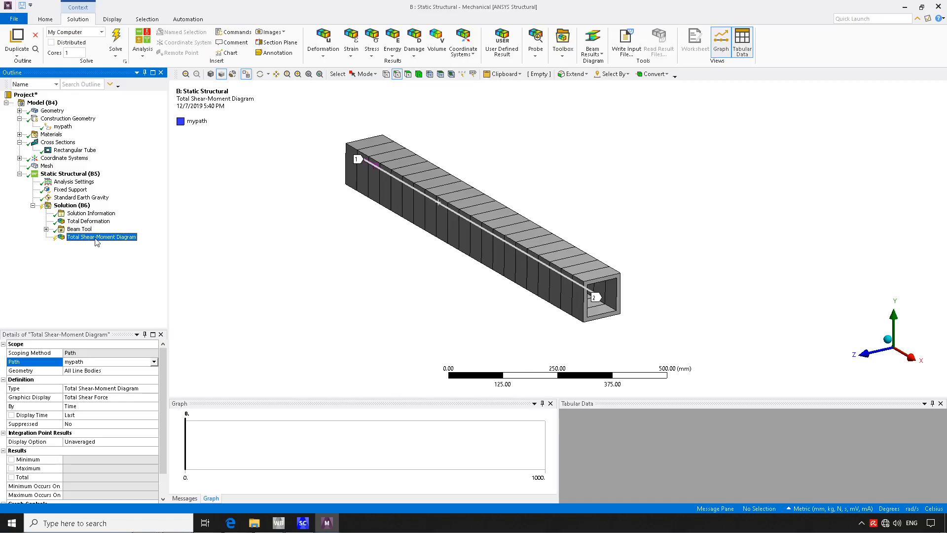
{"action": "mouse_move", "coordinate": [313, 268]}
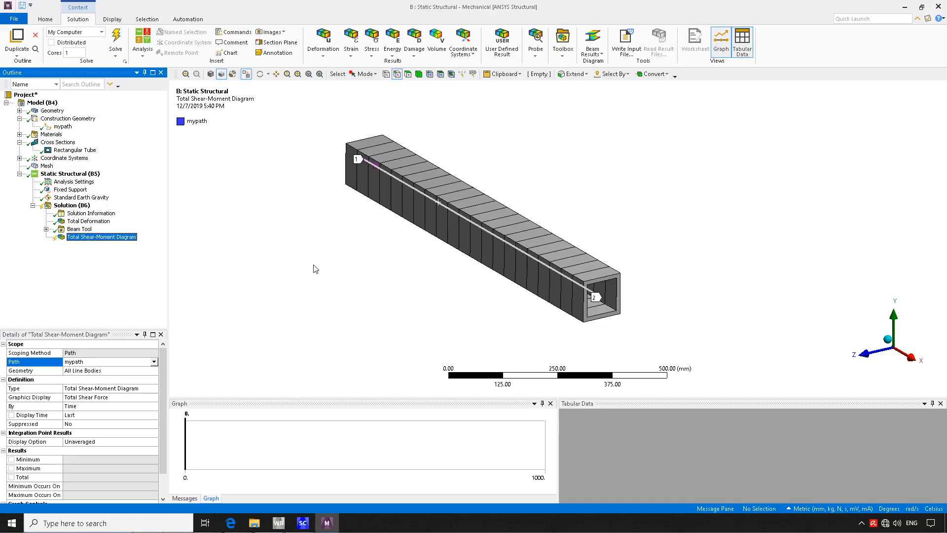
{"action": "mouse_move", "coordinate": [141, 47]}
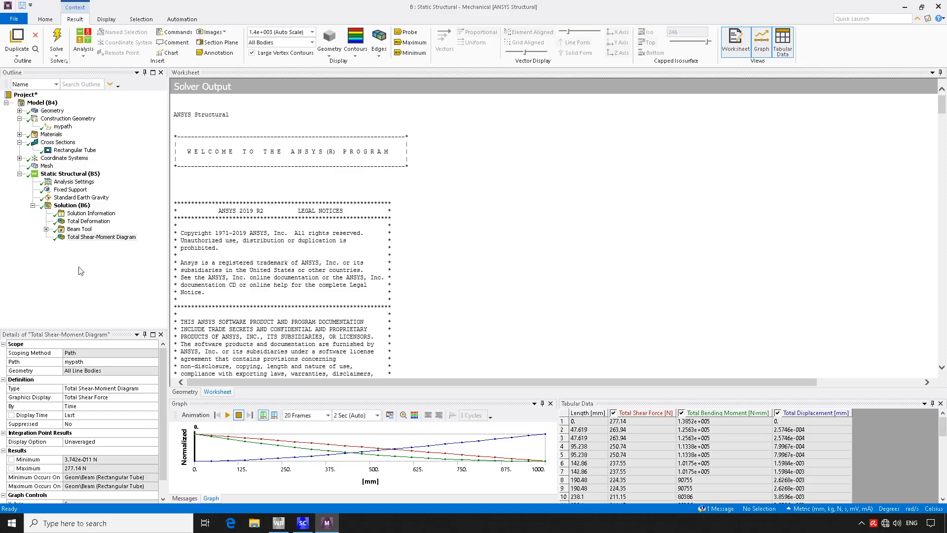
Solve and review the shear, moment and displacement curves (max shear 277.14 N).
{"action": "left_click", "coordinate": [102, 237]}
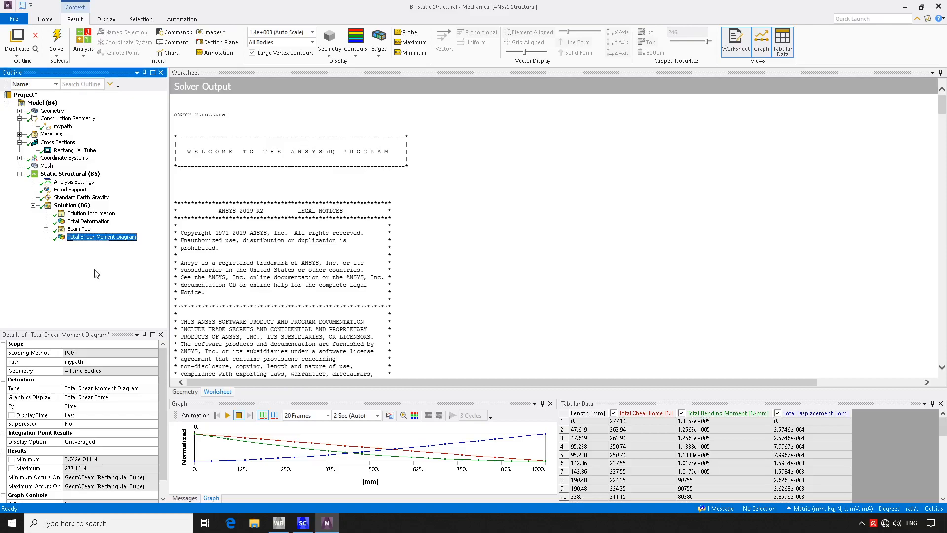
{"action": "mouse_move", "coordinate": [512, 296]}
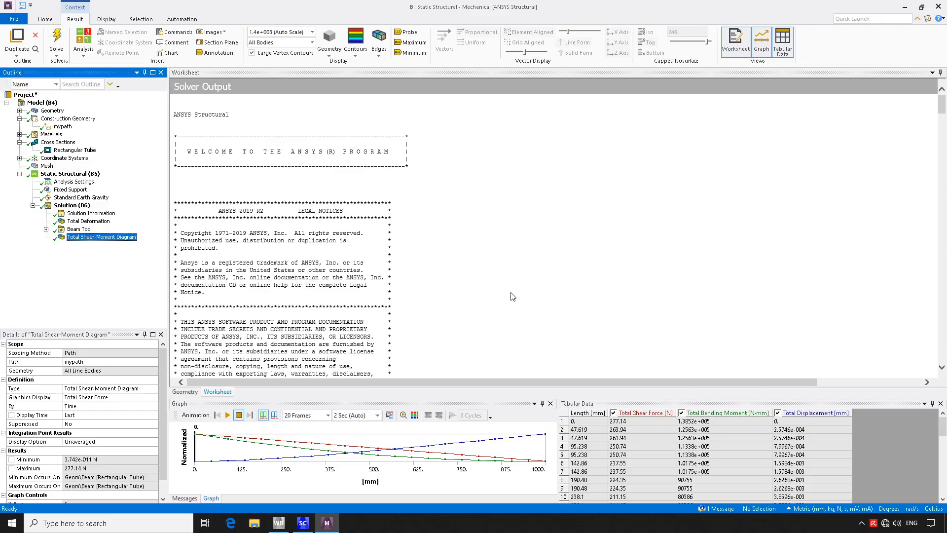
{"action": "mouse_move", "coordinate": [382, 458]}
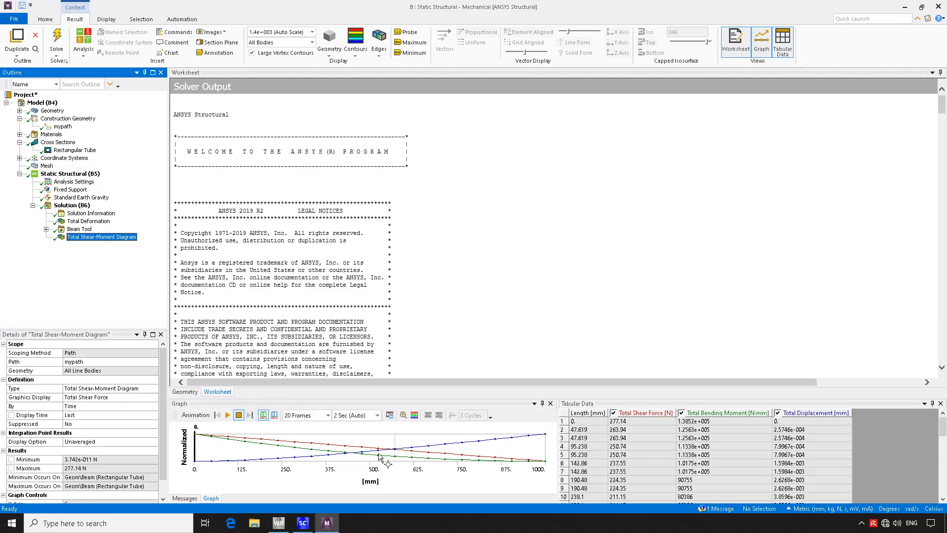
{"action": "mouse_move", "coordinate": [865, 88]}
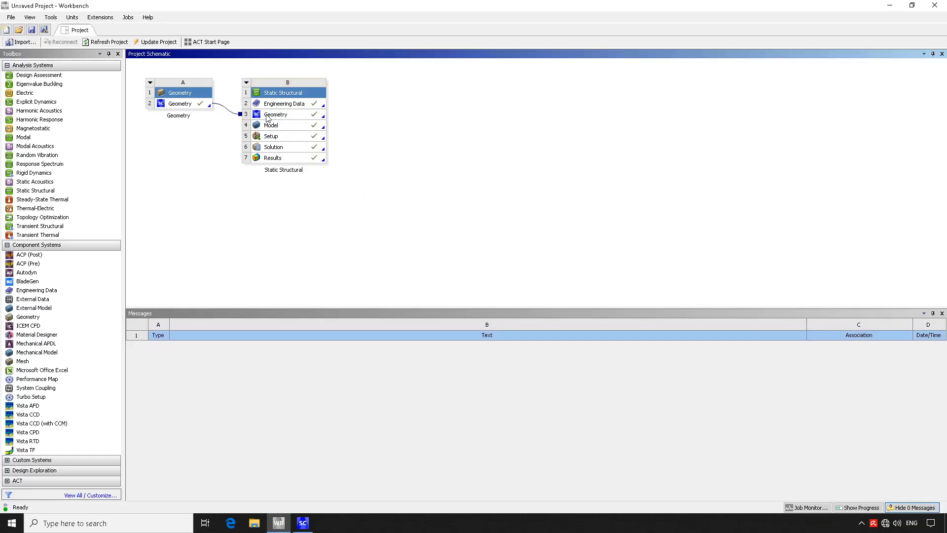
Reopen the Static Structural Model cell in Mechanical from the Project Schematic.
{"action": "left_click", "coordinate": [287, 124]}
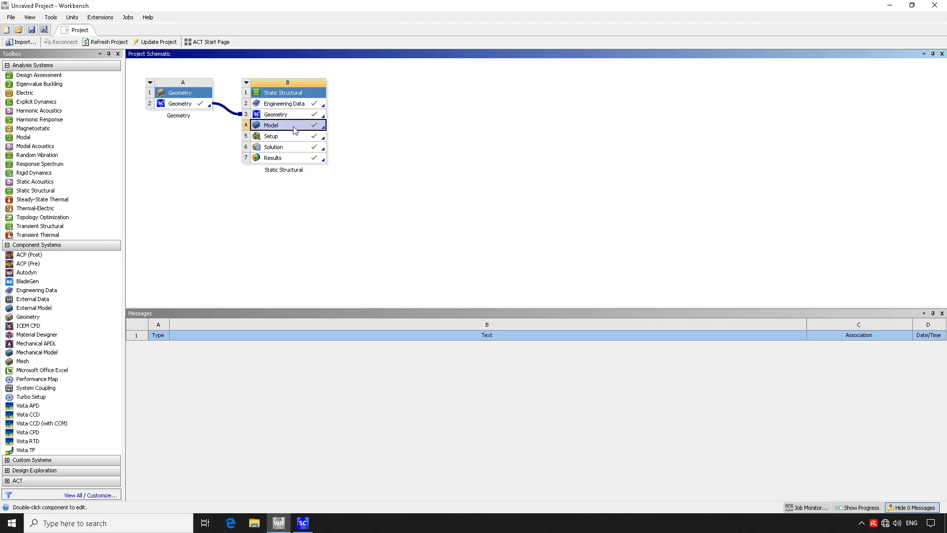
{"action": "double_click", "coordinate": [287, 124]}
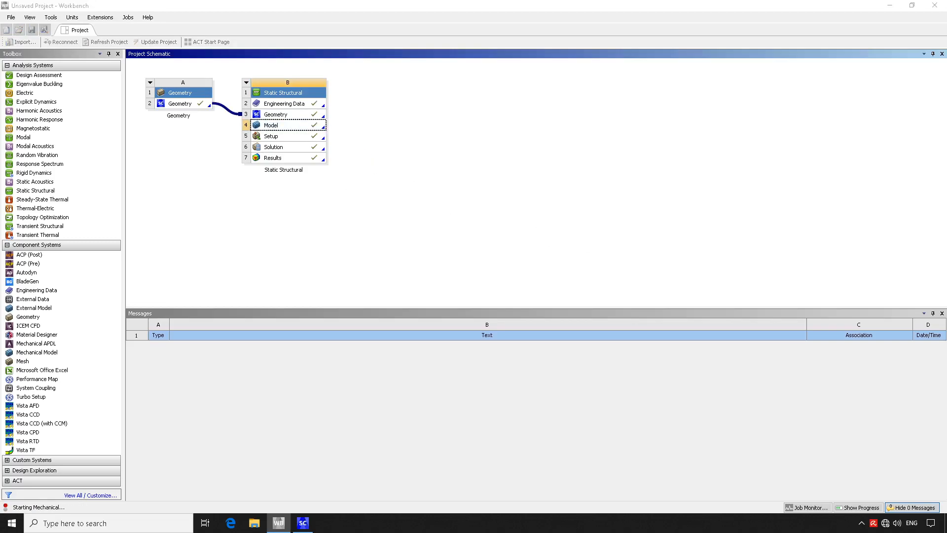
{"action": "double_click", "coordinate": [287, 125]}
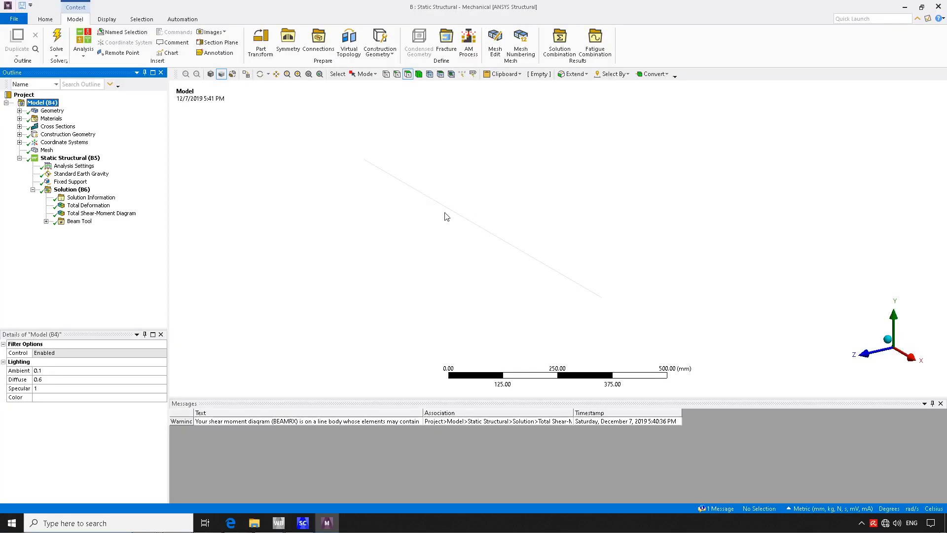
{"action": "mouse_move", "coordinate": [250, 242]}
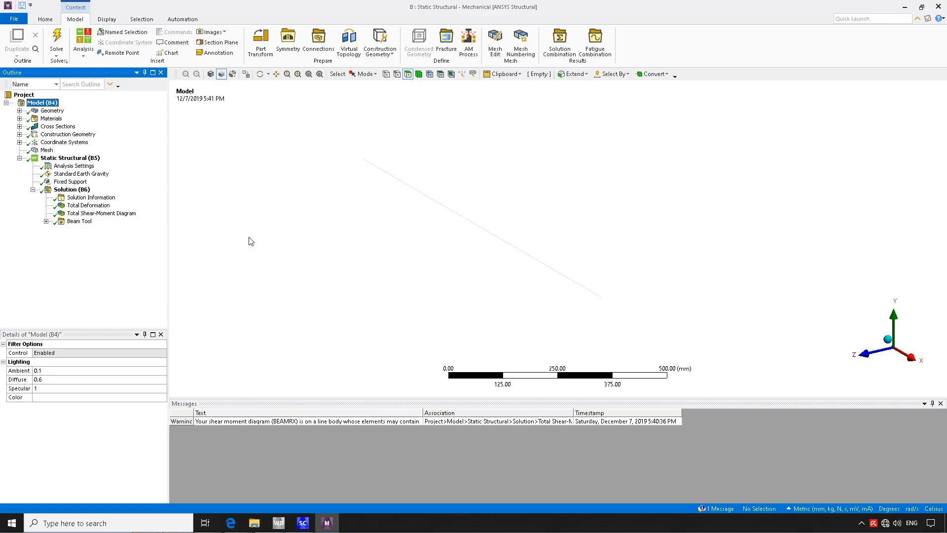
Select the Total Shear-Moment Diagram to view shear, moment and displacement plots along mypath.
{"action": "left_click", "coordinate": [101, 213]}
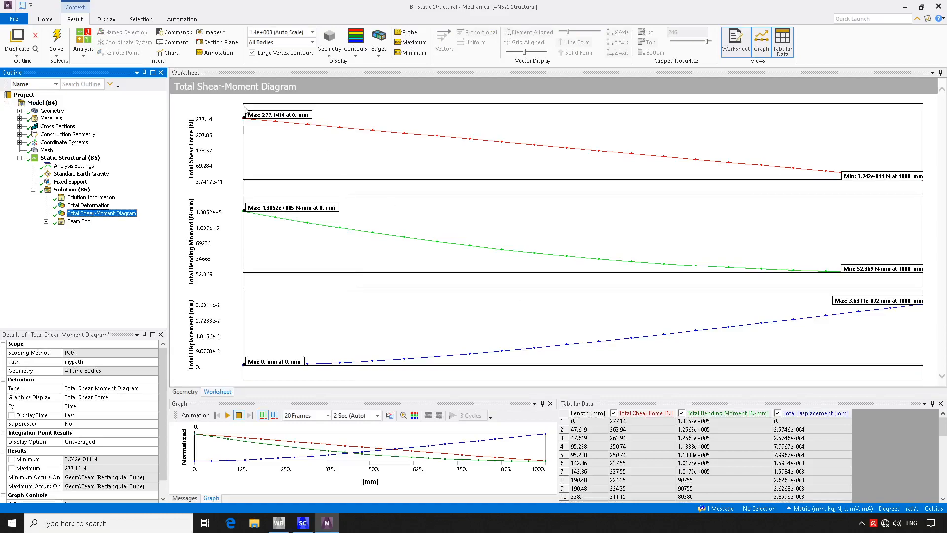
{"action": "mouse_move", "coordinate": [505, 233]}
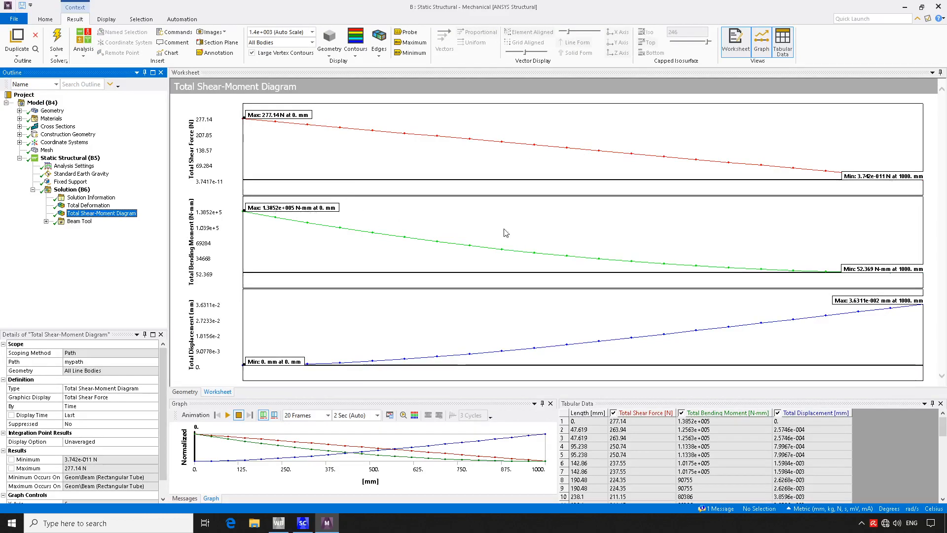
{"action": "mouse_move", "coordinate": [207, 236]}
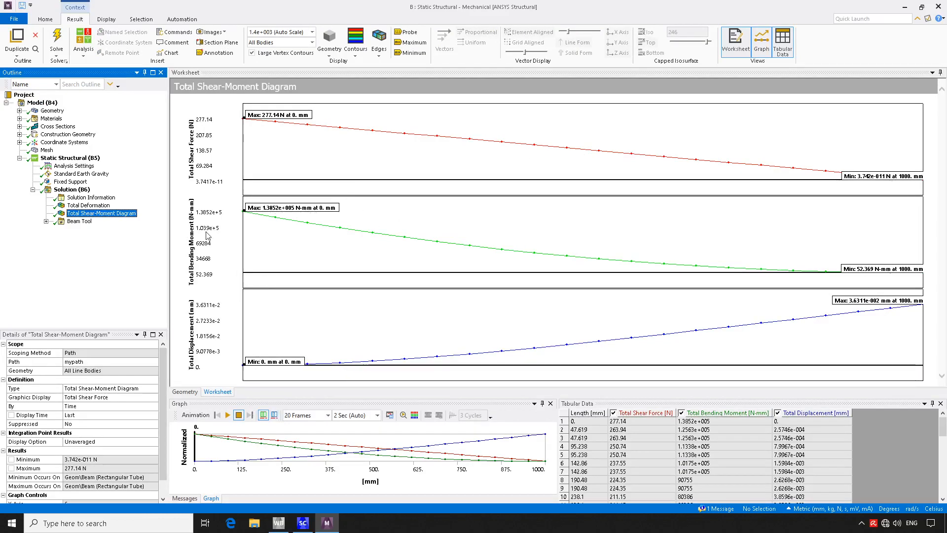
{"action": "mouse_move", "coordinate": [204, 371]}
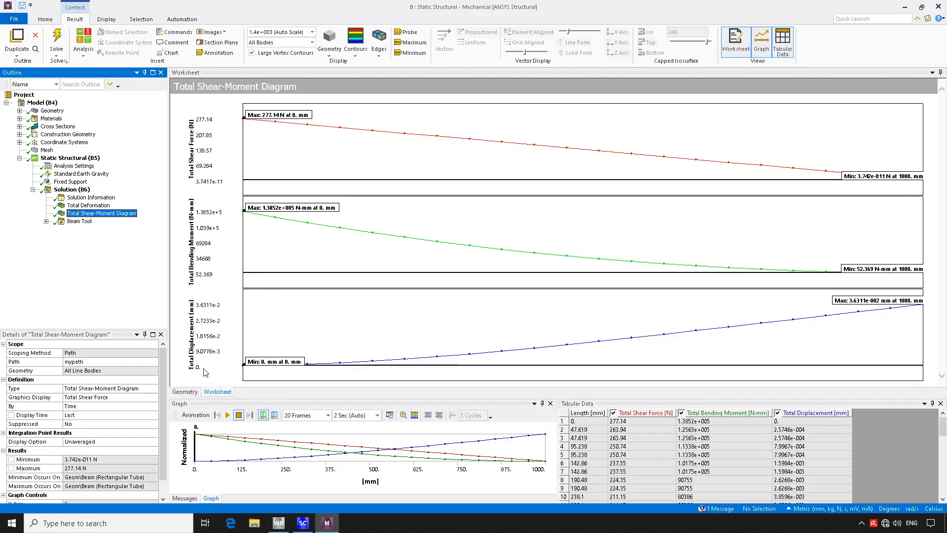
{"action": "mouse_move", "coordinate": [814, 317]}
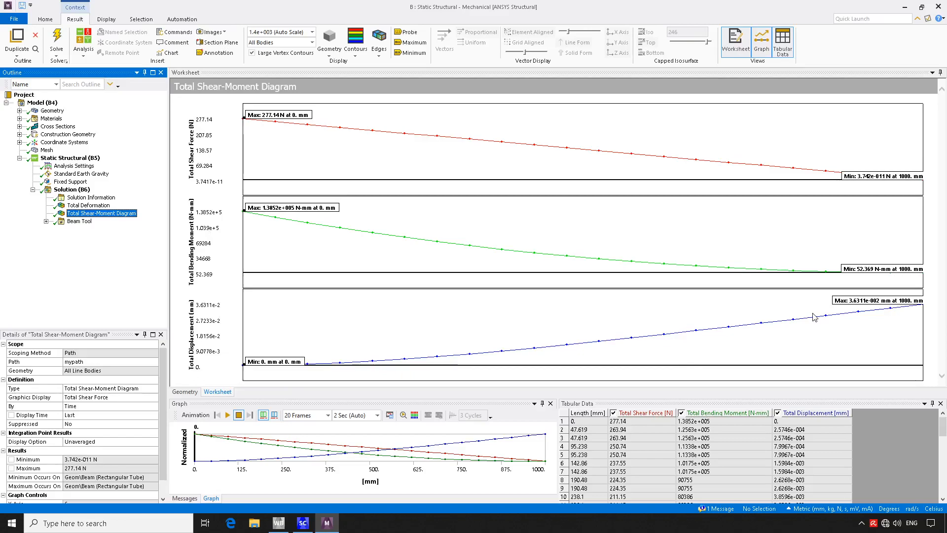
{"action": "mouse_move", "coordinate": [723, 320]}
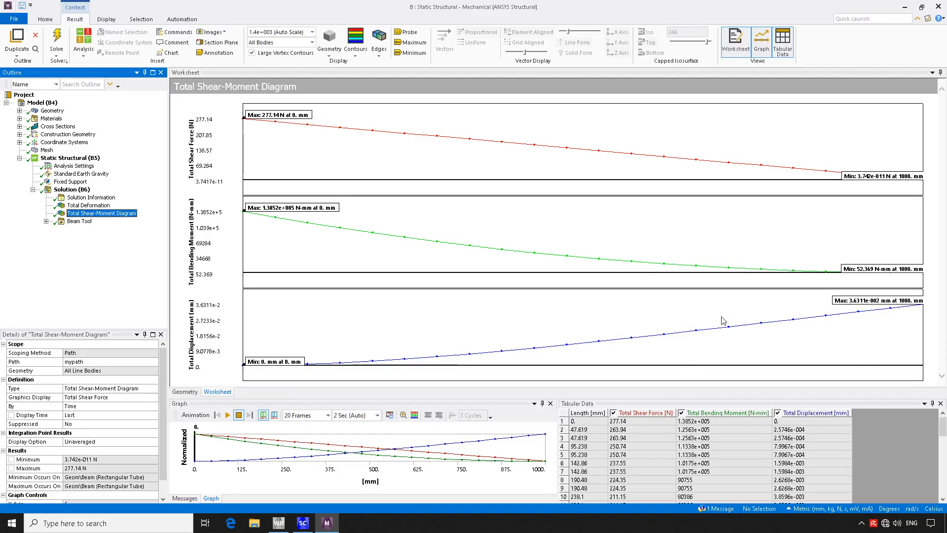